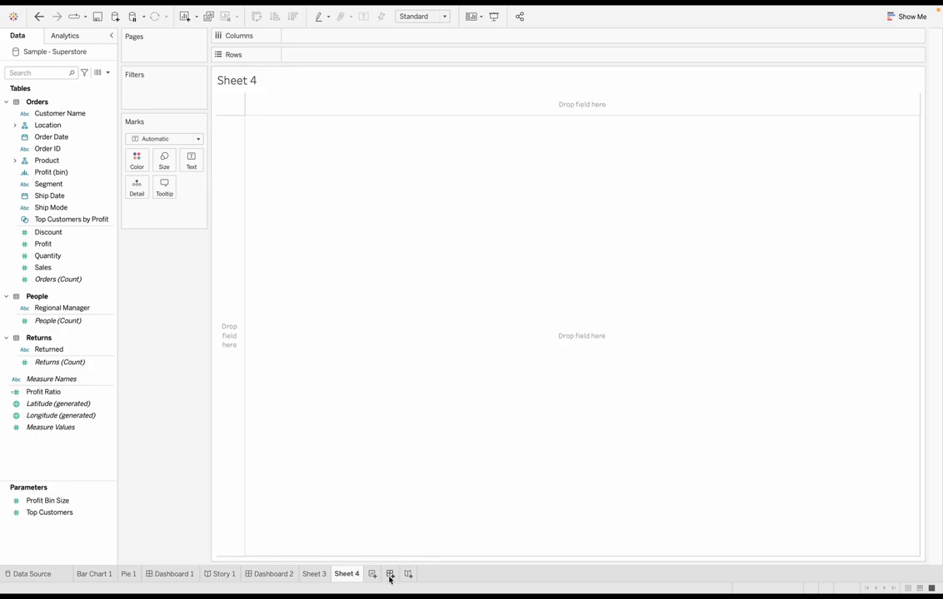
- Add a new blank dashboard, Dashboard 3, to the Superstore workbook
click(390, 572)
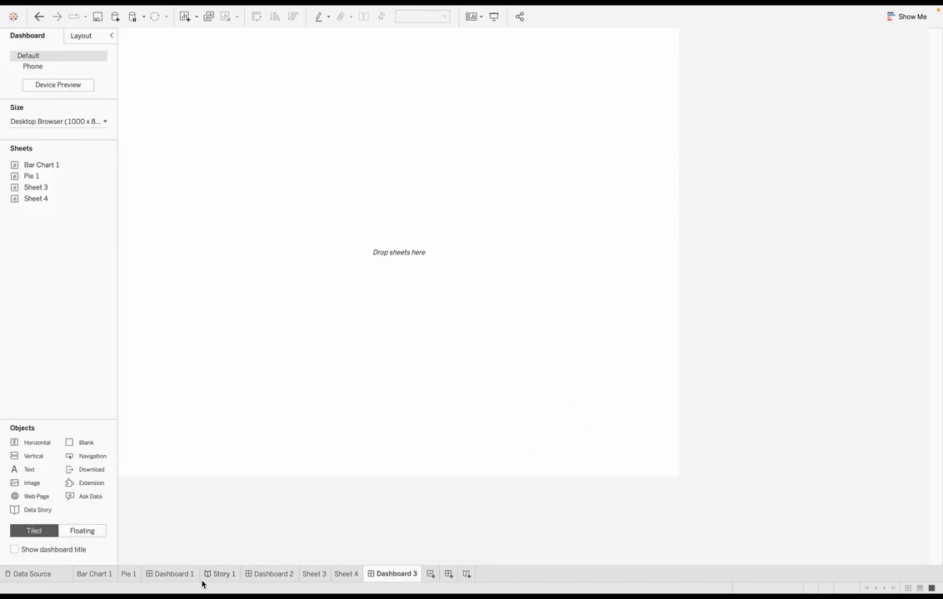
- Switch to Dashboard 1 showing the category sales bars and profit pie chart
click(173, 574)
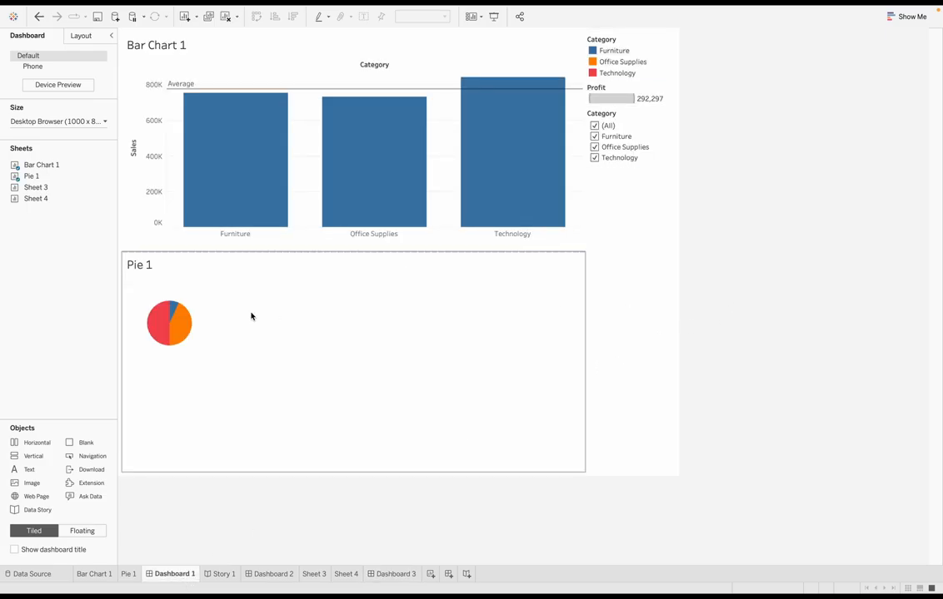
mouse_move(520, 342)
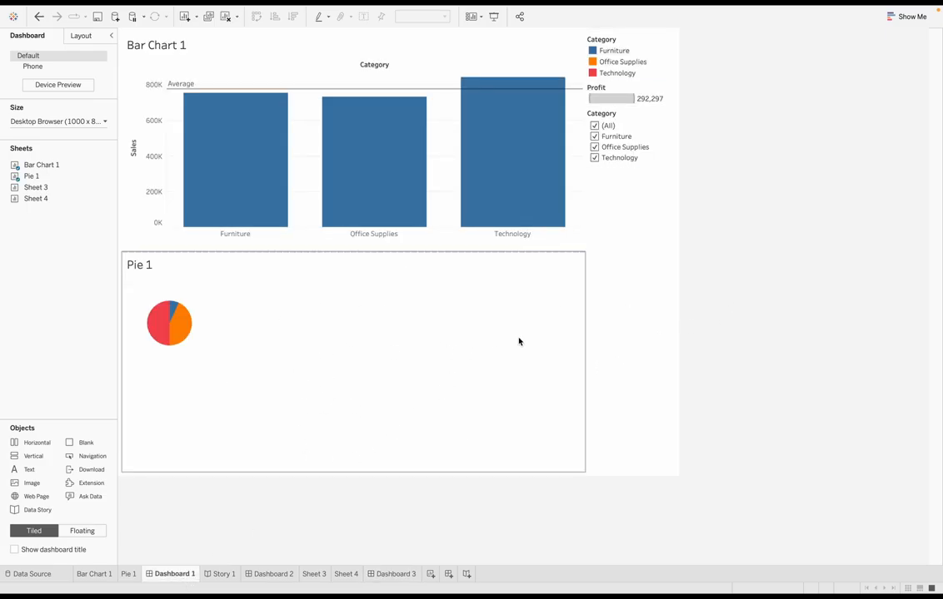
mouse_move(180, 335)
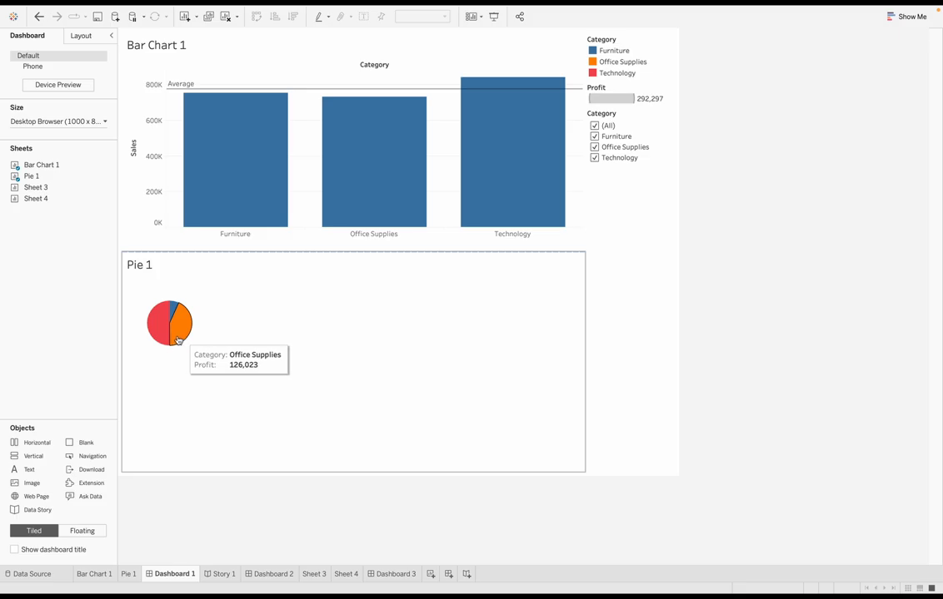
mouse_move(175, 313)
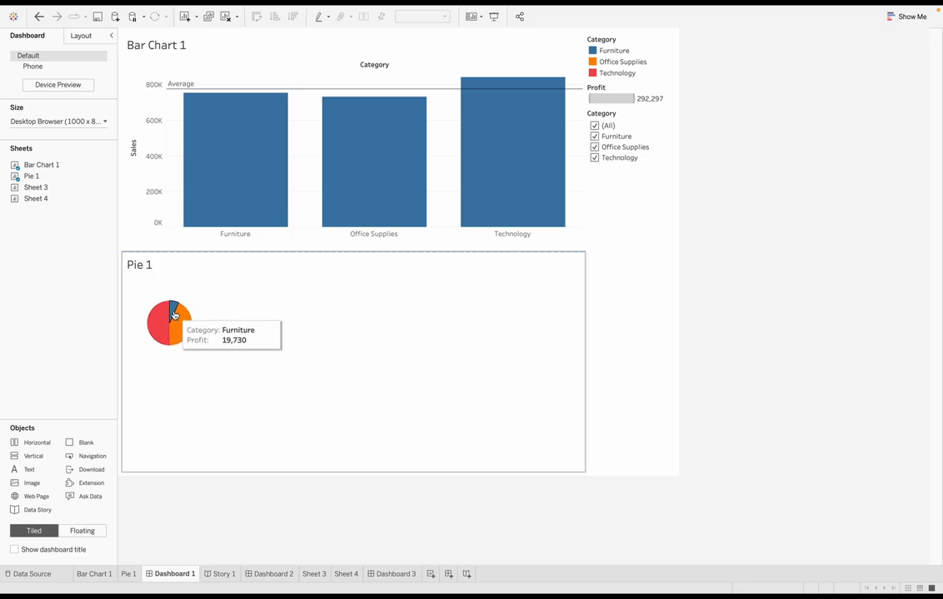
mouse_move(181, 327)
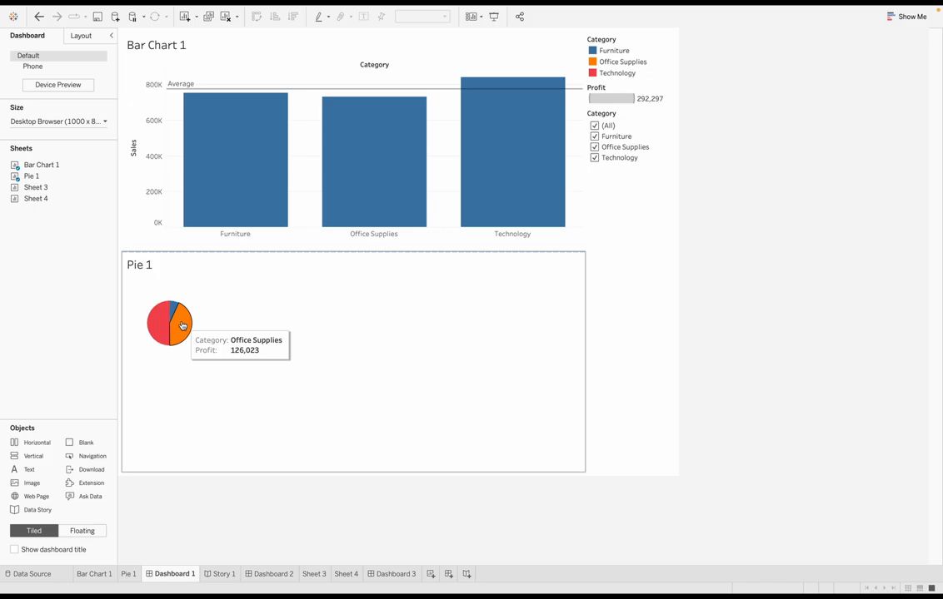
mouse_move(175, 310)
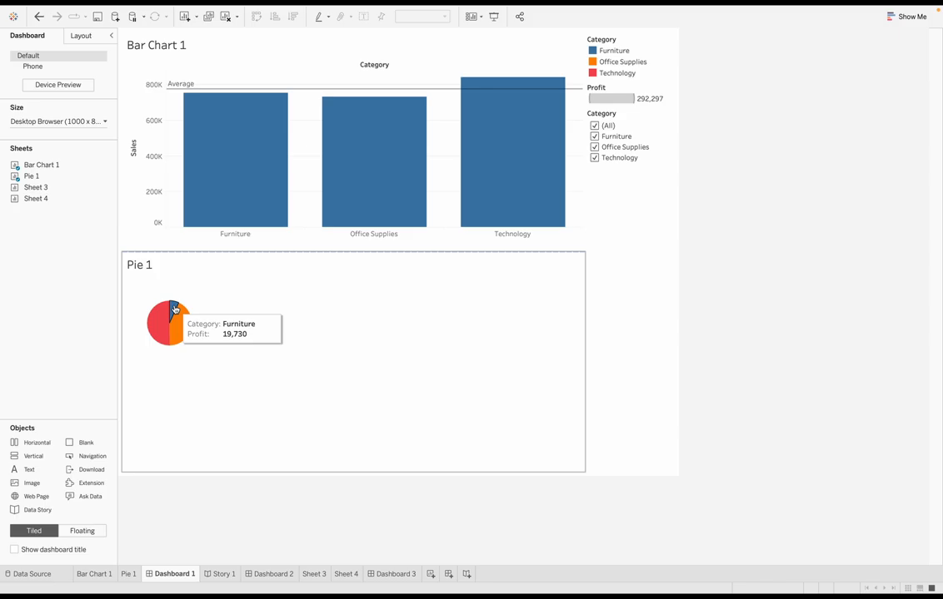
mouse_move(841, 375)
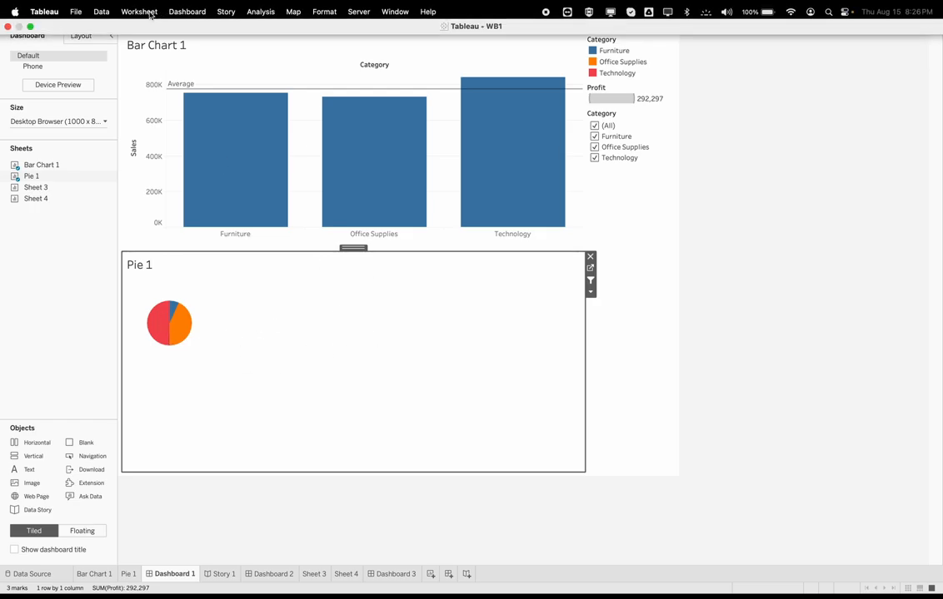
- Show Dashboard 1's actions list and the Add Action choices
click(140, 10)
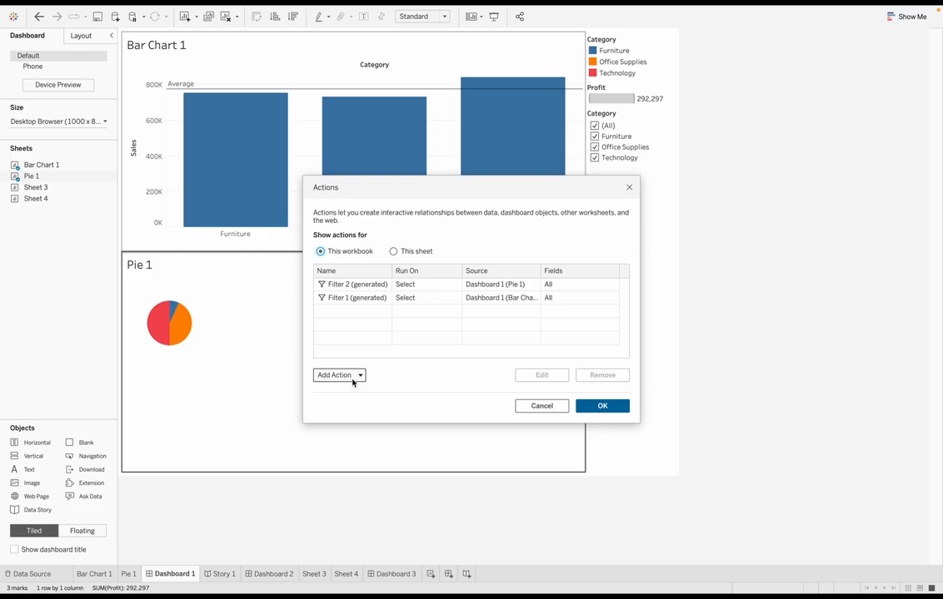
click(334, 376)
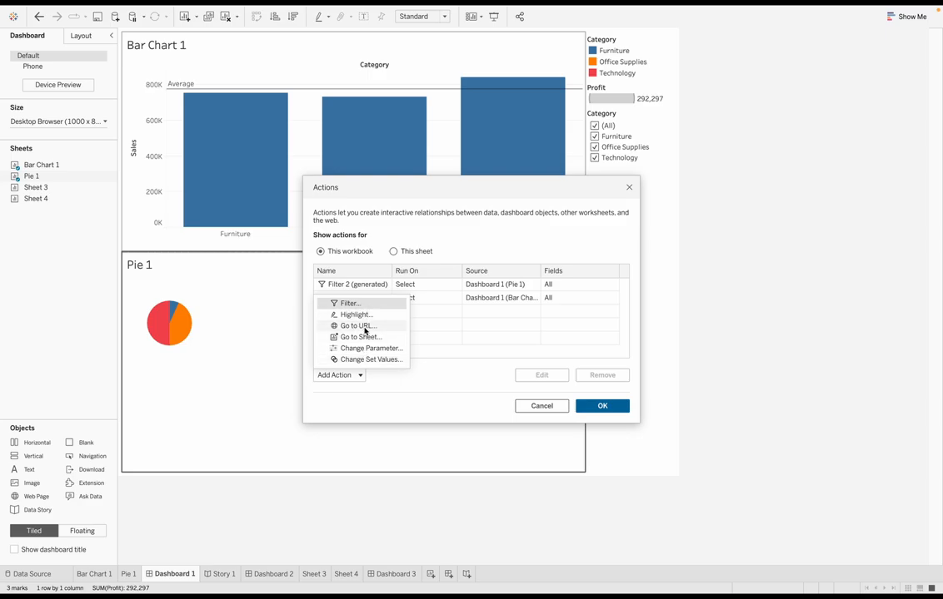
mouse_move(373, 324)
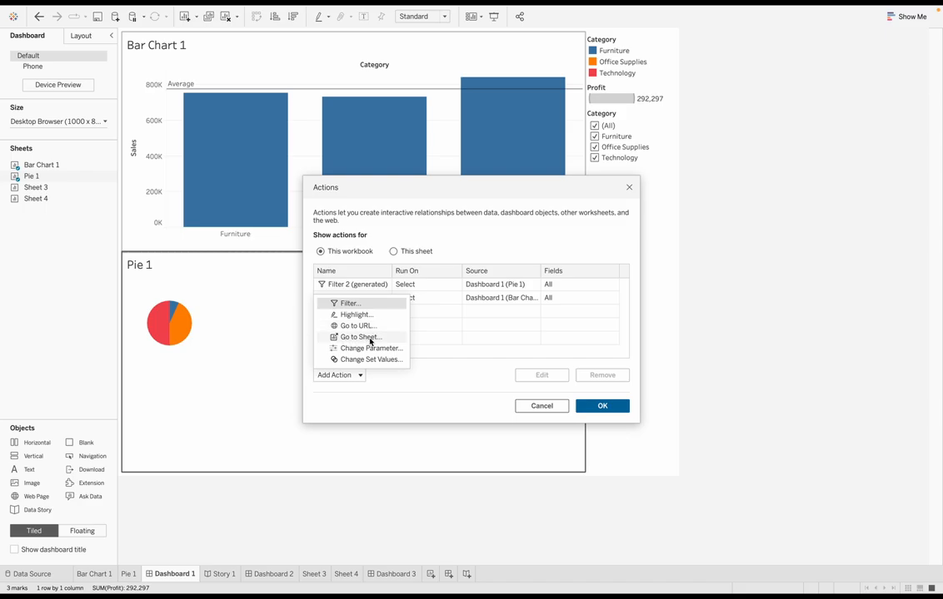
mouse_move(358, 348)
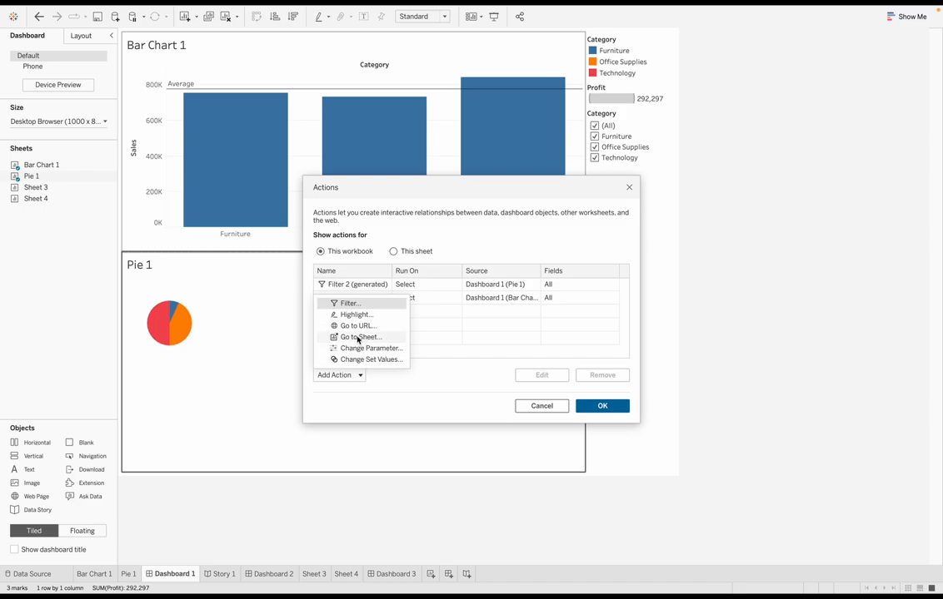
mouse_move(358, 325)
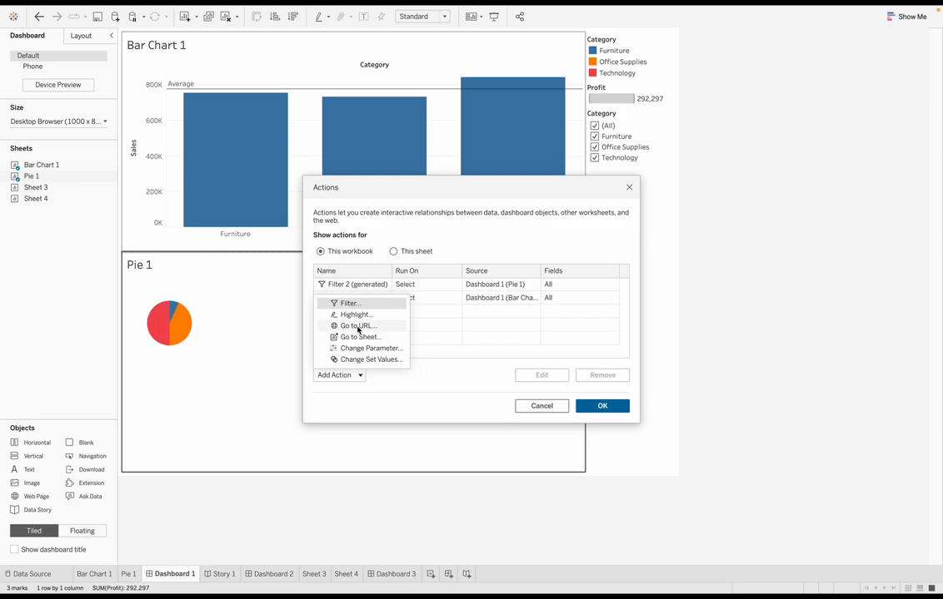
- Start a Go to URL action, Hyperlink1, set to run from a menu
click(355, 325)
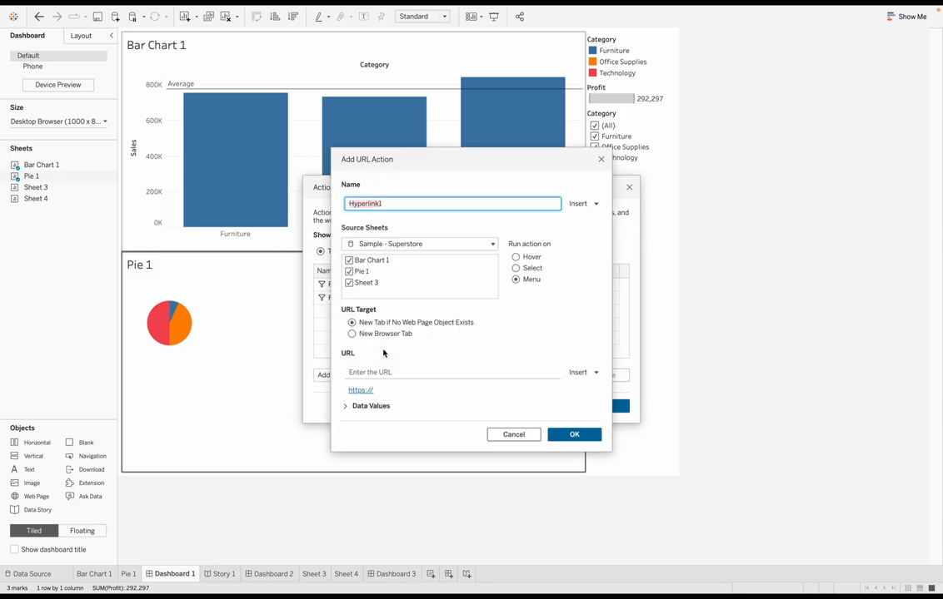
mouse_move(417, 305)
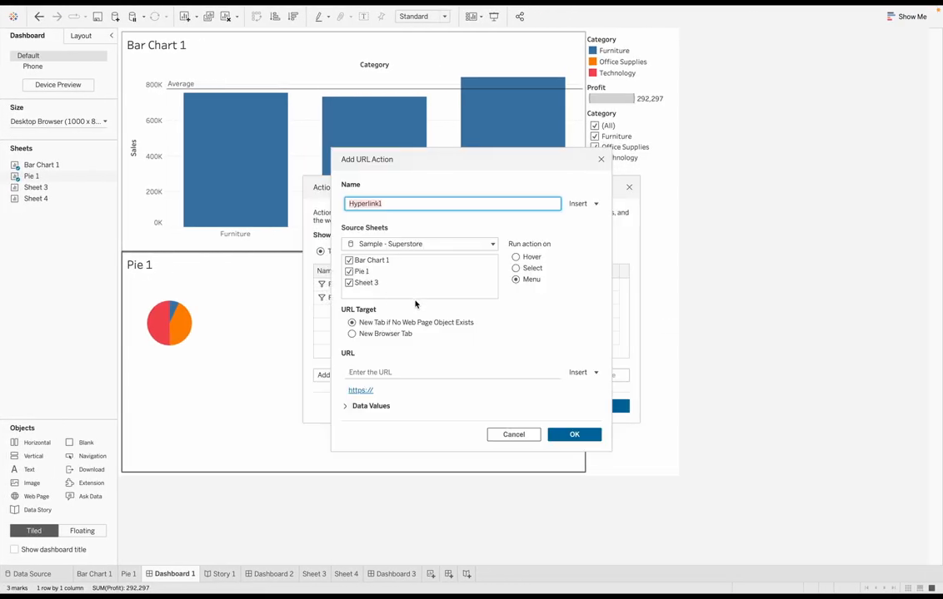
mouse_move(350, 270)
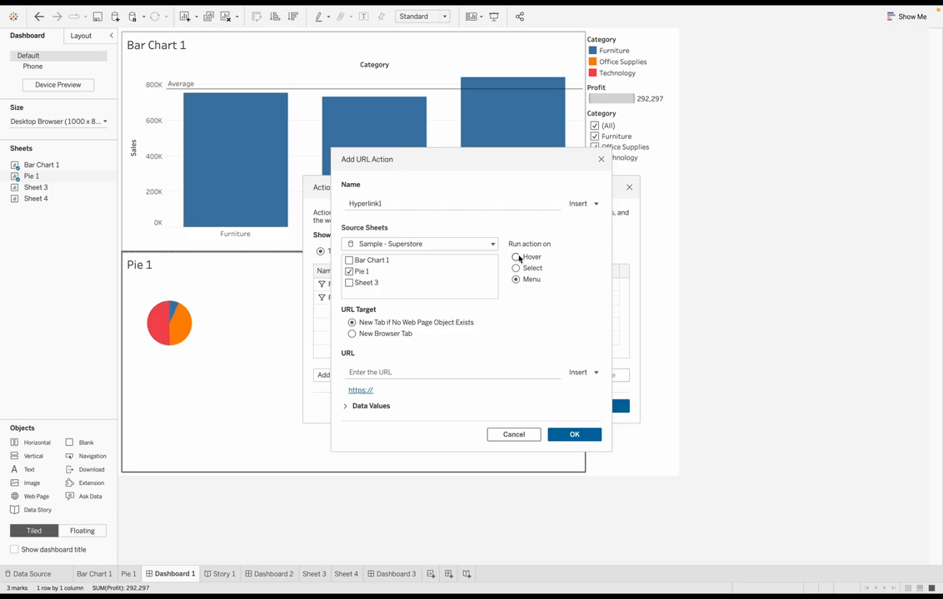
mouse_move(533, 253)
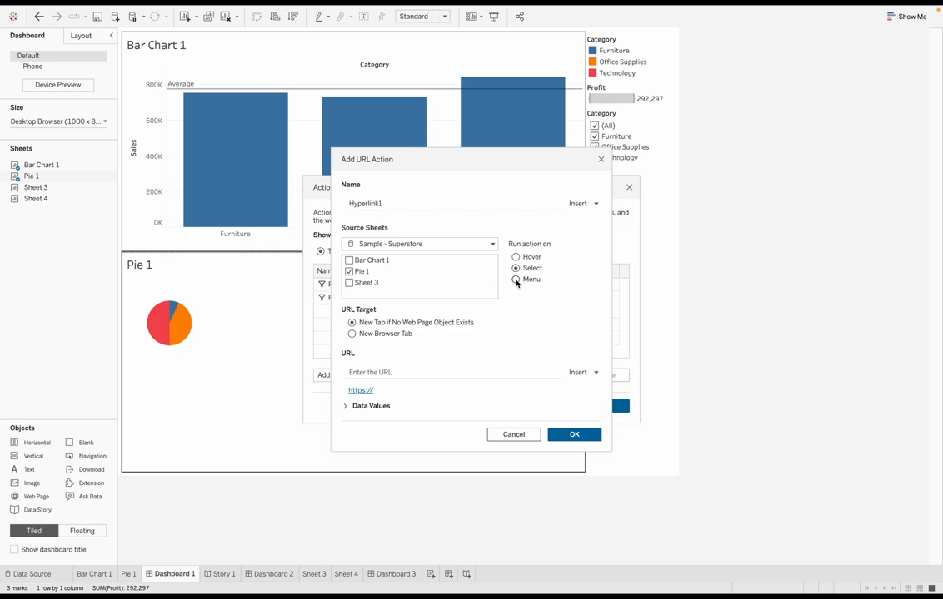
click(515, 280)
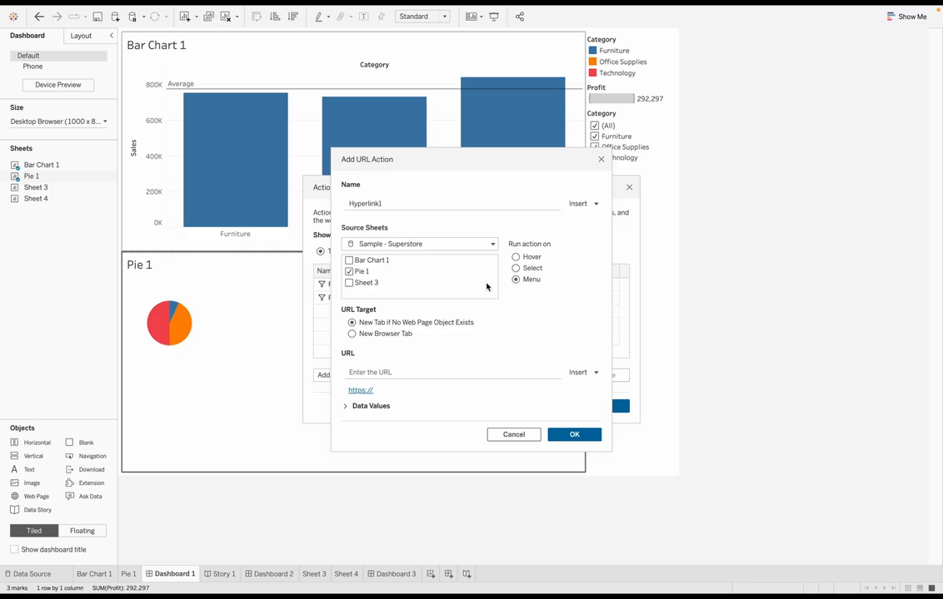
mouse_move(273, 325)
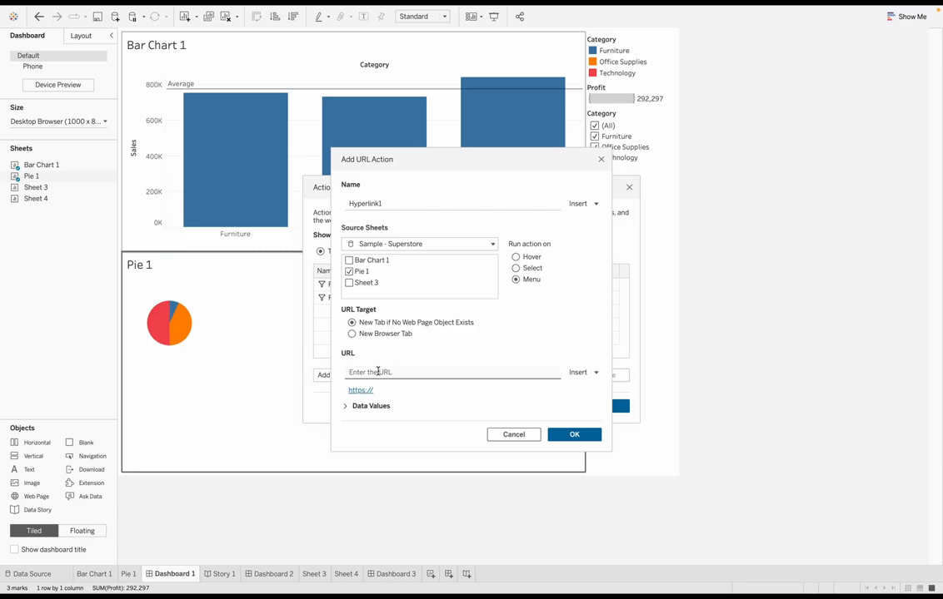
click(453, 373)
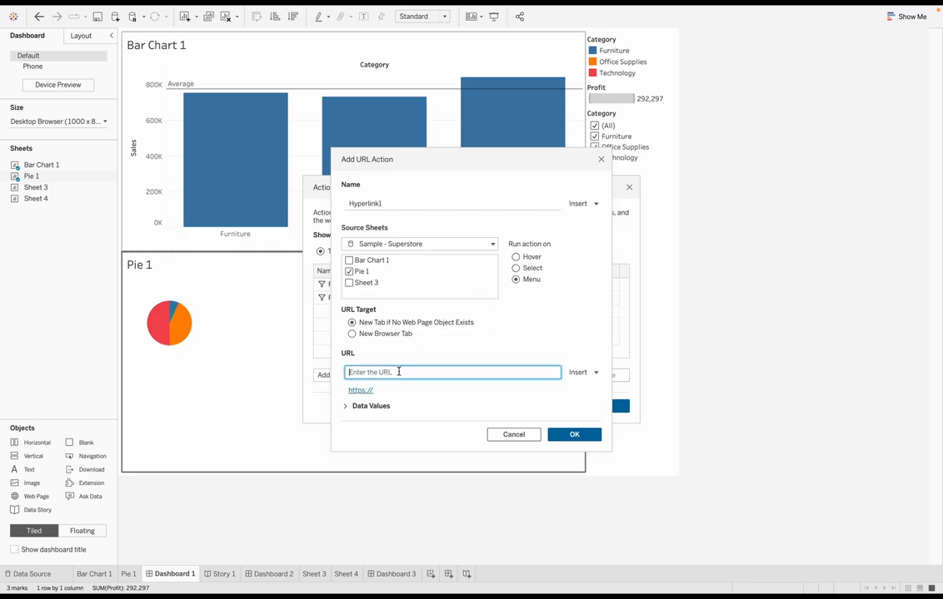
text(www.google.com)
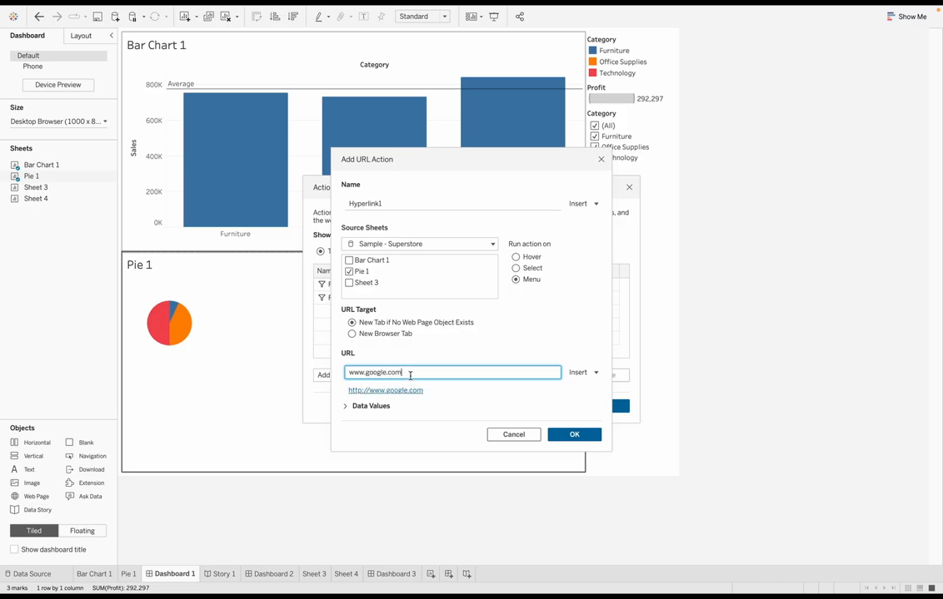
text(/)
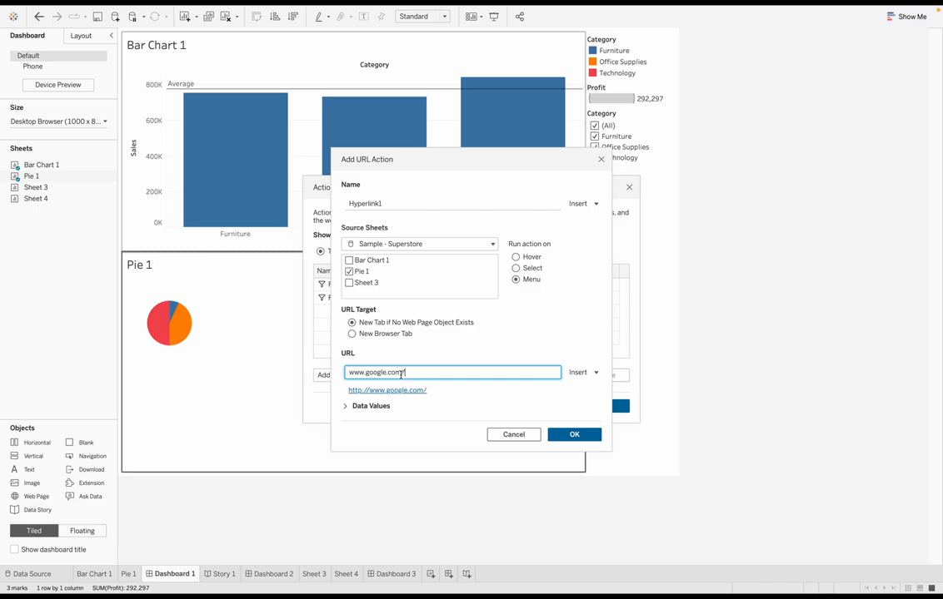
click(596, 373)
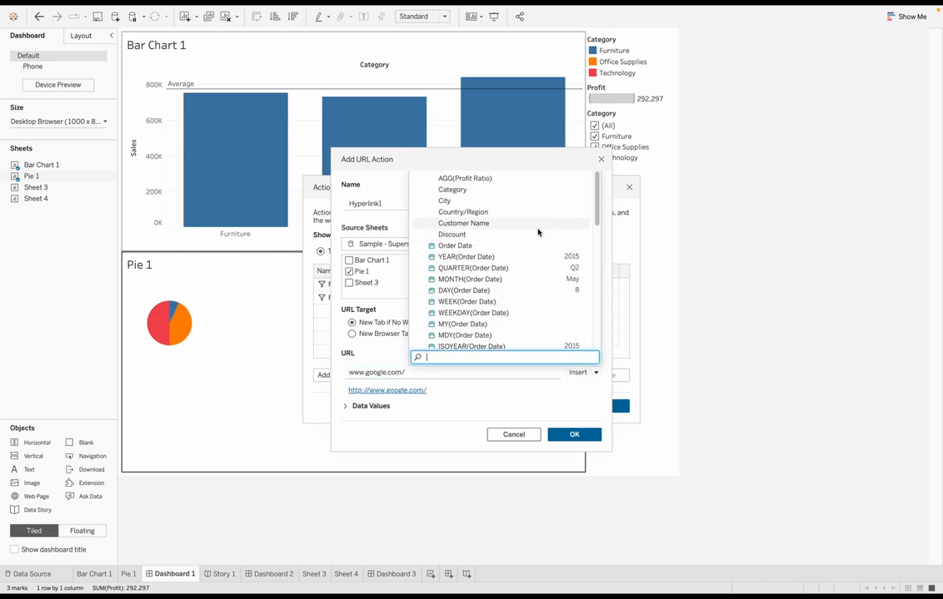
mouse_move(170, 328)
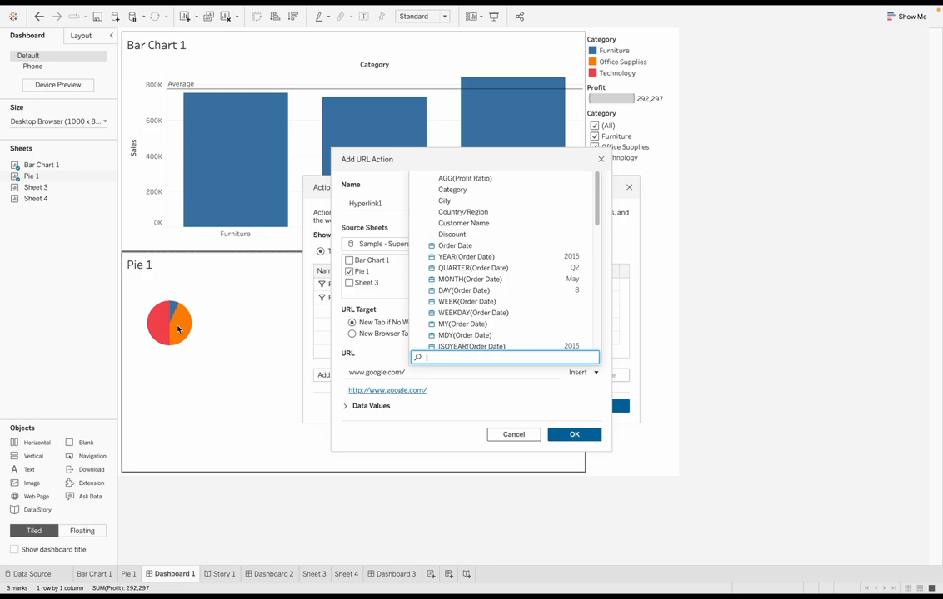
click(453, 190)
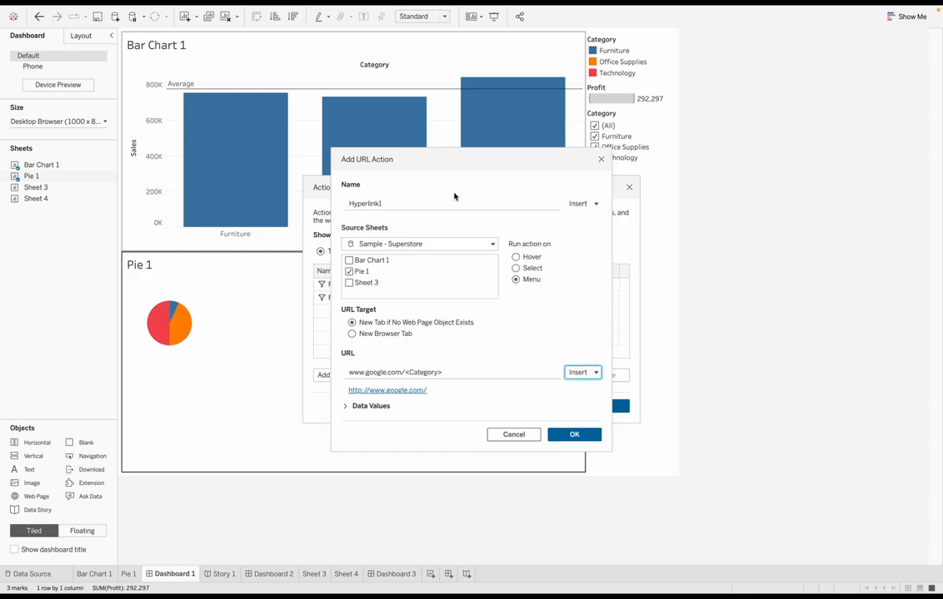
click(450, 373)
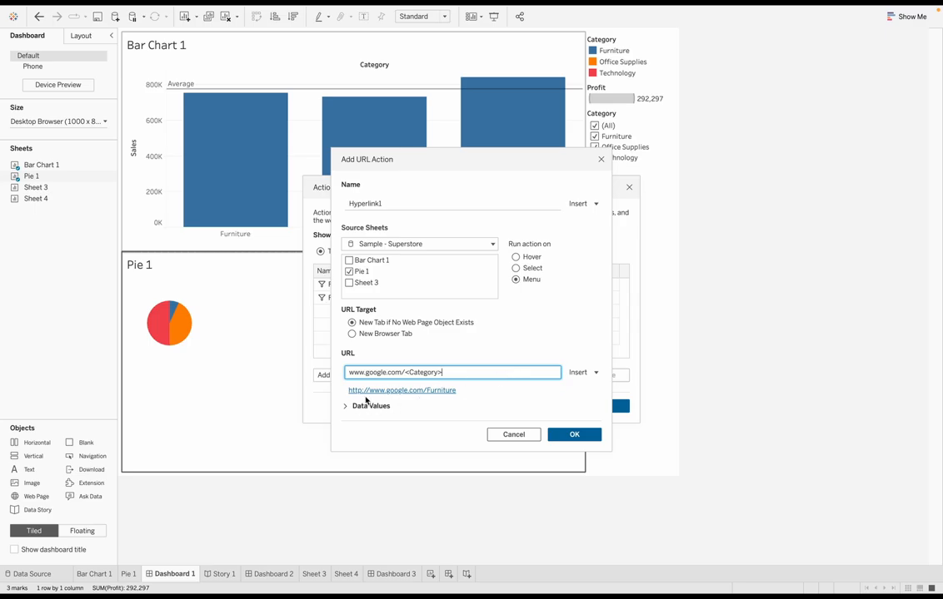
mouse_move(370, 396)
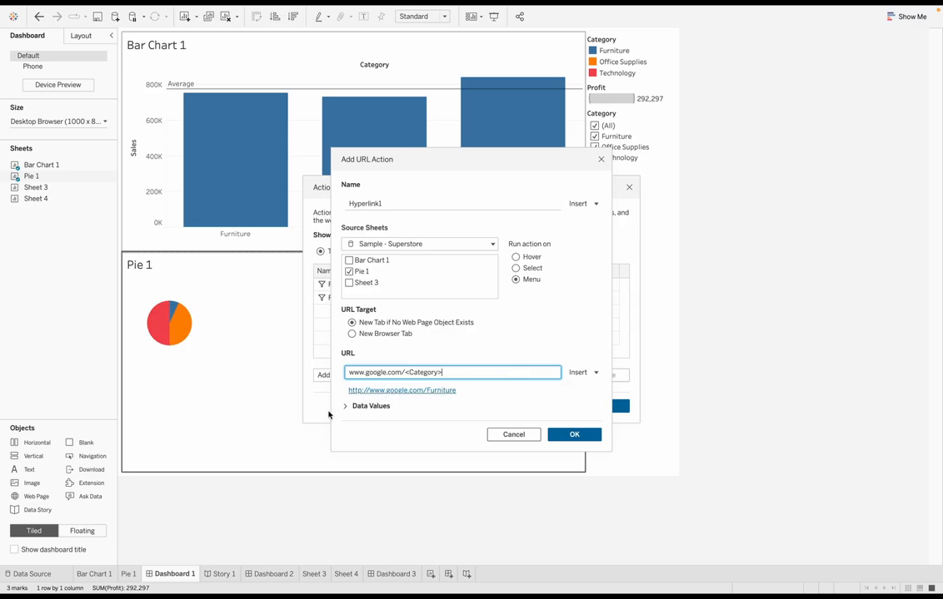
mouse_move(573, 435)
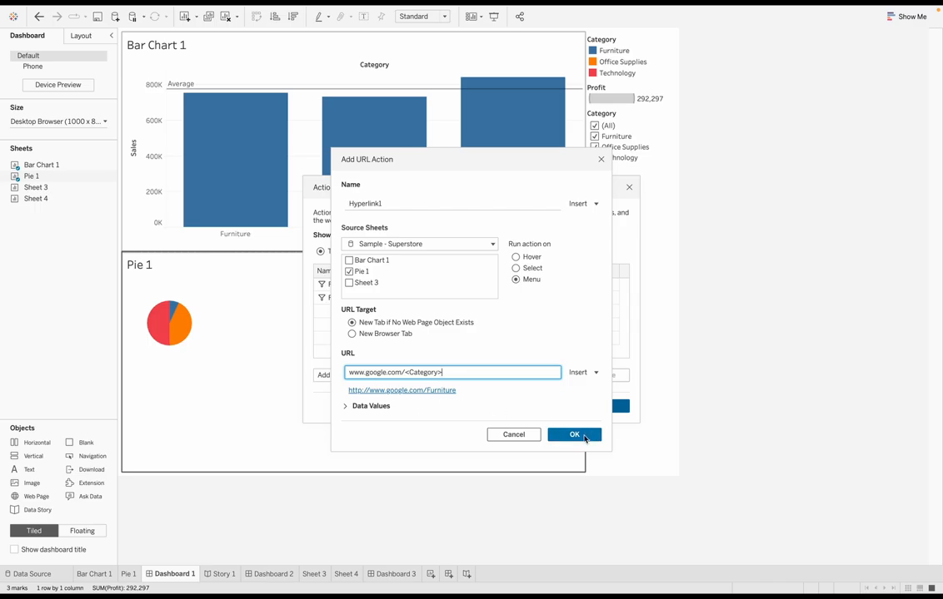
click(573, 435)
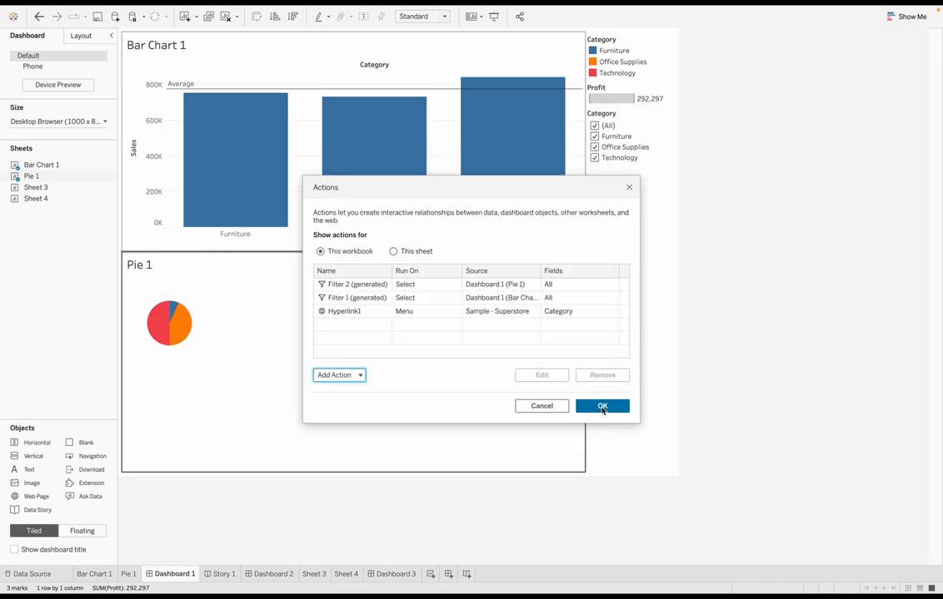
click(601, 406)
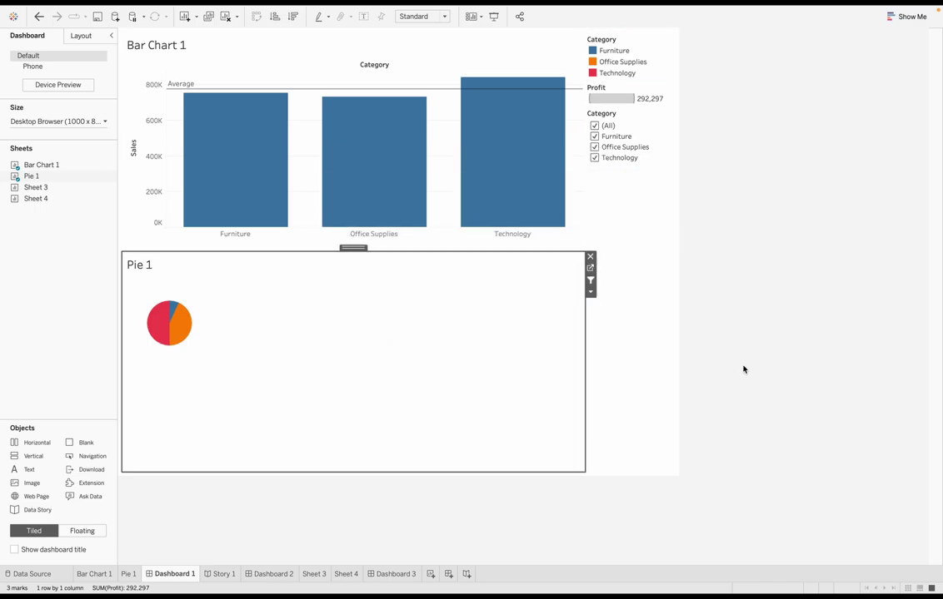
mouse_move(186, 331)
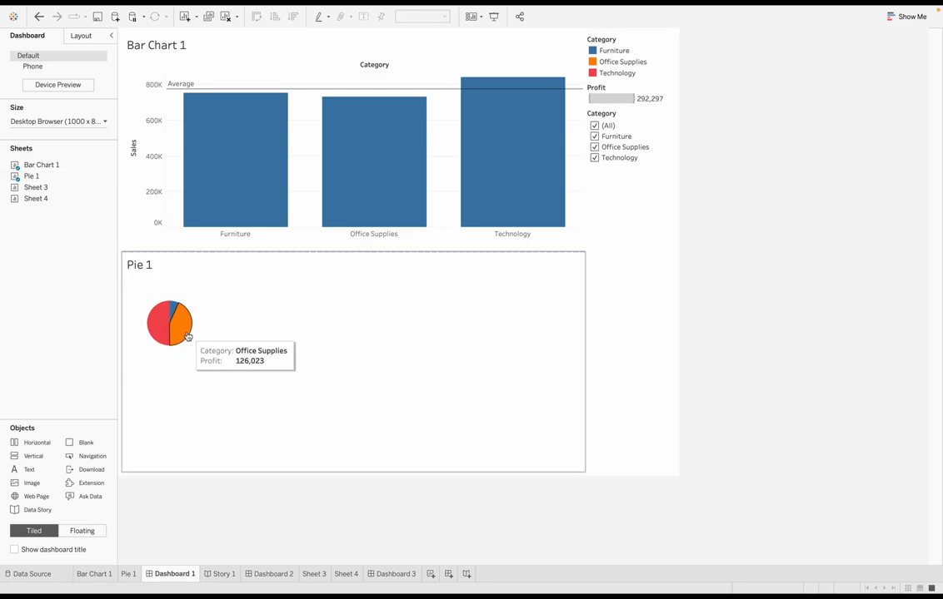
mouse_move(186, 348)
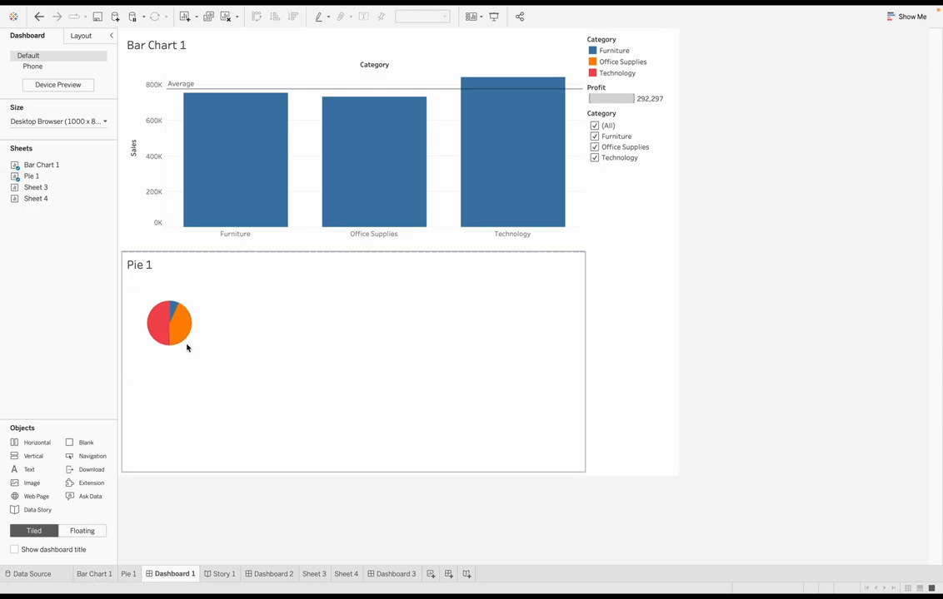
mouse_move(182, 329)
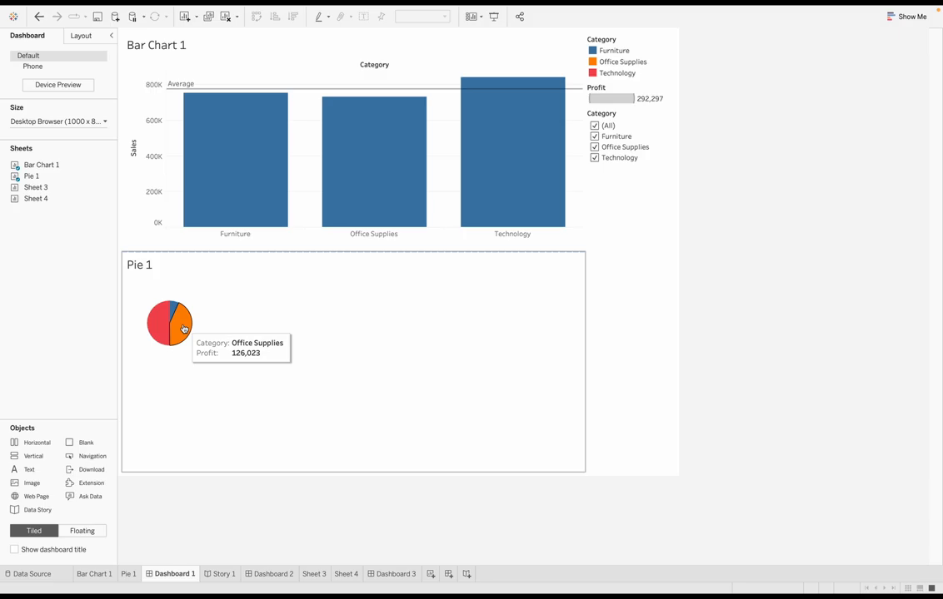
click(181, 326)
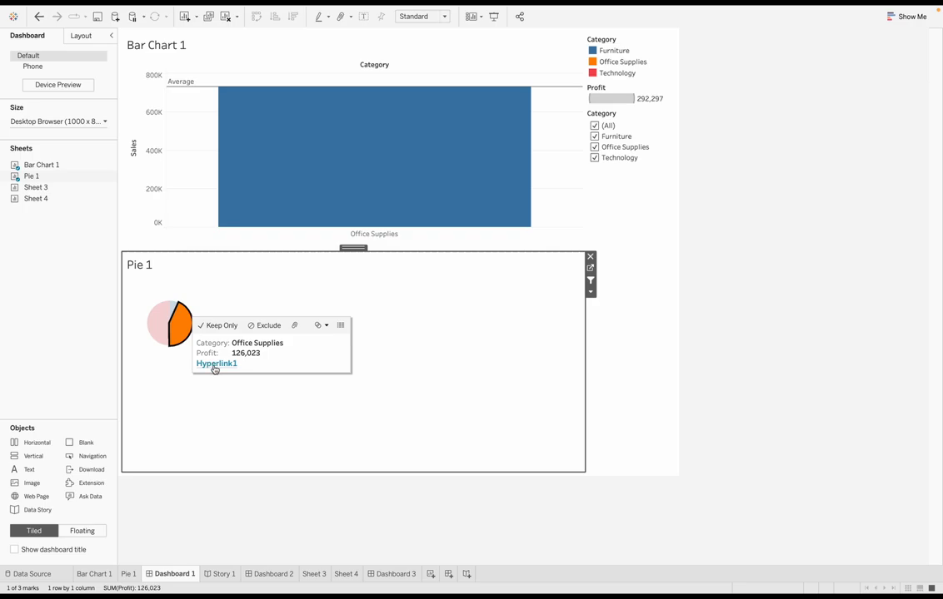
click(217, 363)
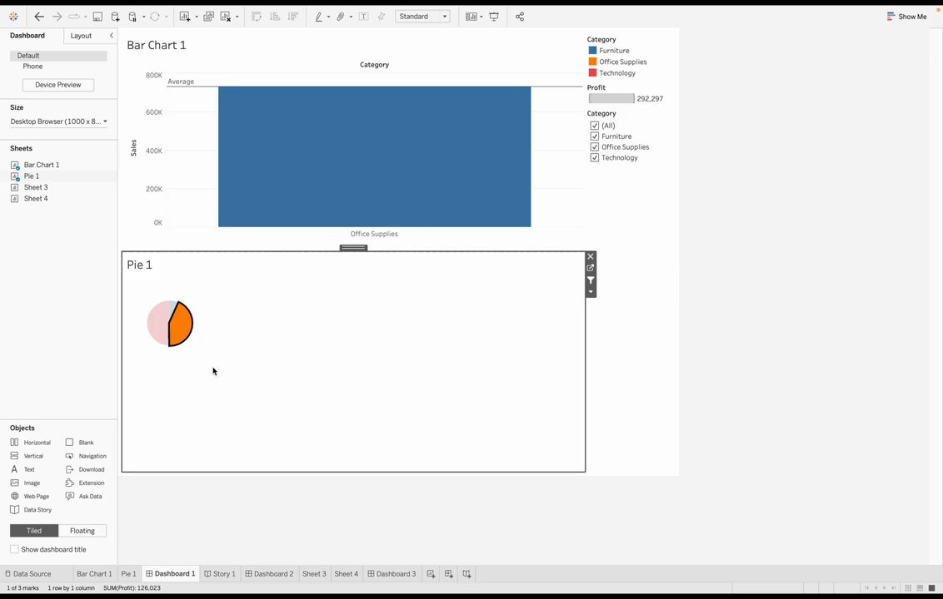
click(186, 325)
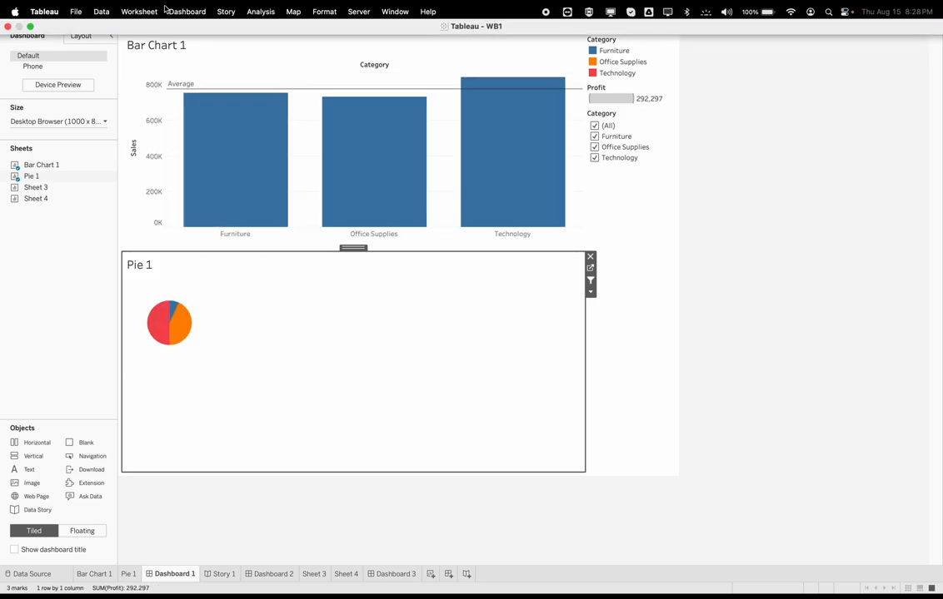
click(138, 10)
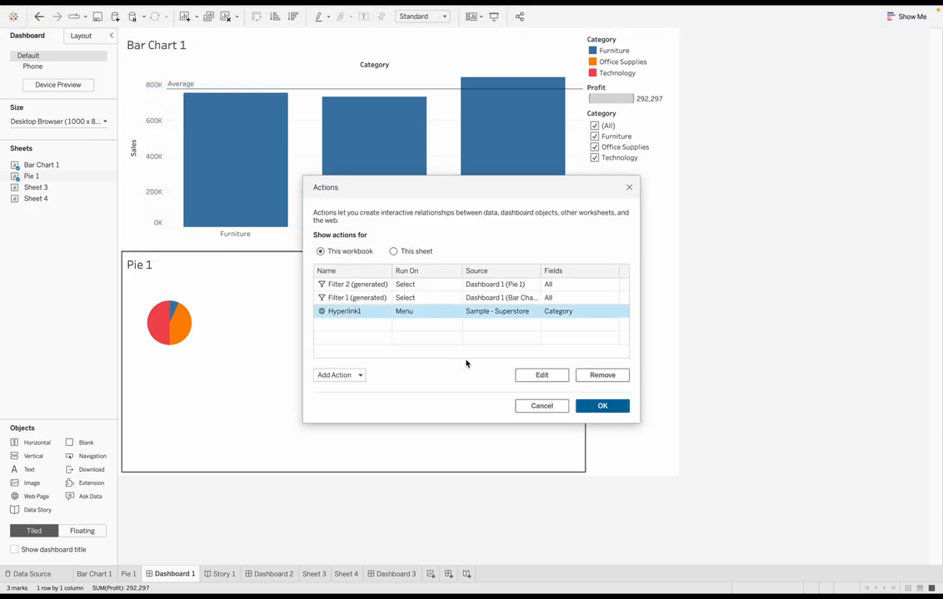
click(541, 376)
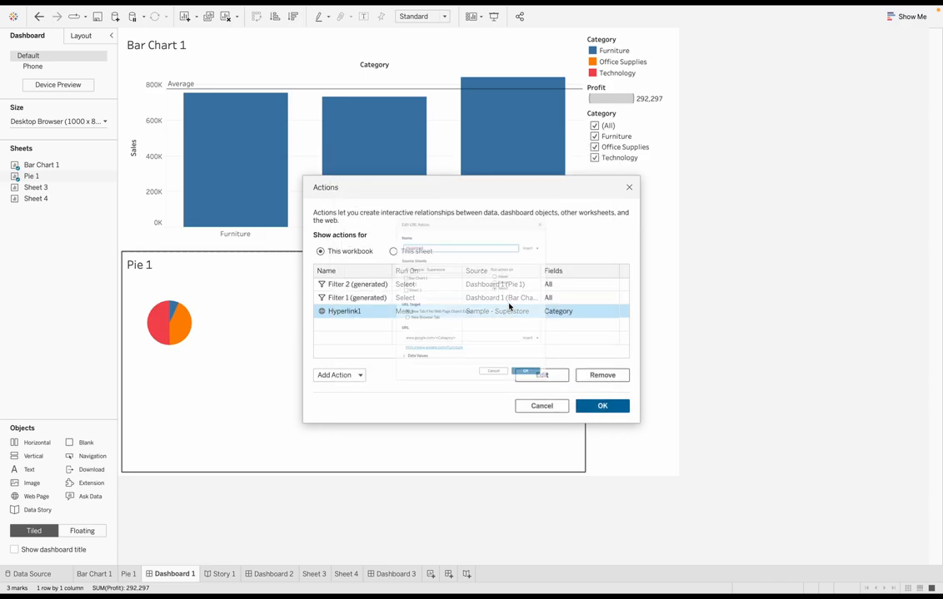
click(540, 376)
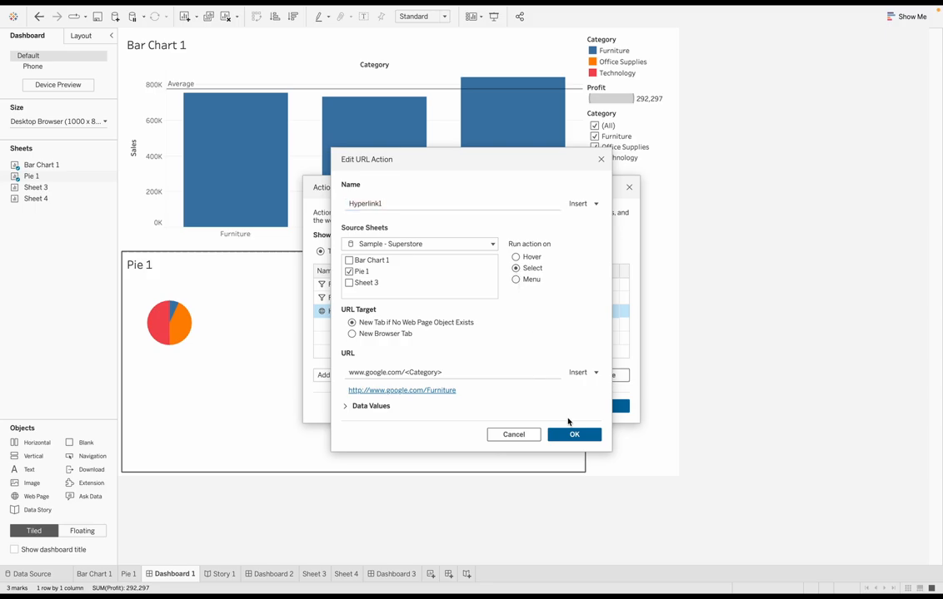
click(573, 435)
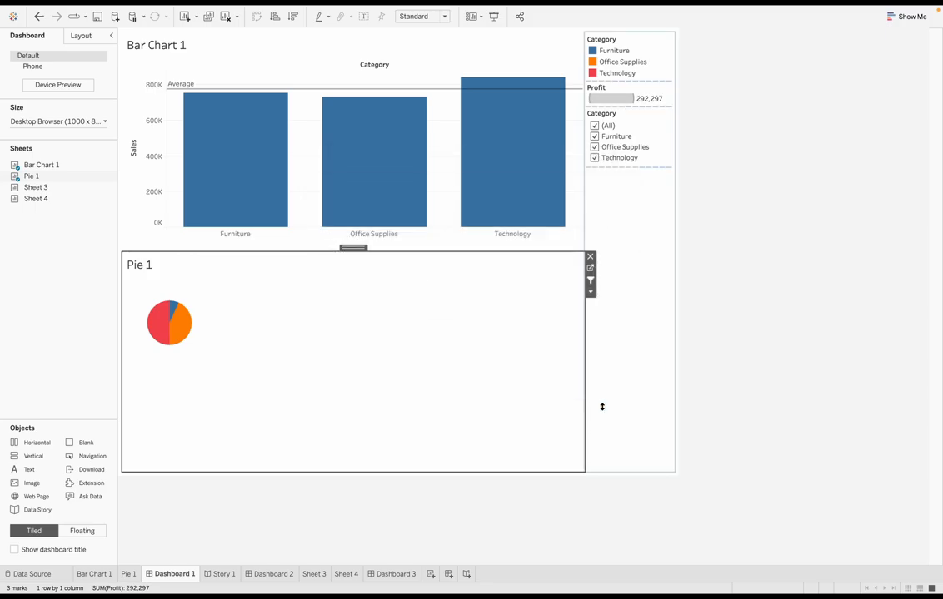
mouse_move(186, 326)
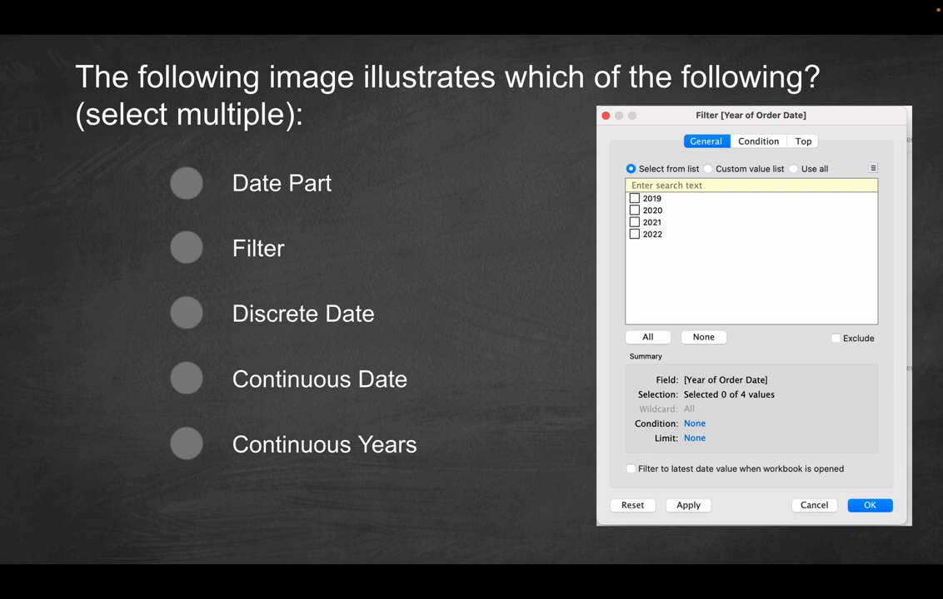
mouse_move(669, 197)
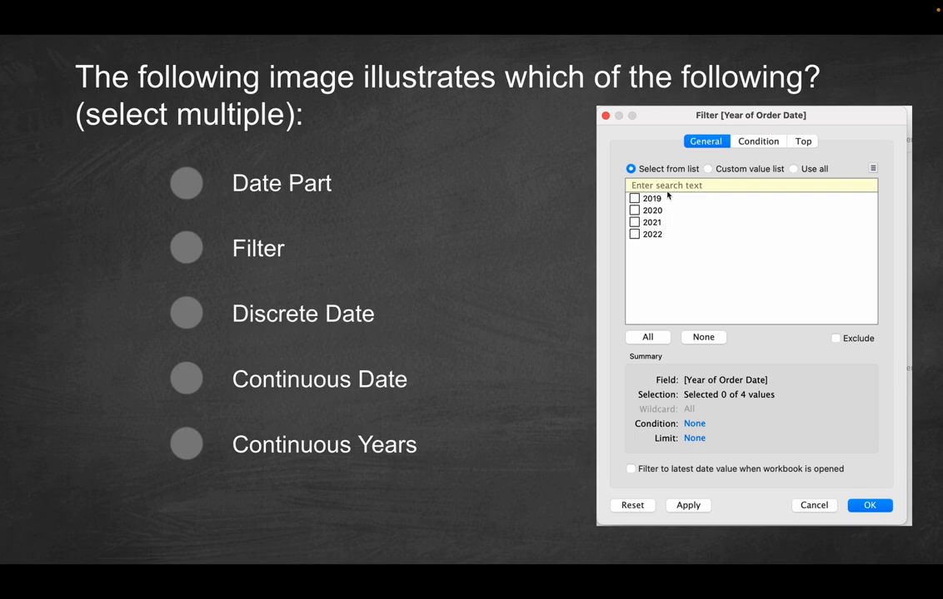
mouse_move(823, 236)
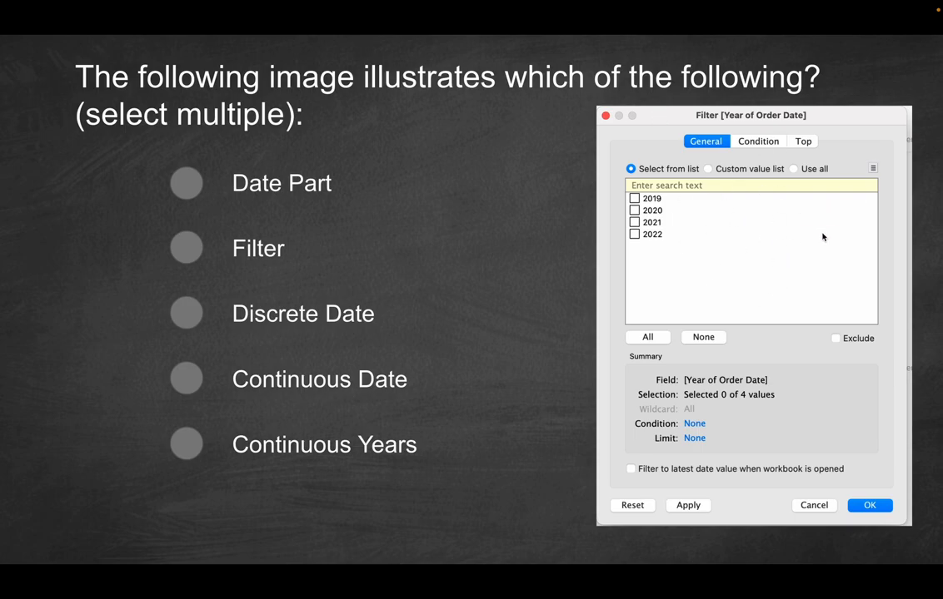
mouse_move(703, 127)
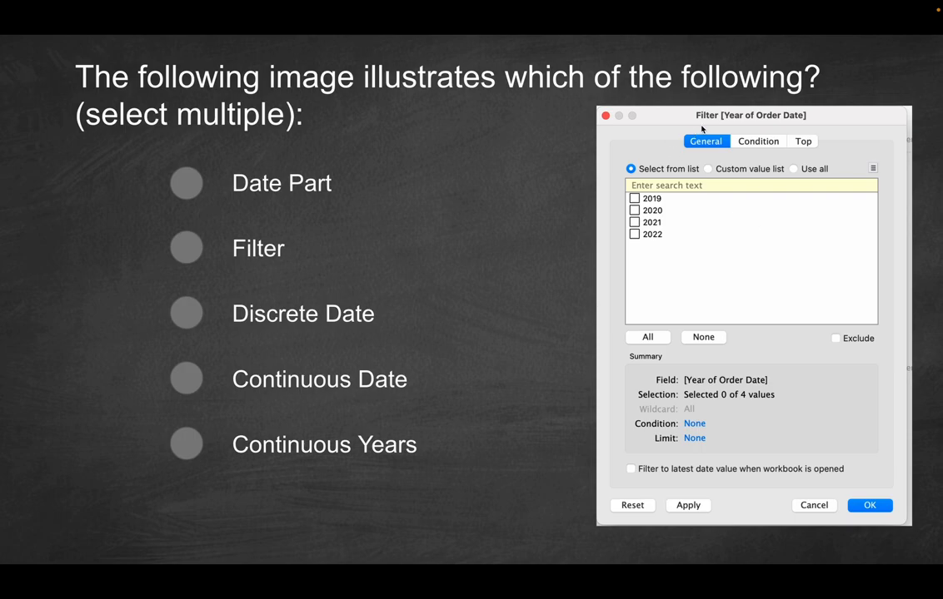
mouse_move(726, 123)
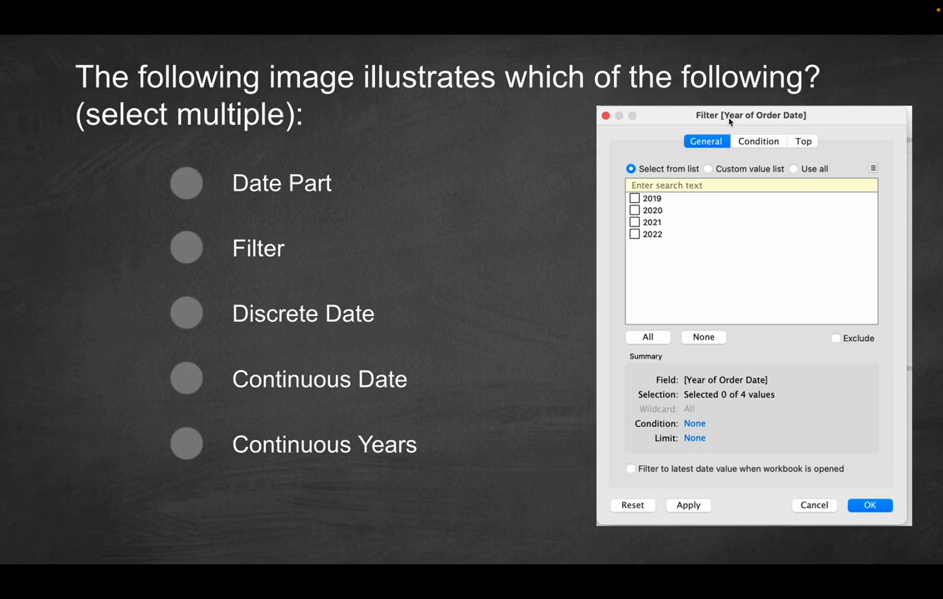
mouse_move(706, 117)
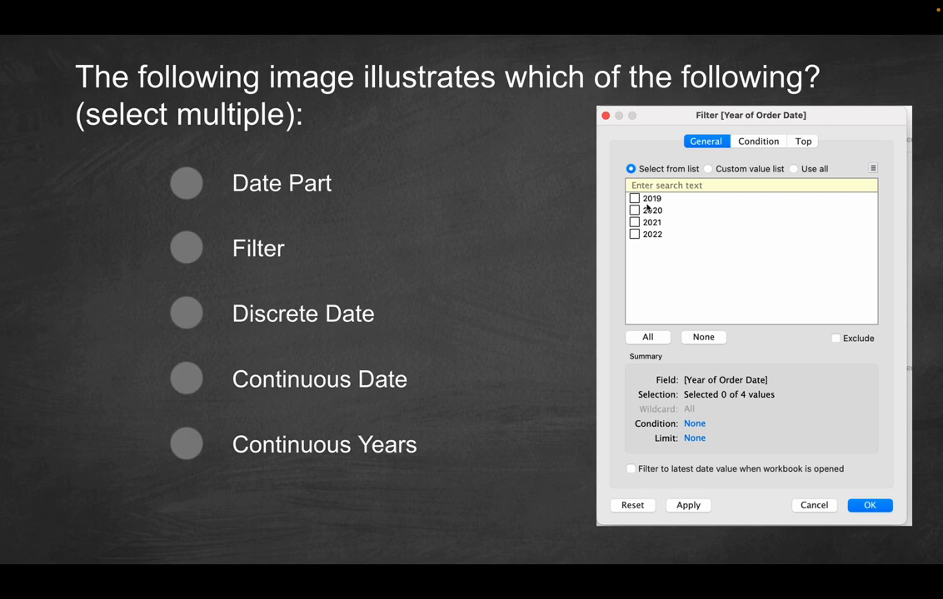
mouse_move(646, 250)
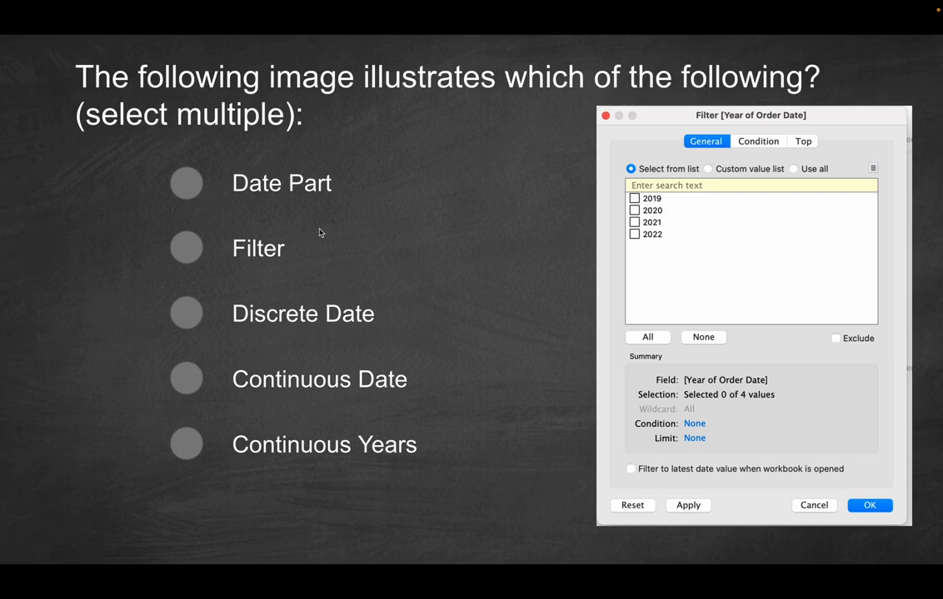
mouse_move(773, 333)
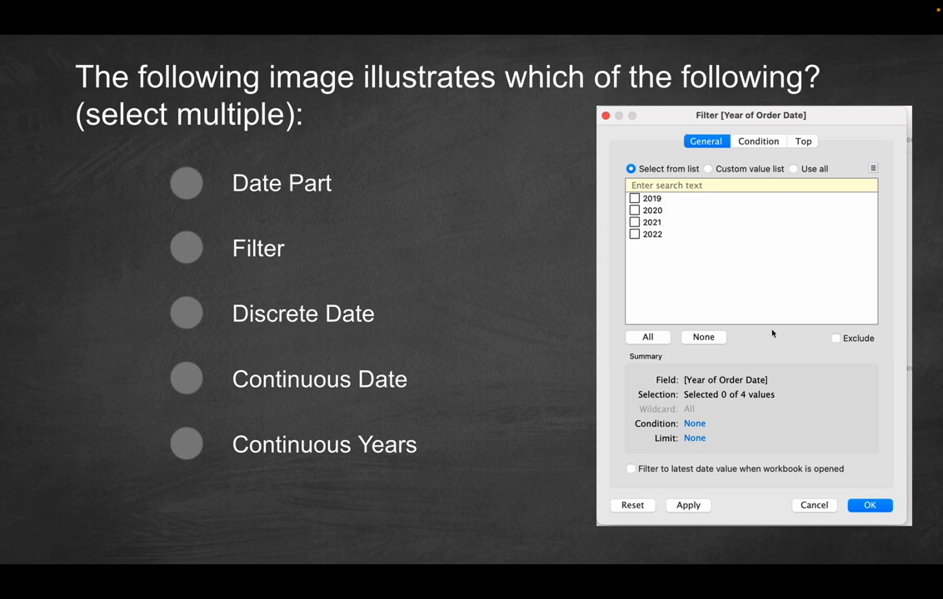
mouse_move(381, 215)
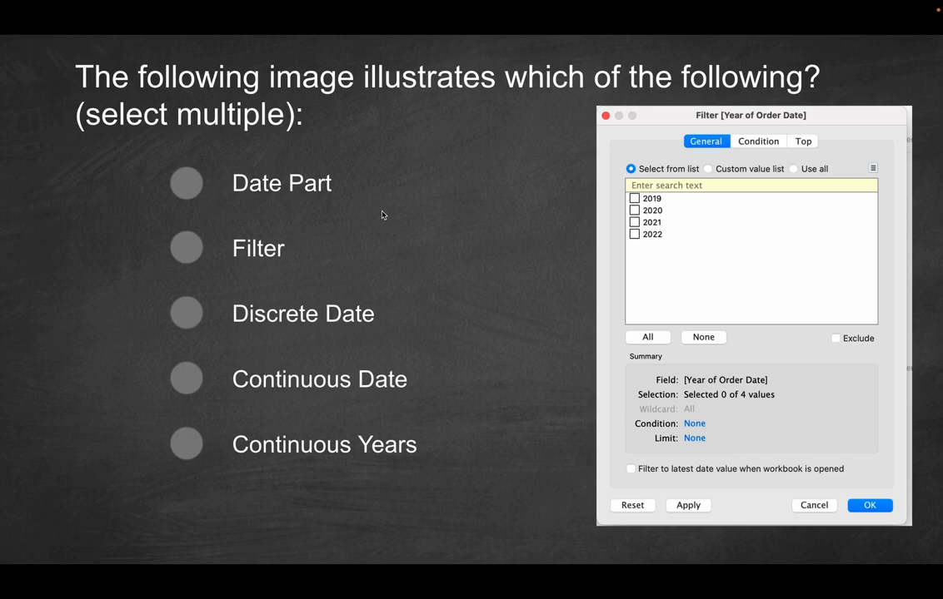
mouse_move(267, 290)
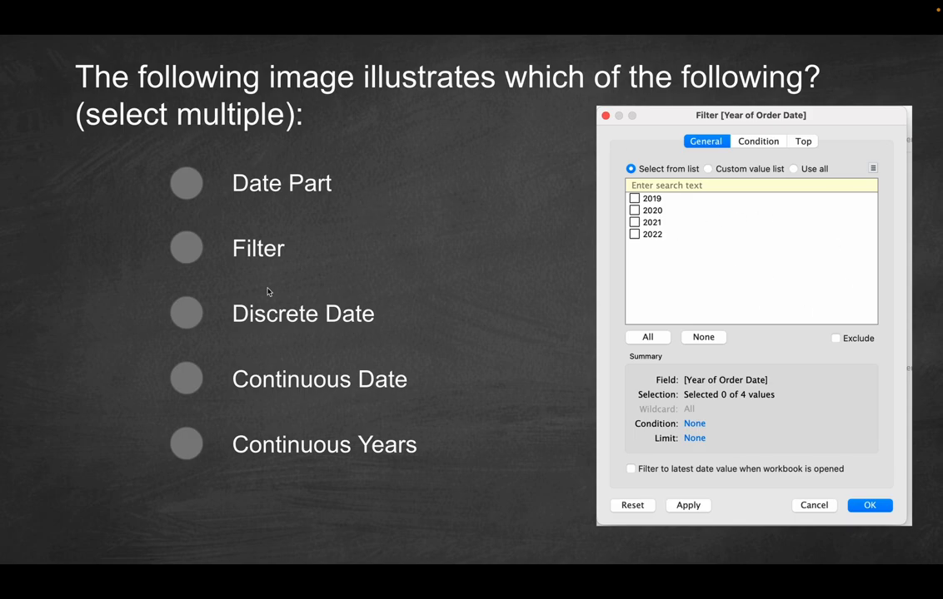
mouse_move(753, 157)
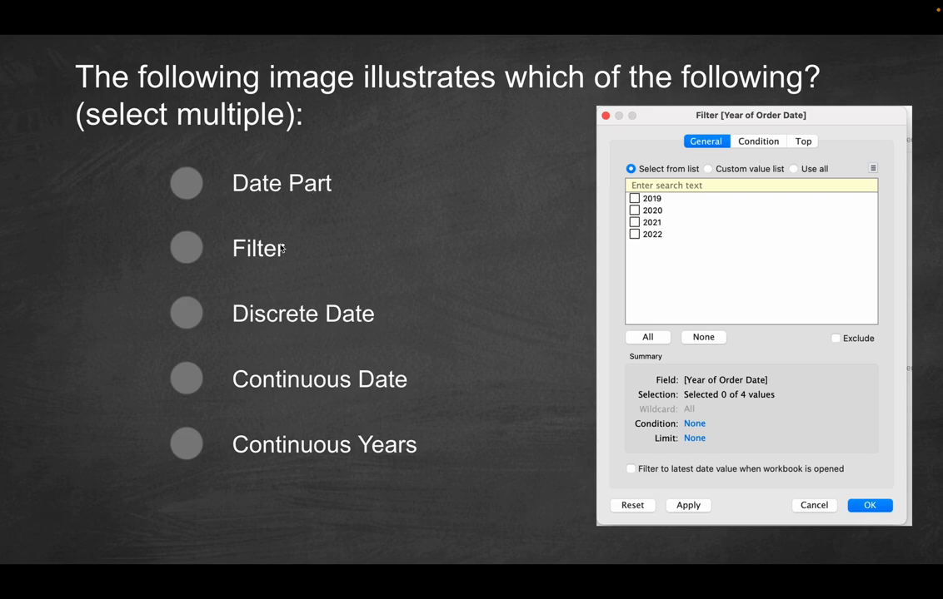
mouse_move(276, 327)
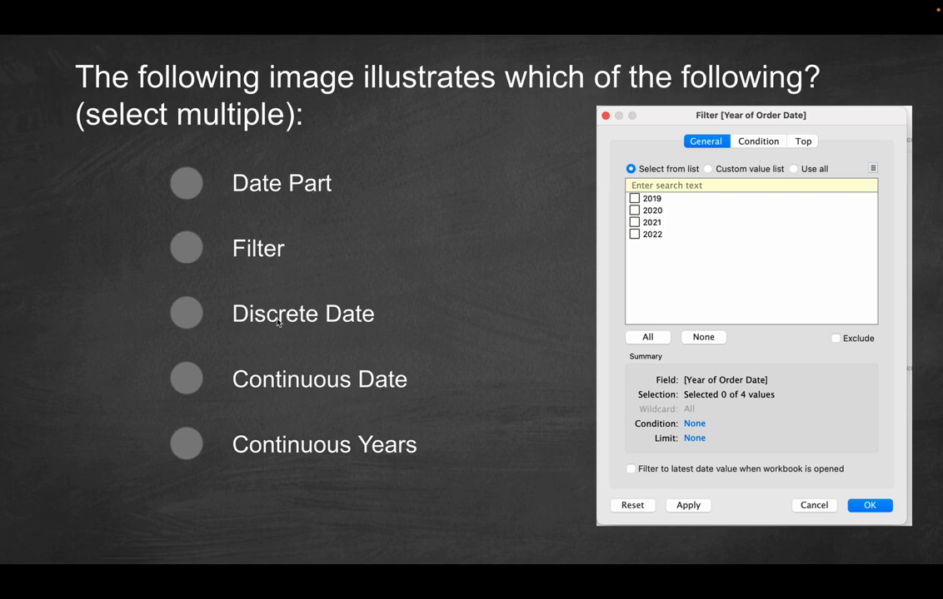
mouse_move(273, 390)
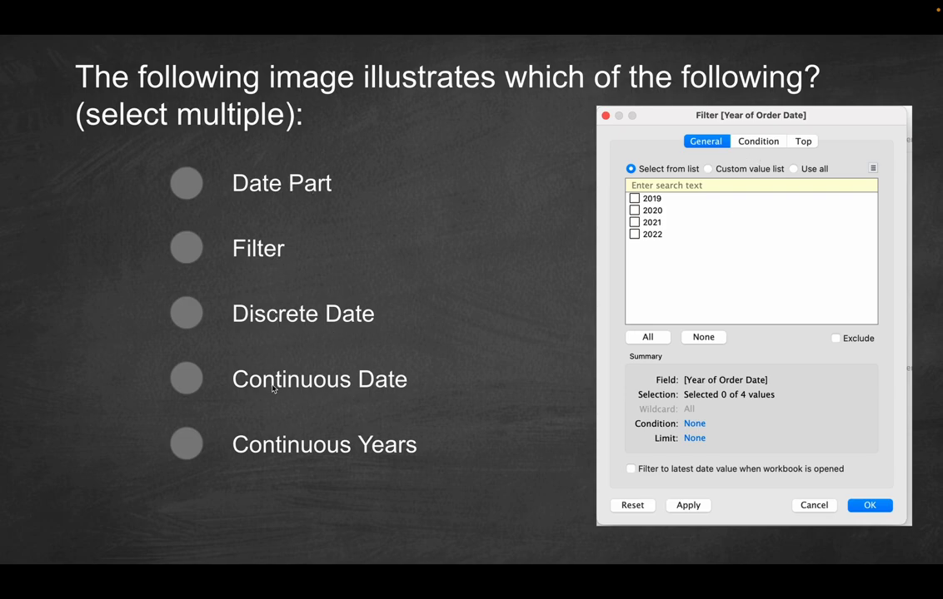
mouse_move(333, 457)
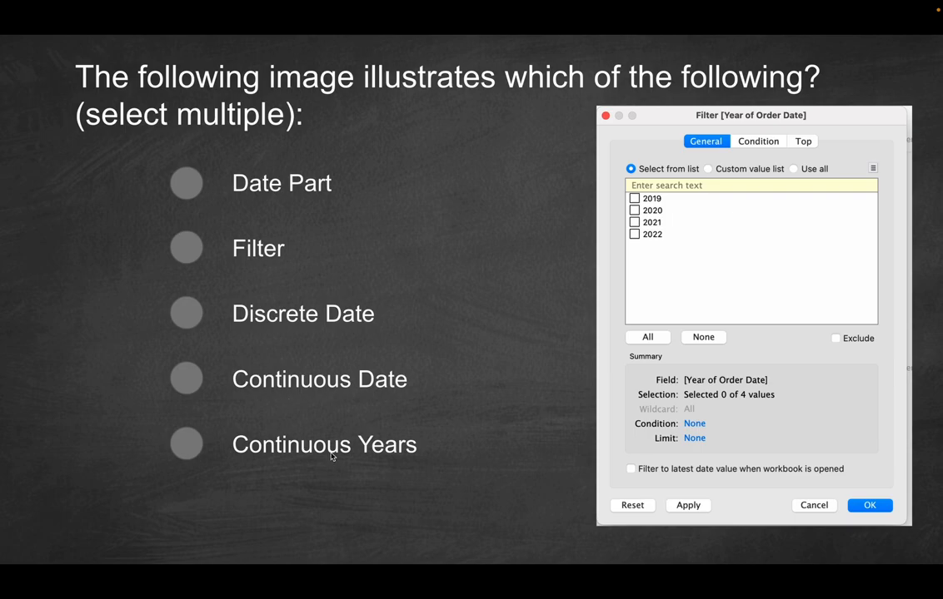
mouse_move(337, 198)
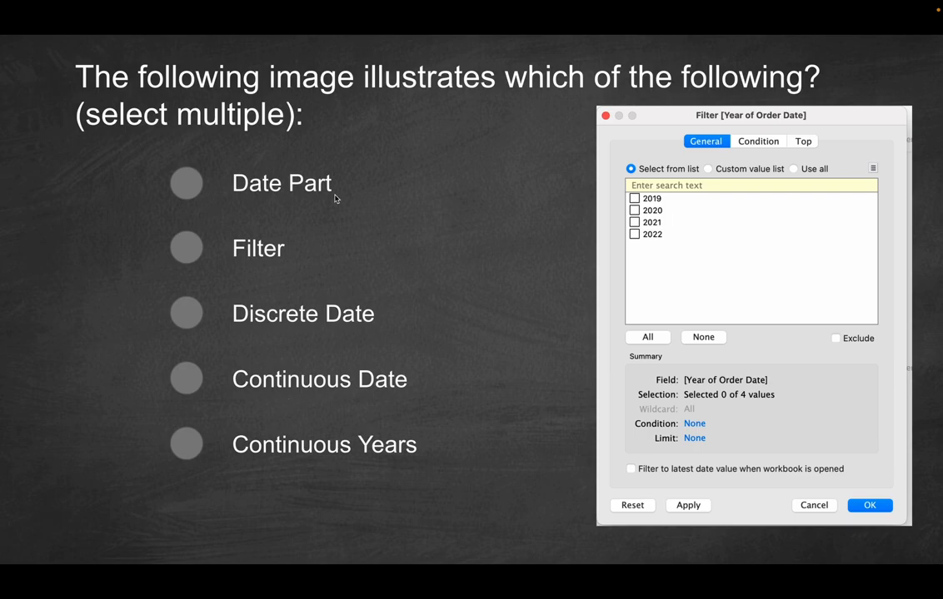
mouse_move(523, 331)
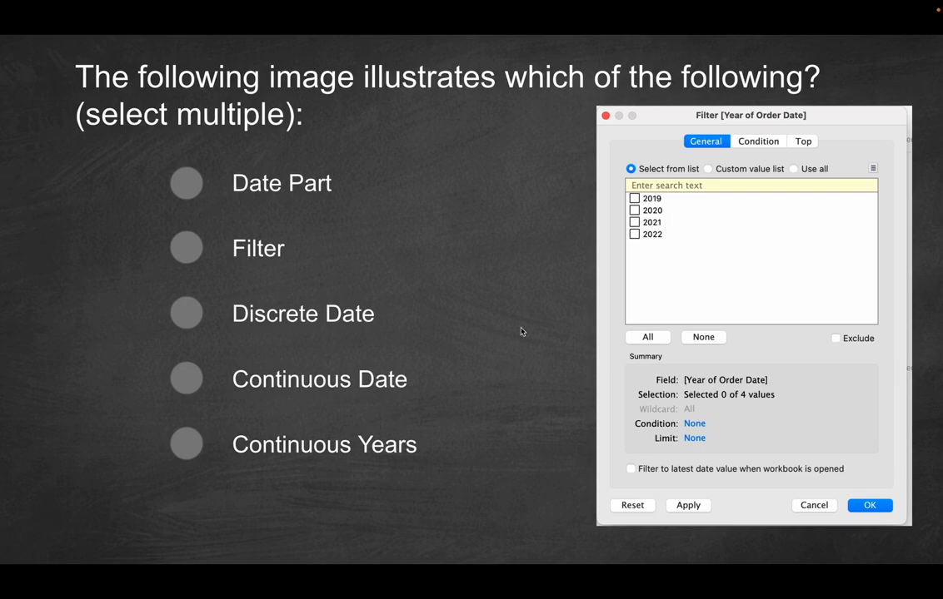
mouse_move(823, 177)
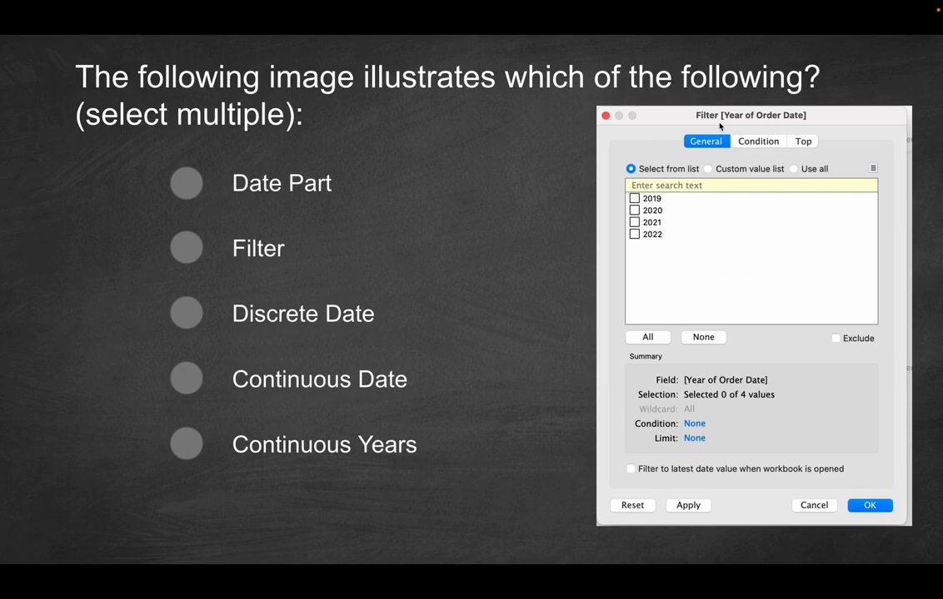
mouse_move(677, 214)
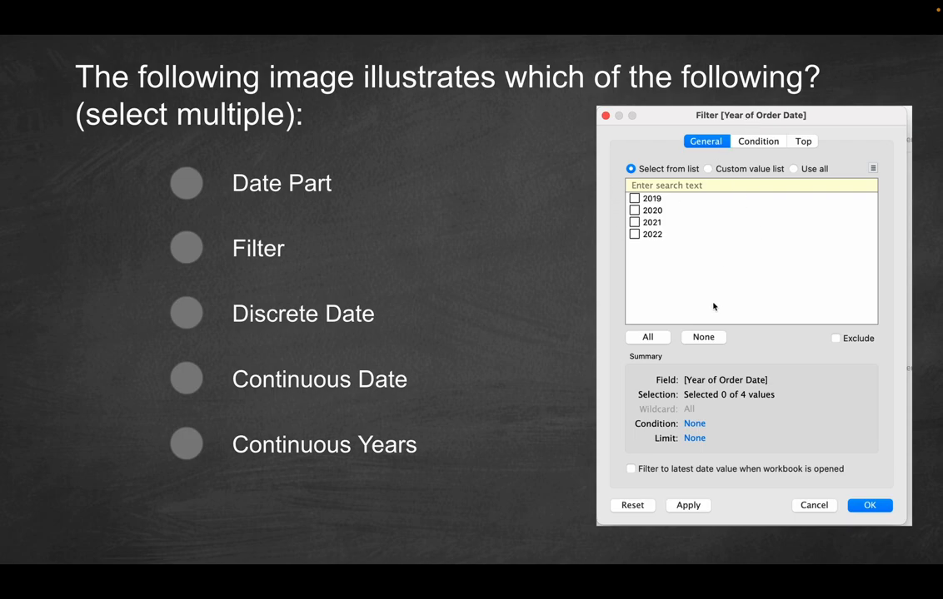
mouse_move(793, 122)
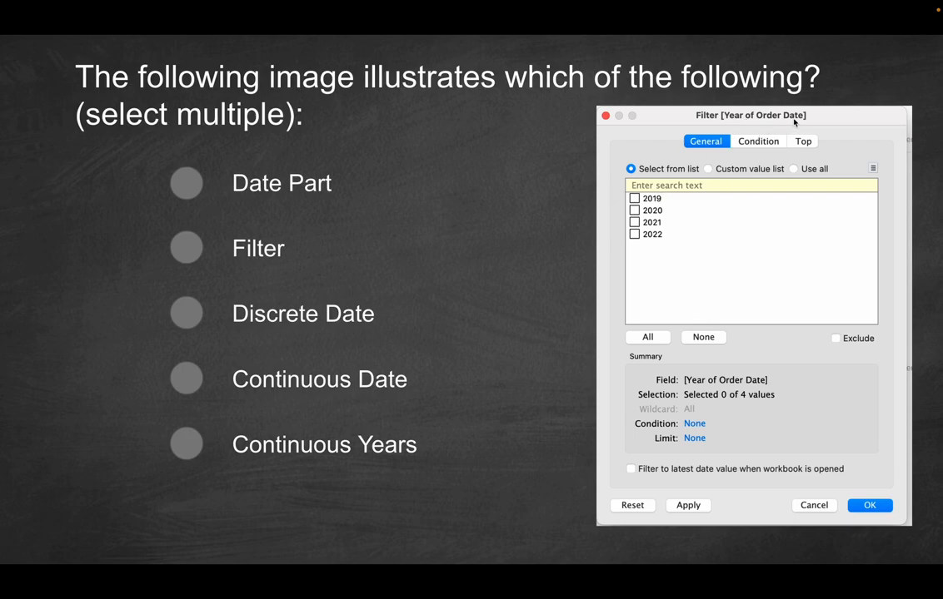
mouse_move(650, 210)
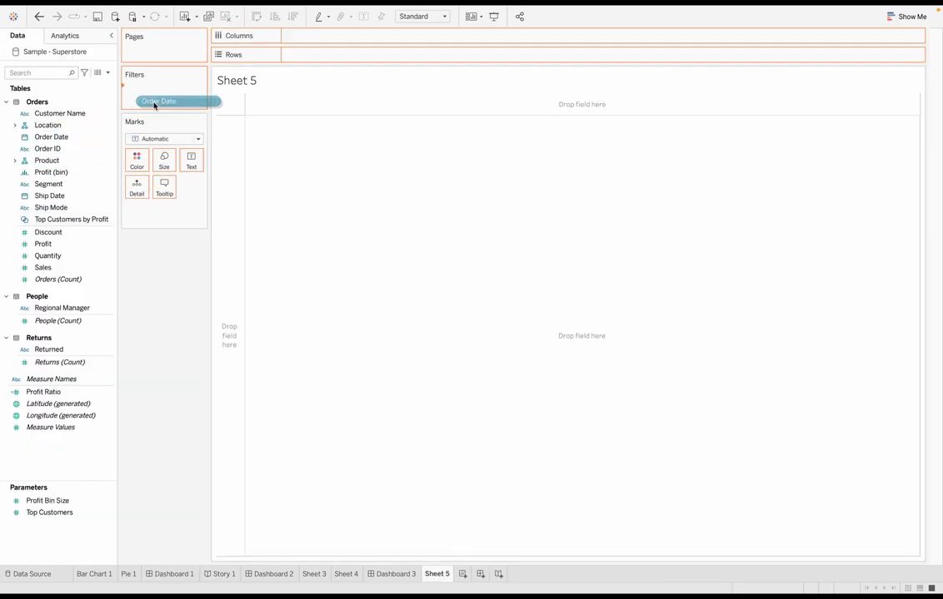
- Add Order Date to the Filters shelf on Sheet 5
click(163, 102)
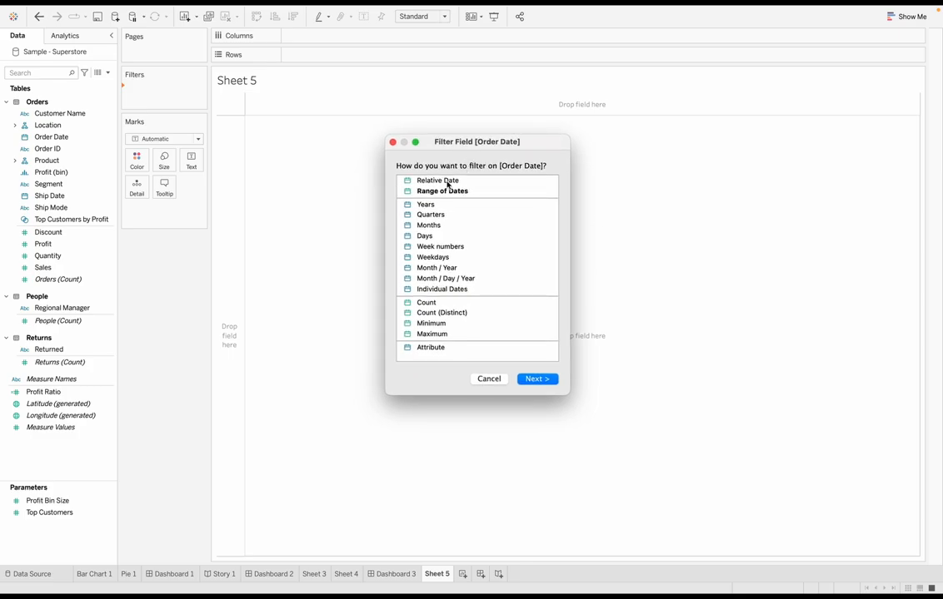
mouse_move(430, 180)
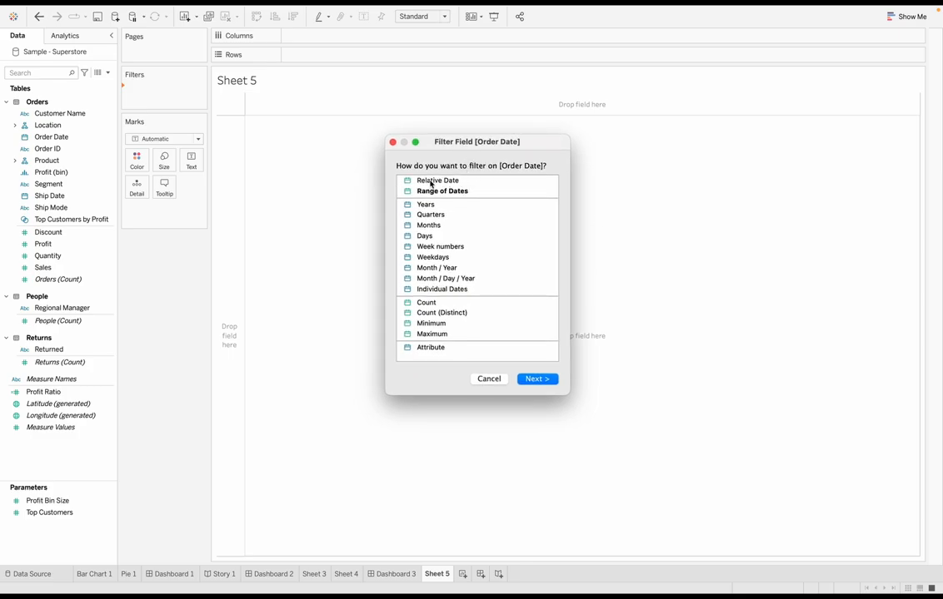
- Compare the Relative Date and Range of Dates filter types for Order Date
click(437, 180)
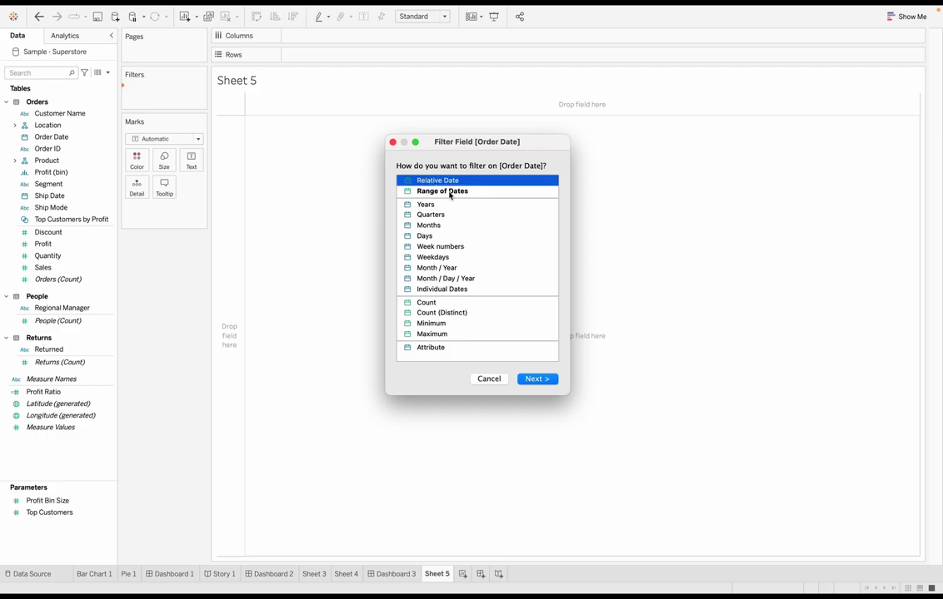
click(441, 190)
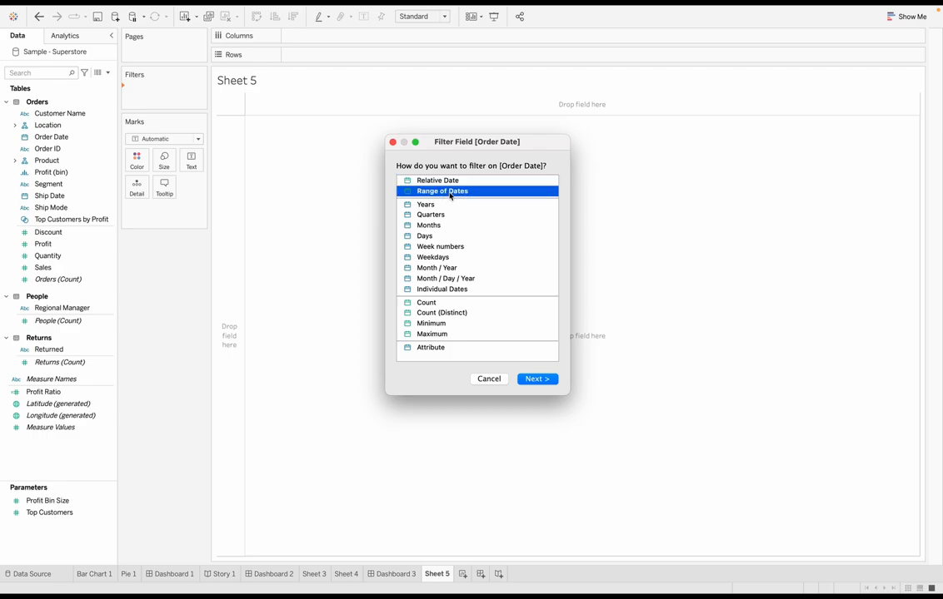
click(436, 180)
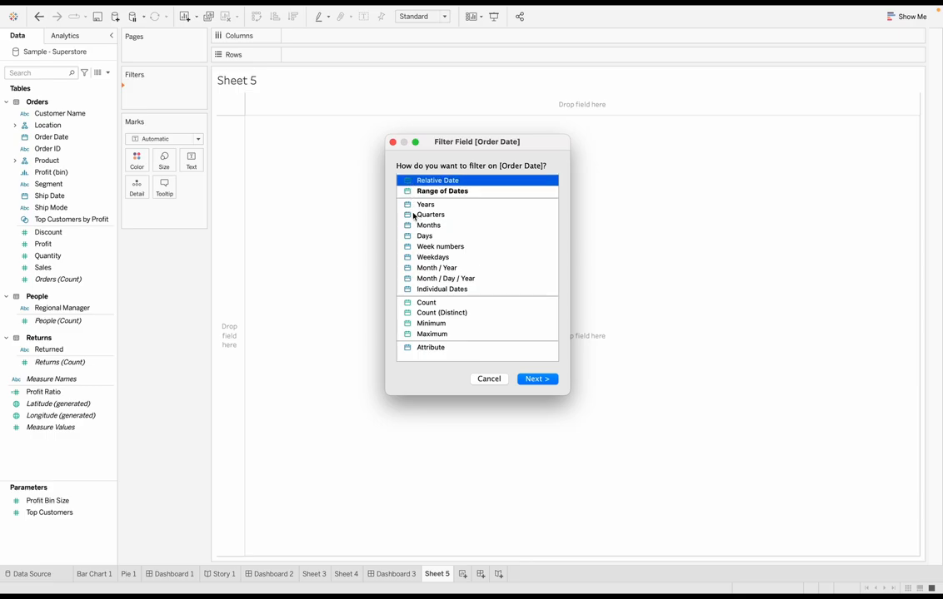
mouse_move(433, 193)
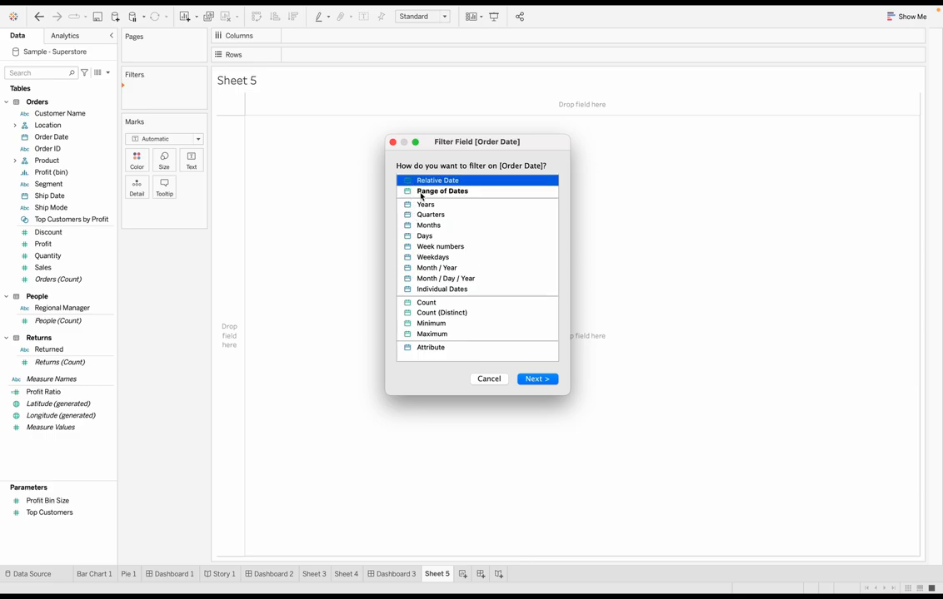
click(436, 180)
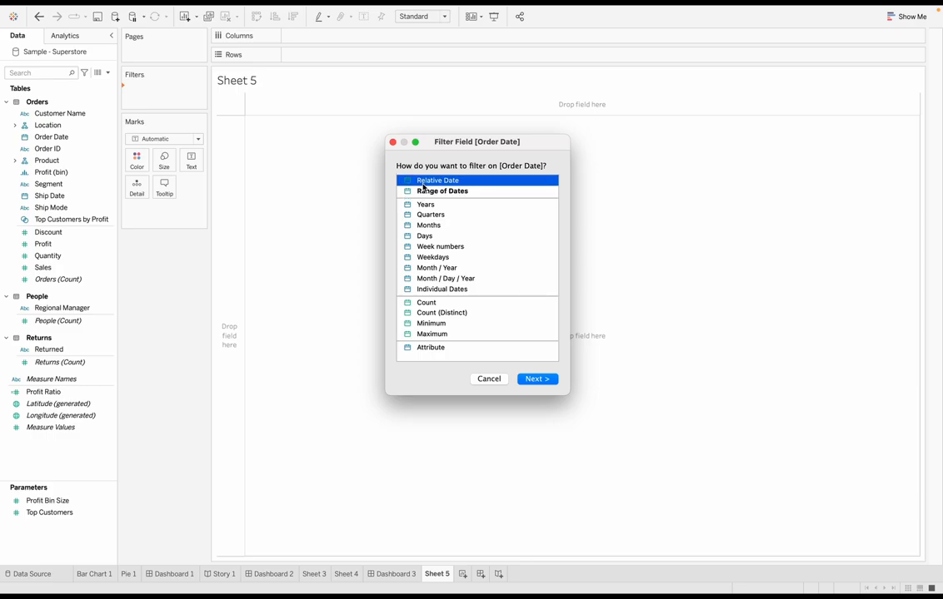
mouse_move(417, 194)
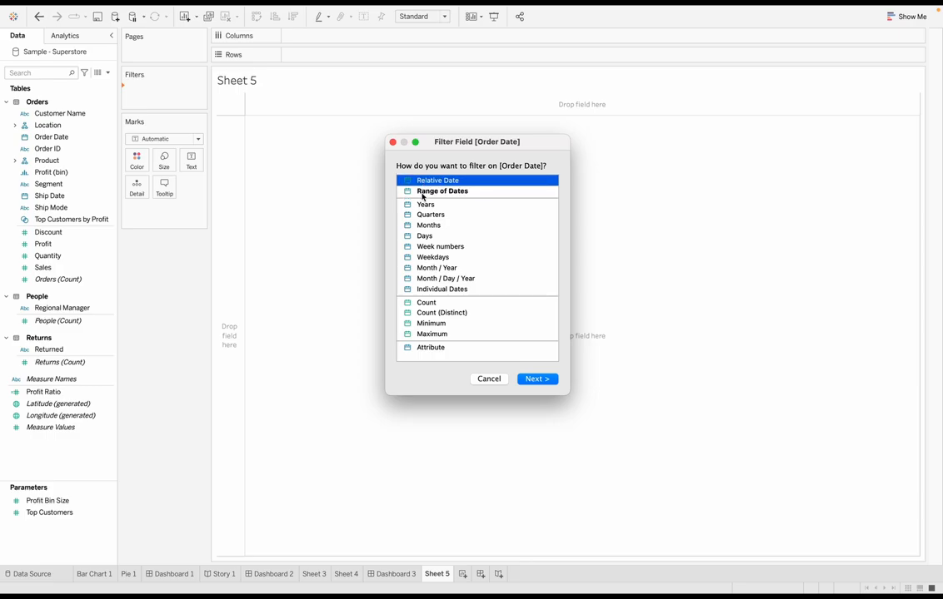
click(441, 190)
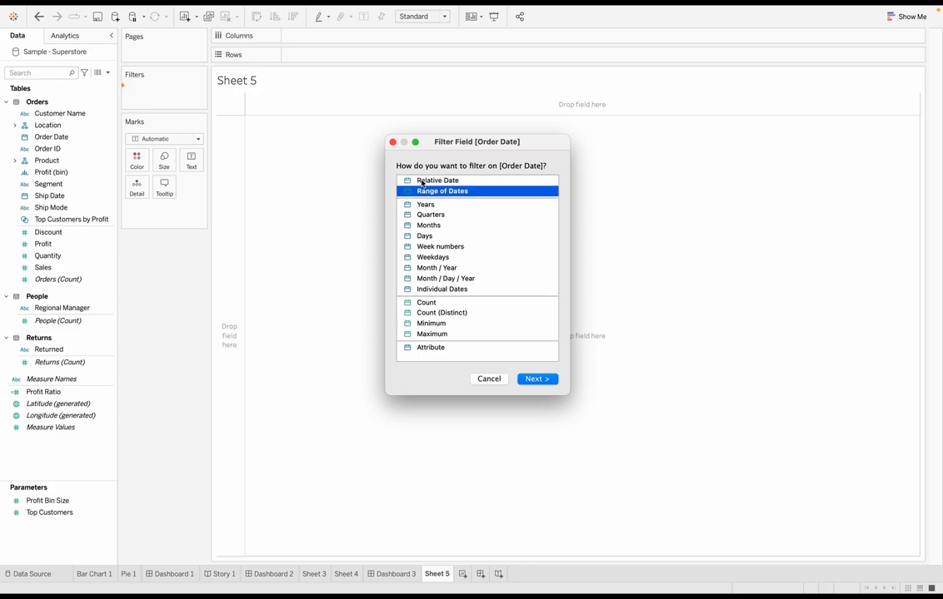
- Choose filtering Order Date by Years and continue to the year list
click(425, 203)
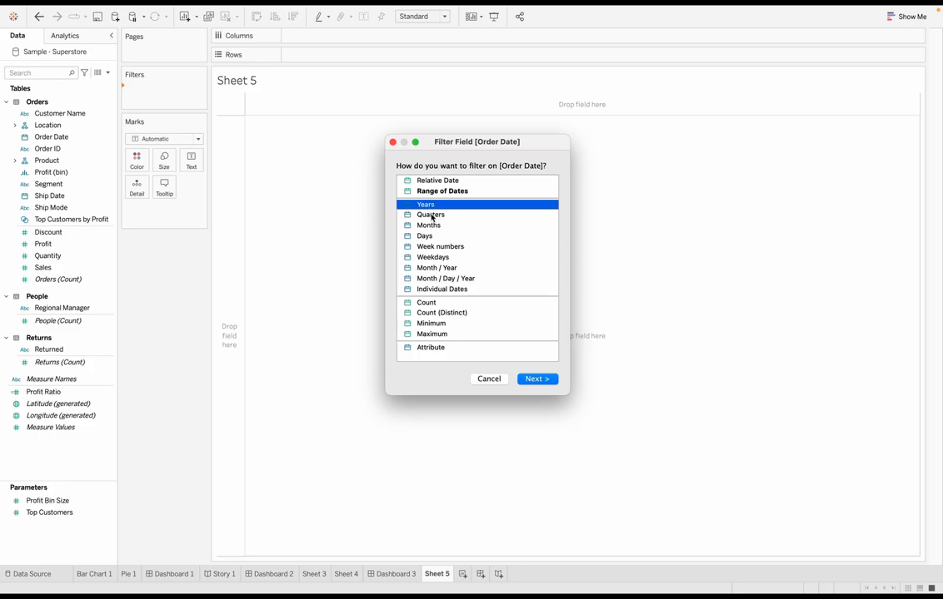
click(429, 225)
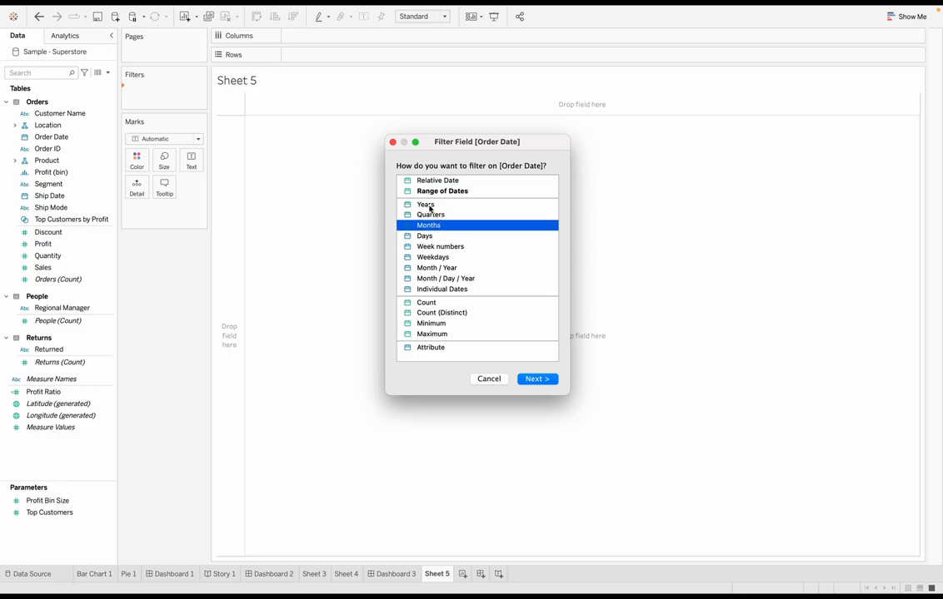
click(427, 205)
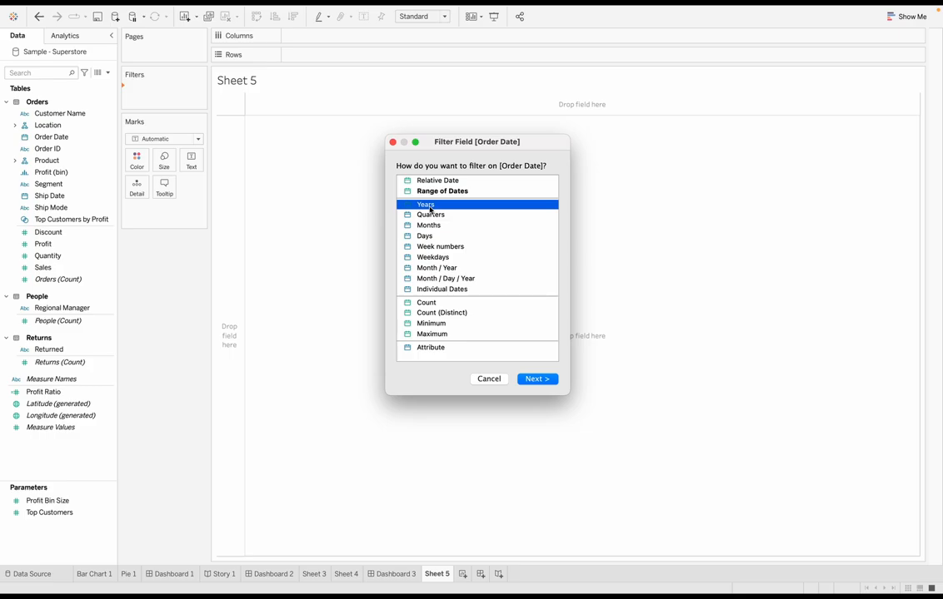
mouse_move(434, 206)
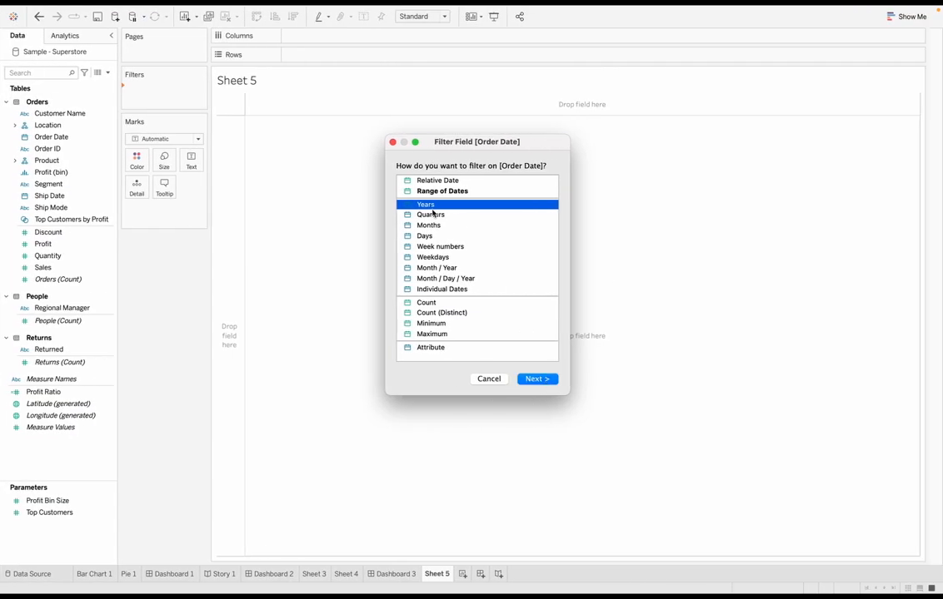
click(537, 379)
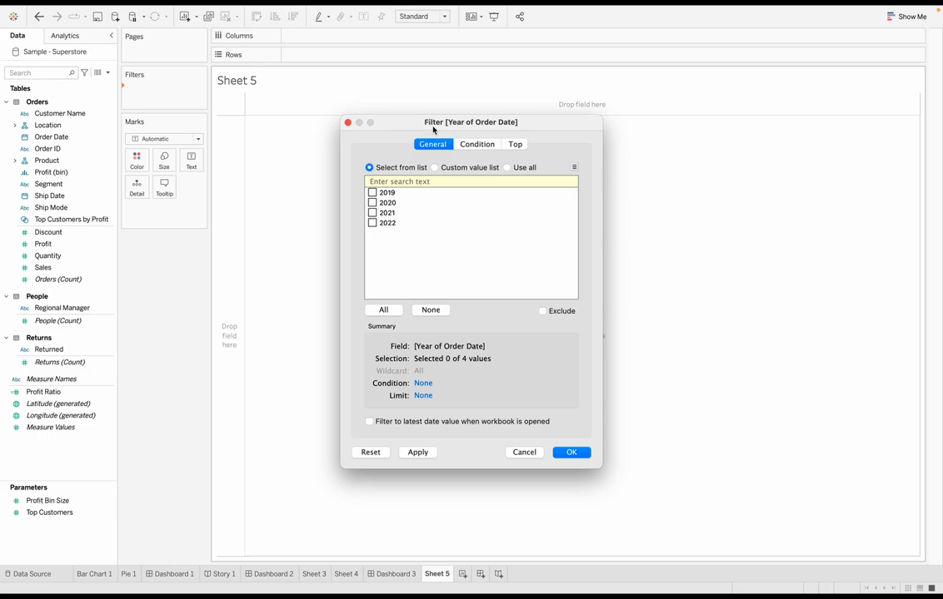
mouse_move(440, 133)
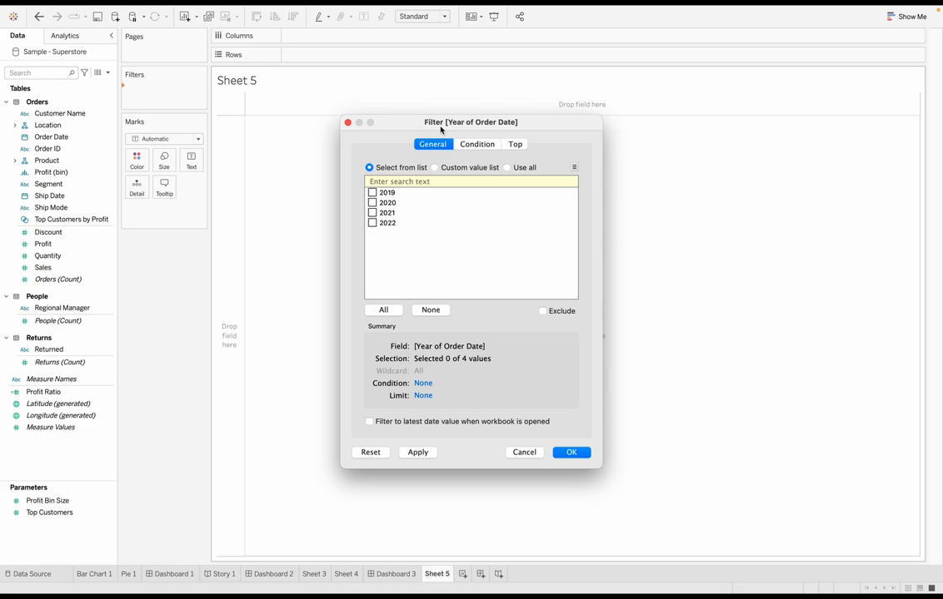
mouse_move(160, 99)
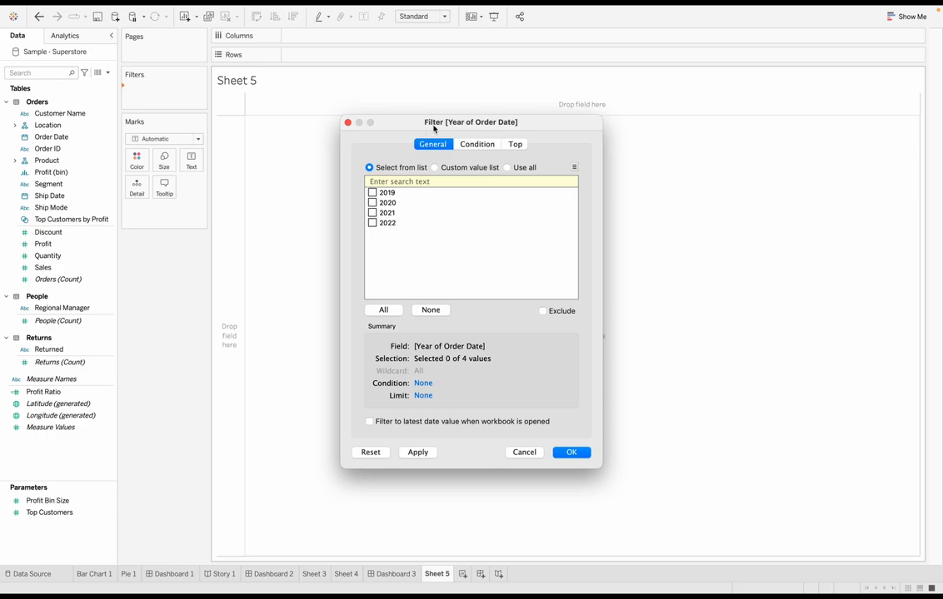
mouse_move(406, 160)
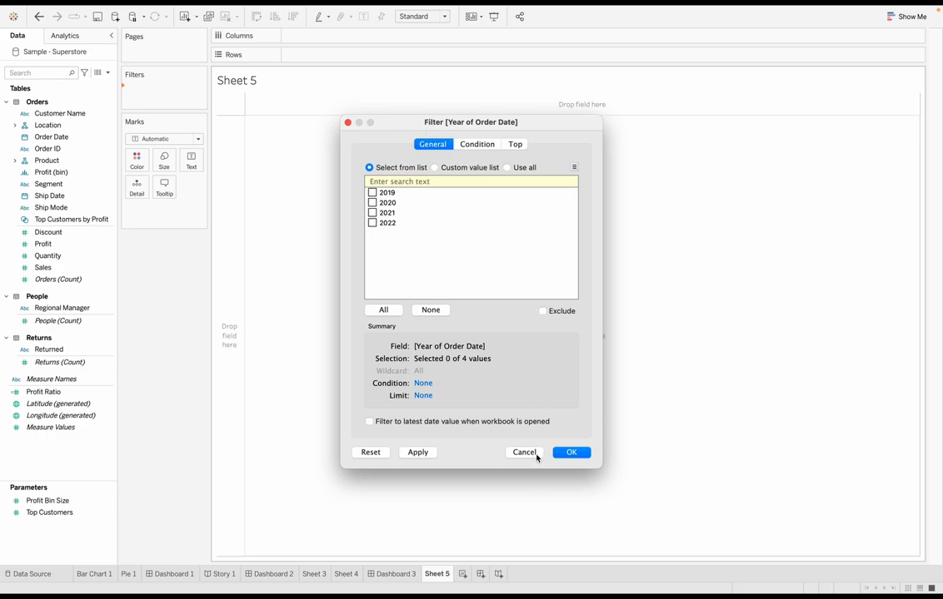
- Cancel the year list, reselect Years and return to the 2019–2022 year list
click(523, 453)
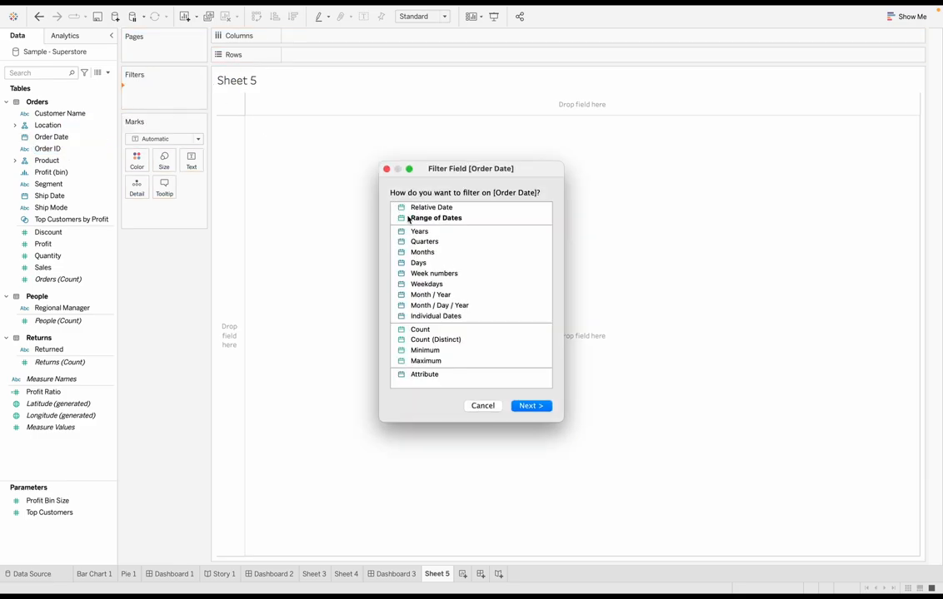
click(420, 230)
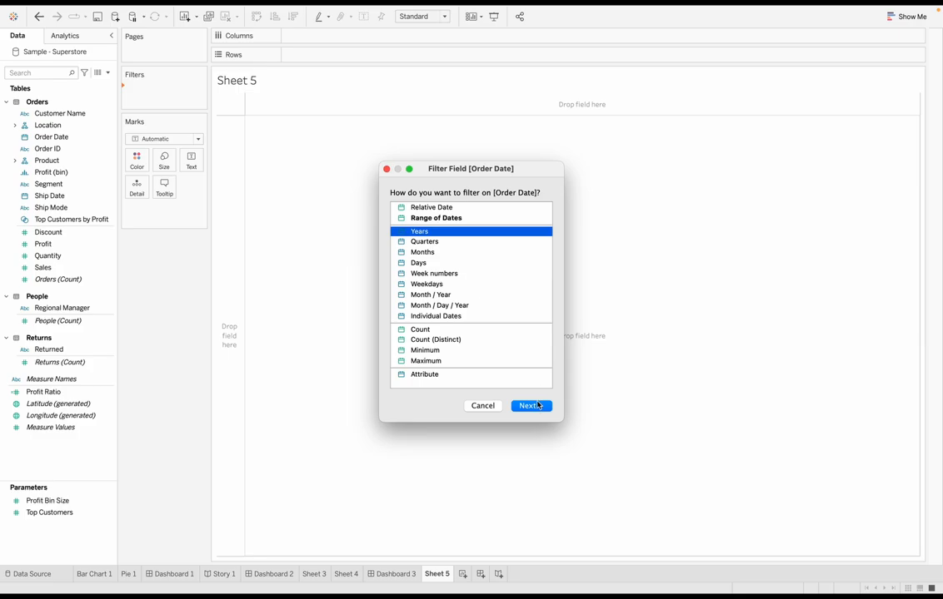
click(529, 406)
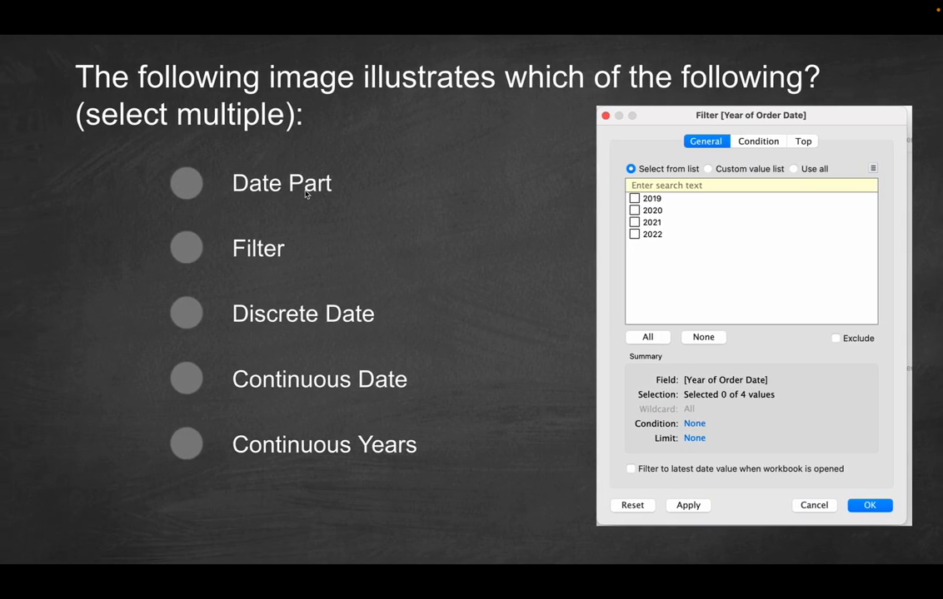
mouse_move(297, 200)
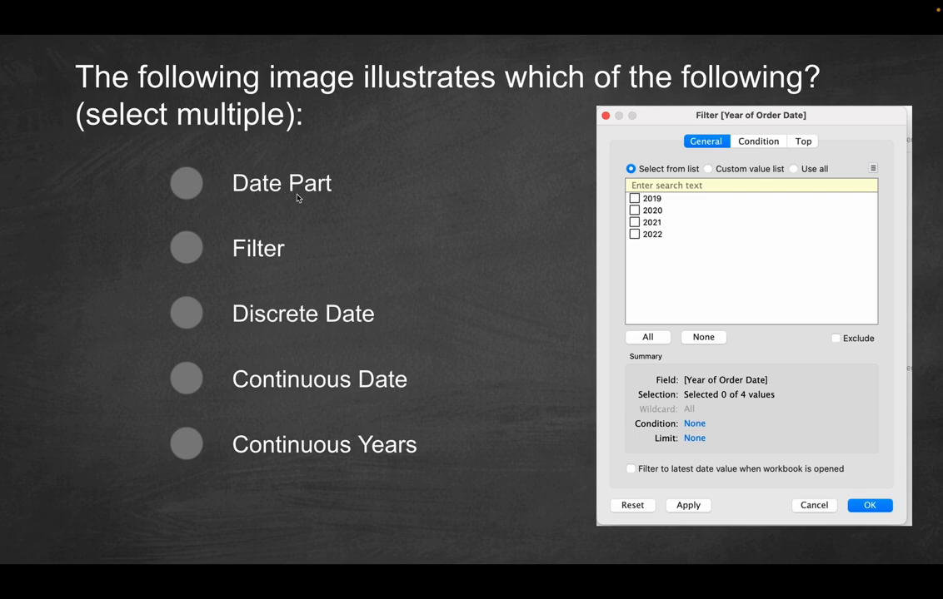
mouse_move(407, 203)
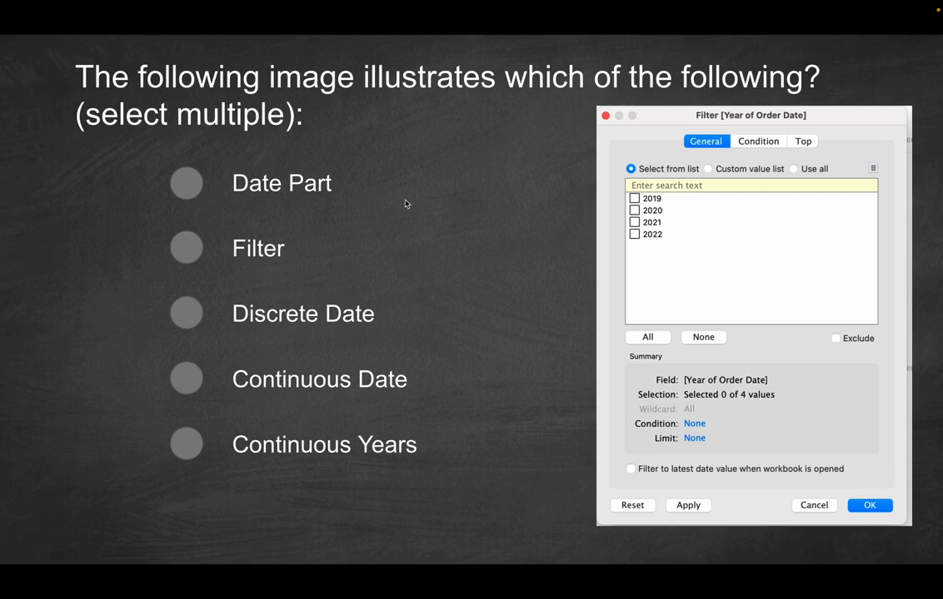
mouse_move(253, 261)
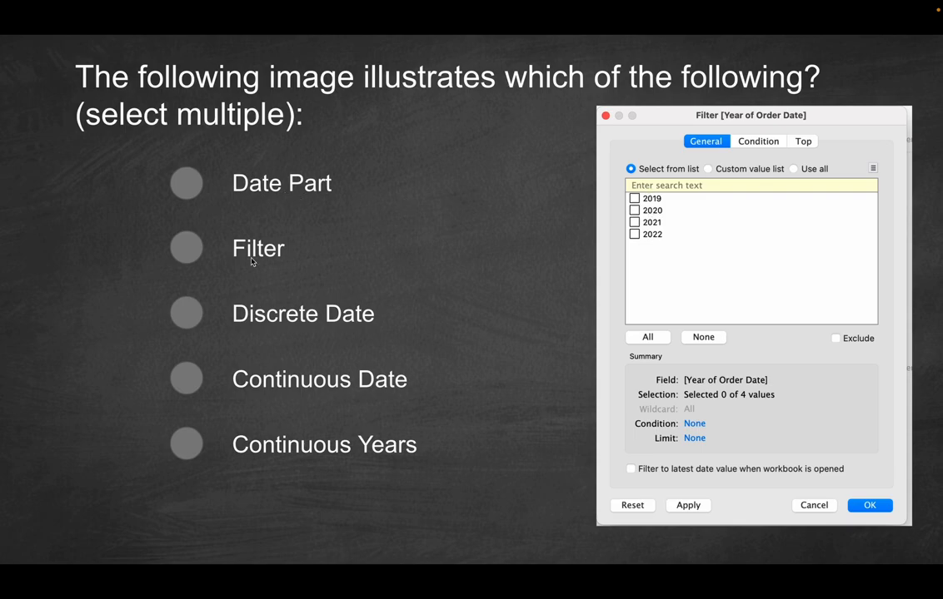
mouse_move(676, 253)
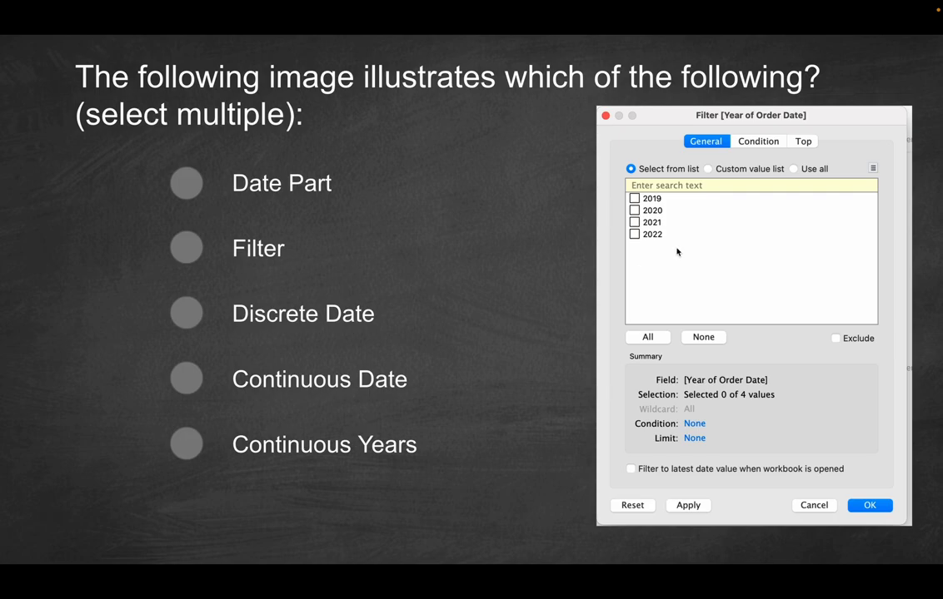
mouse_move(641, 210)
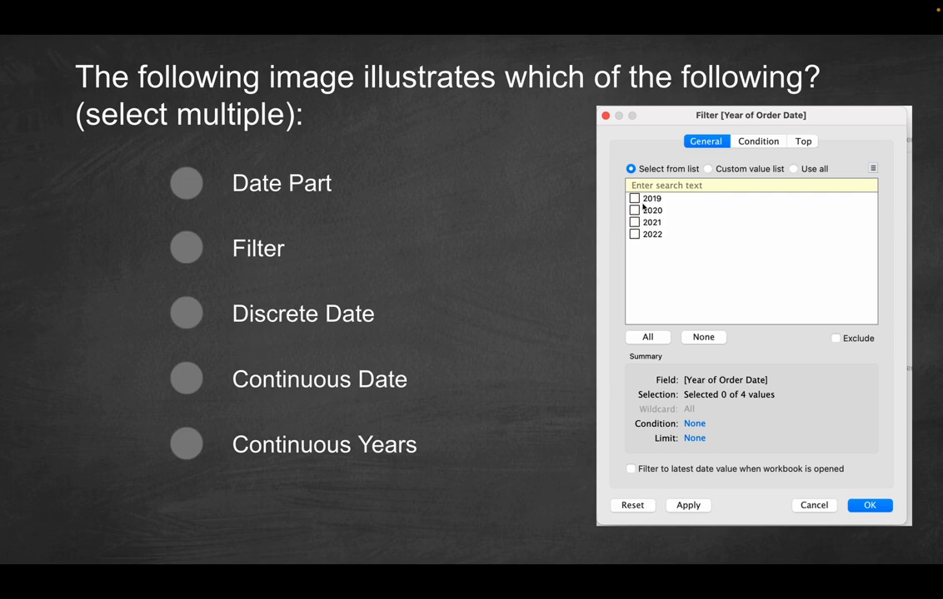
mouse_move(666, 223)
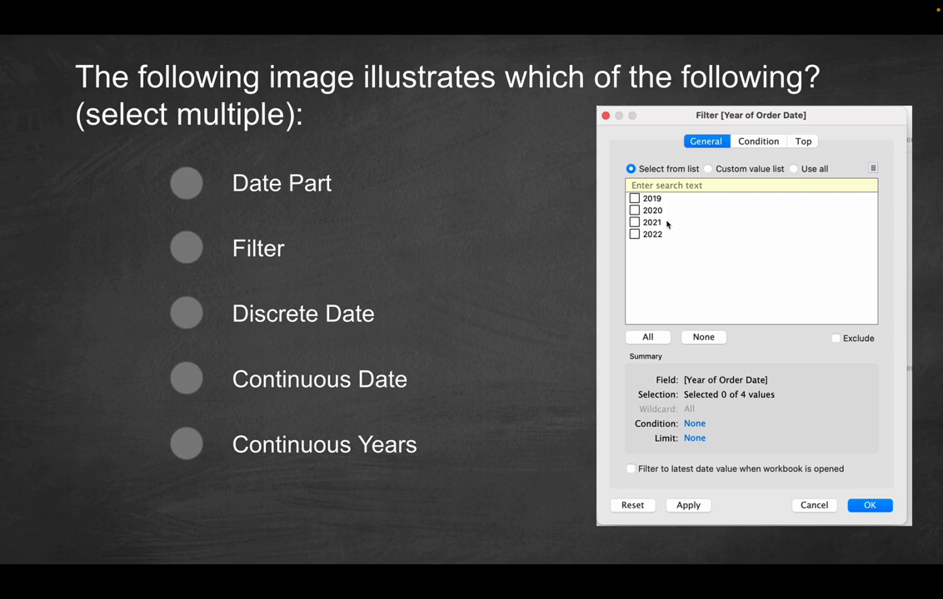
mouse_move(620, 233)
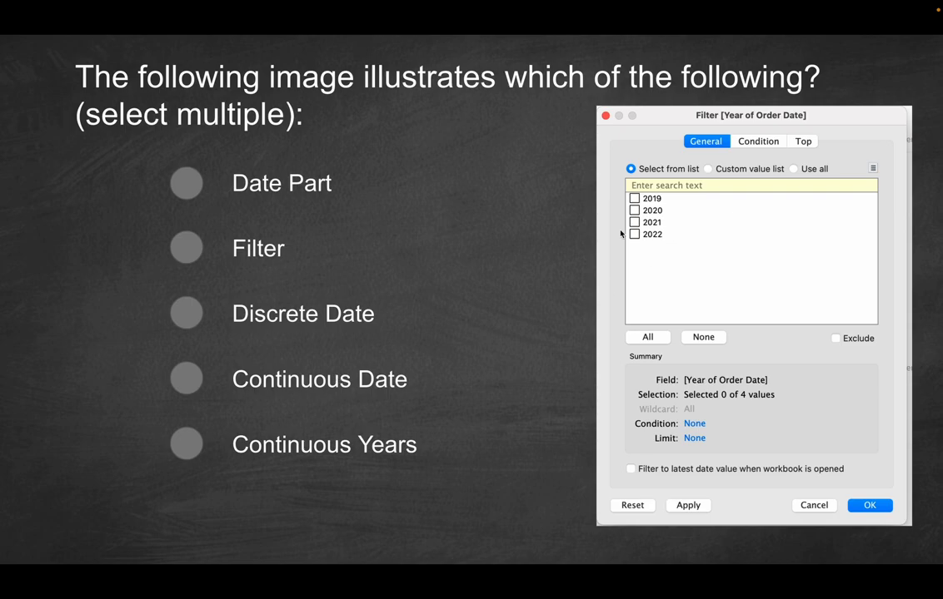
mouse_move(669, 210)
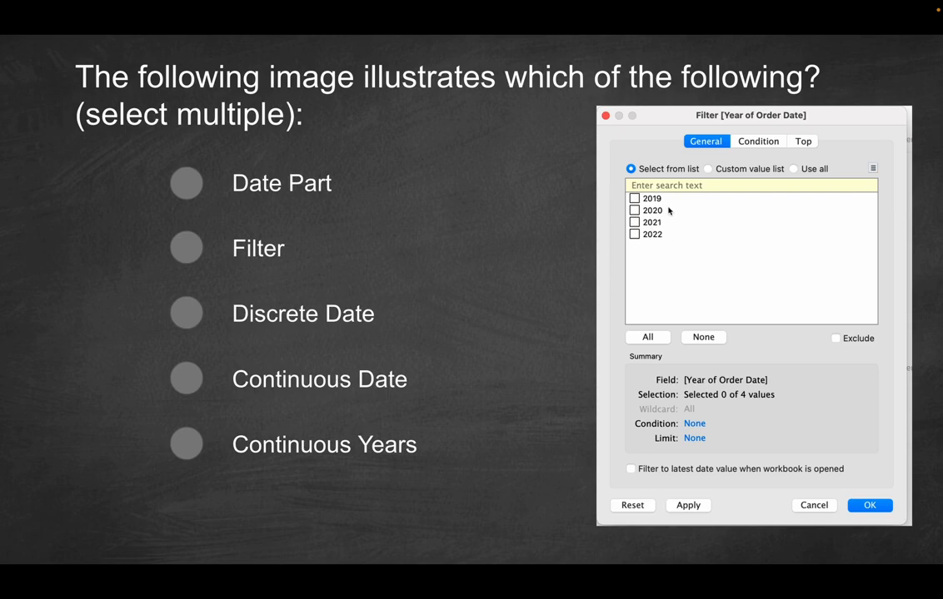
mouse_move(643, 210)
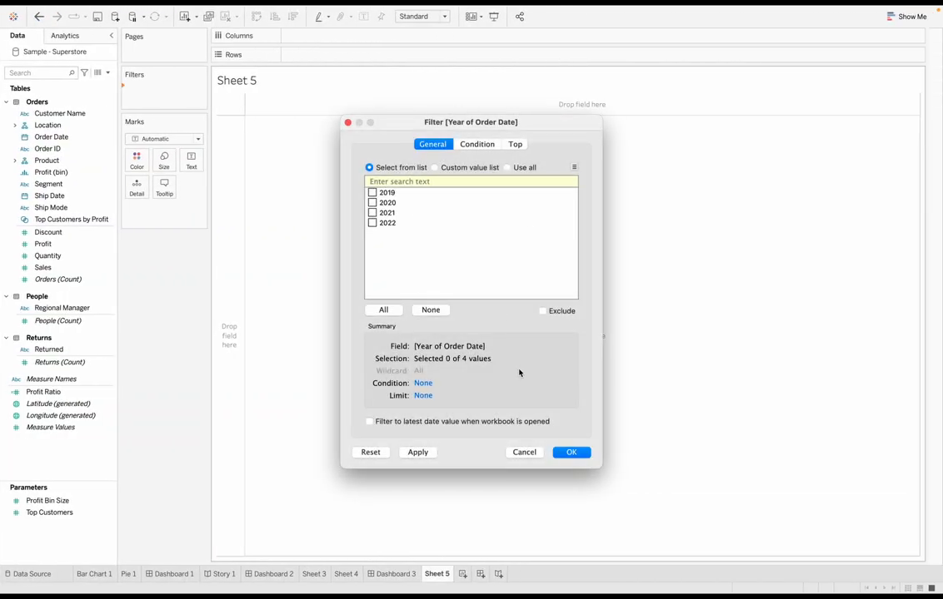
- Cancel the year list, try Quarters, then settle on Years and continue
click(523, 453)
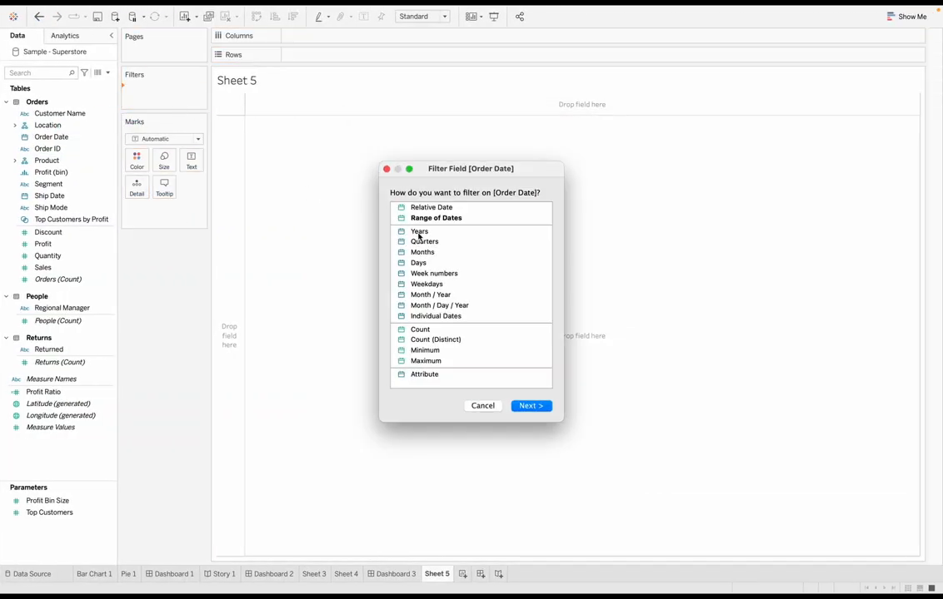
click(425, 241)
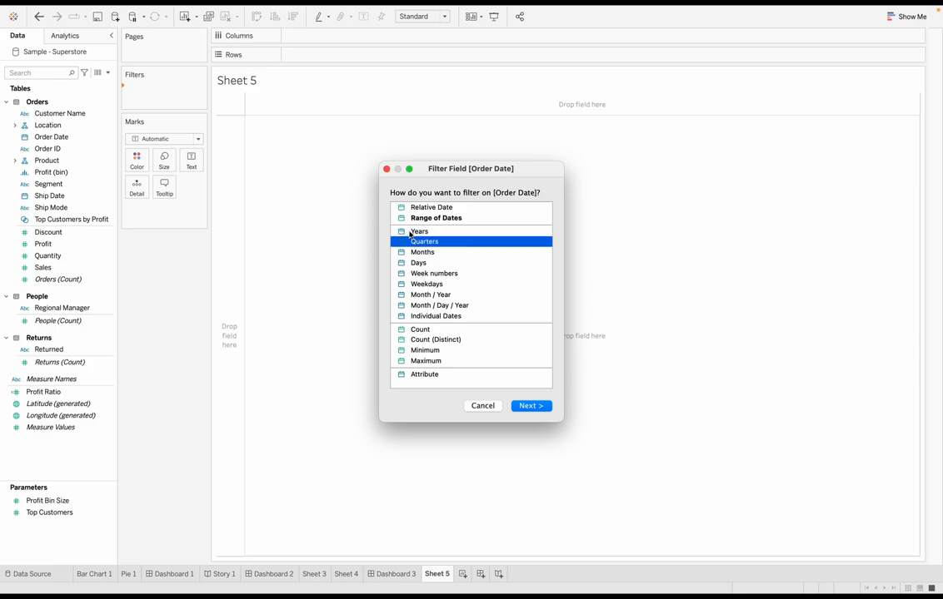
click(419, 230)
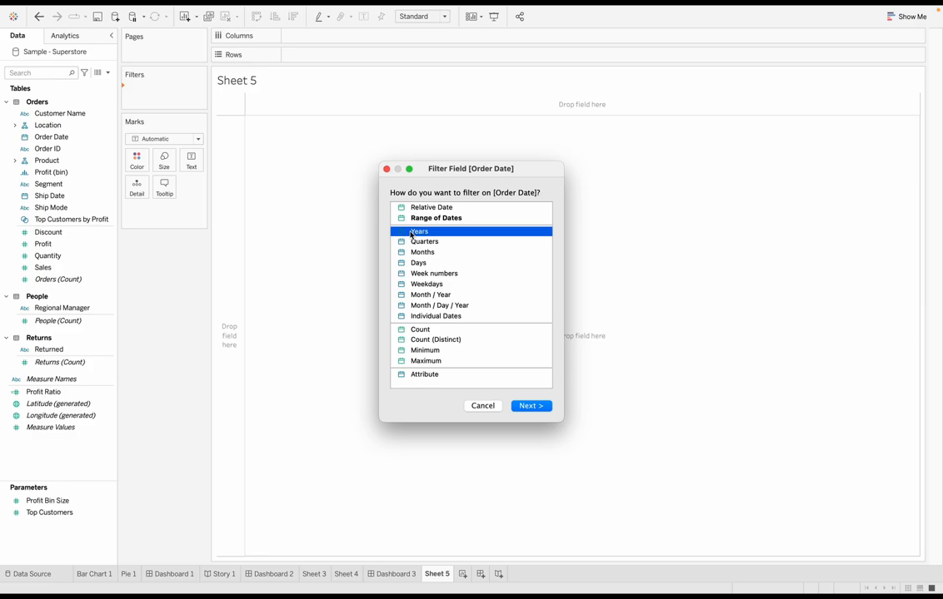
click(530, 406)
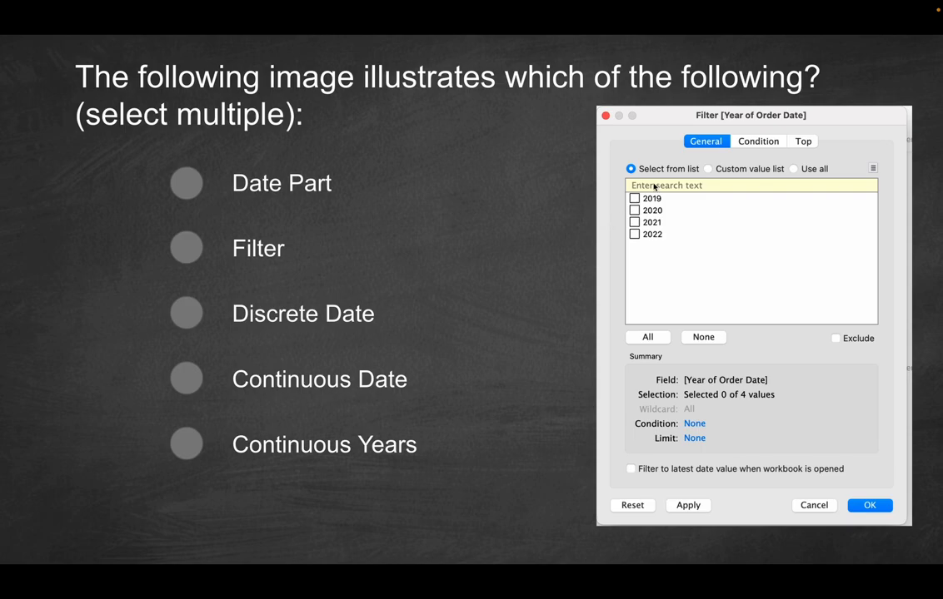
mouse_move(702, 203)
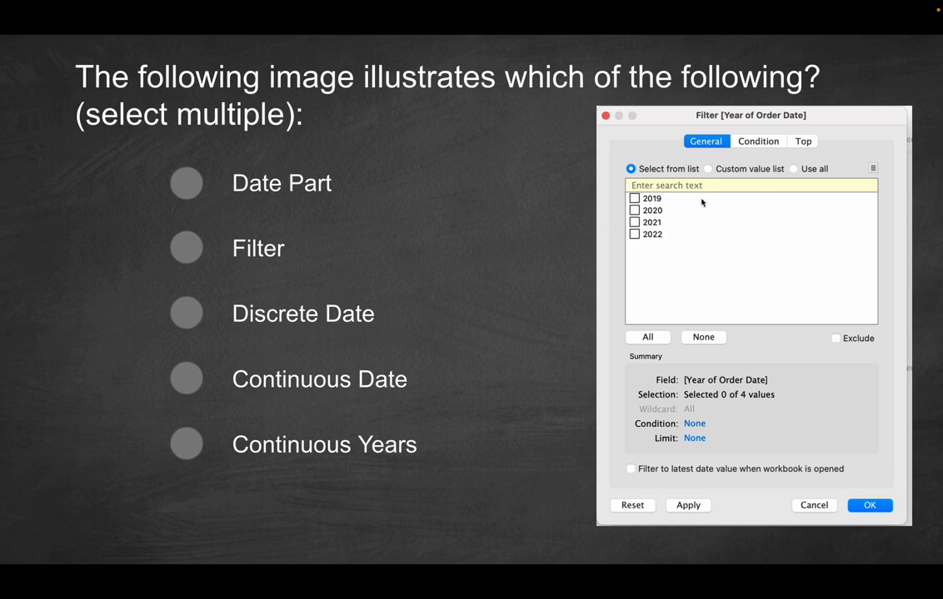
mouse_move(320, 296)
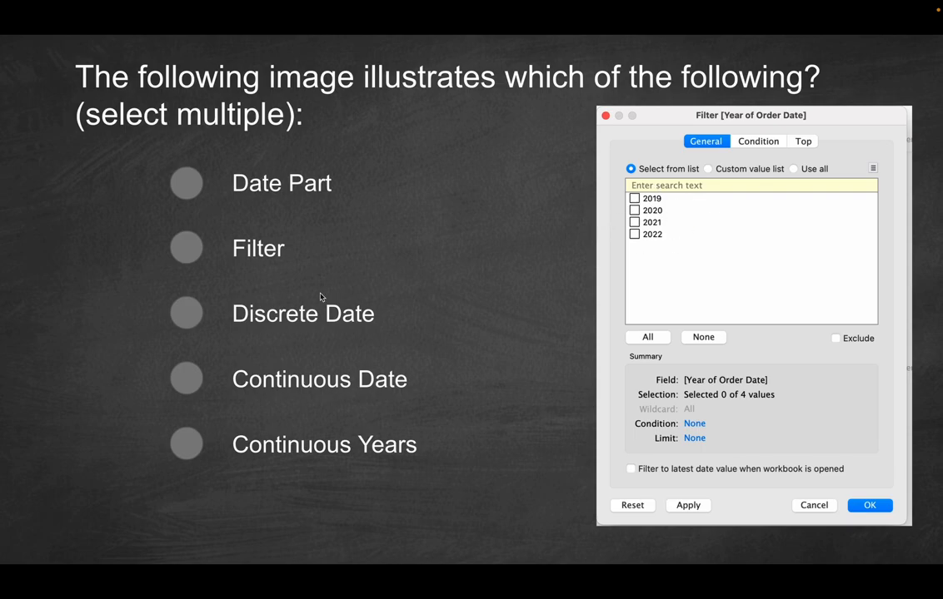
mouse_move(423, 274)
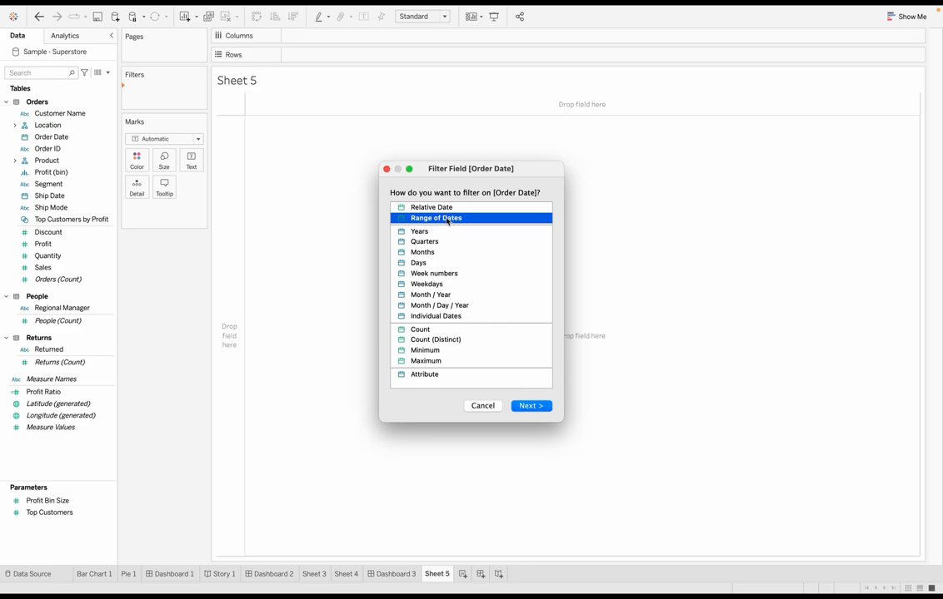
mouse_move(443, 219)
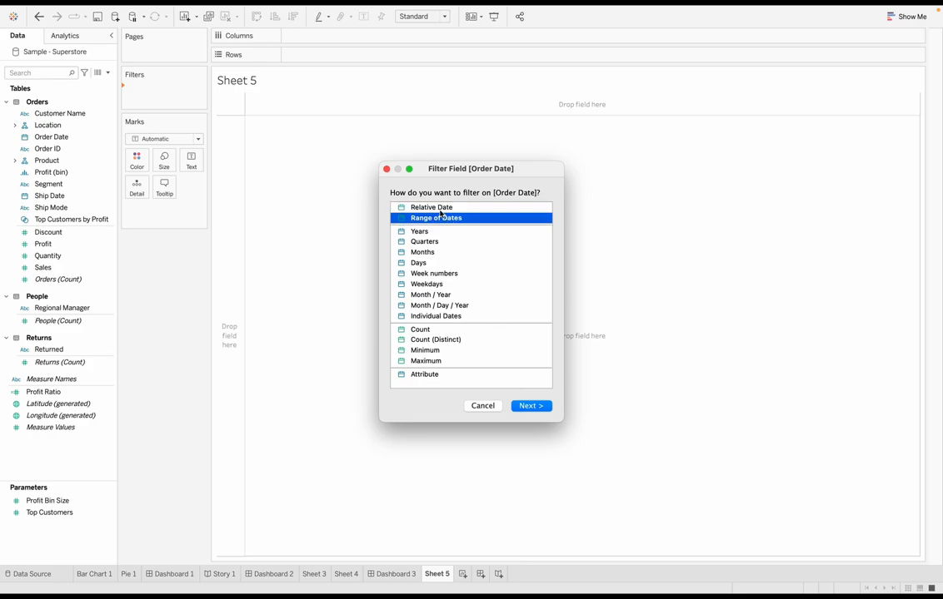
click(430, 207)
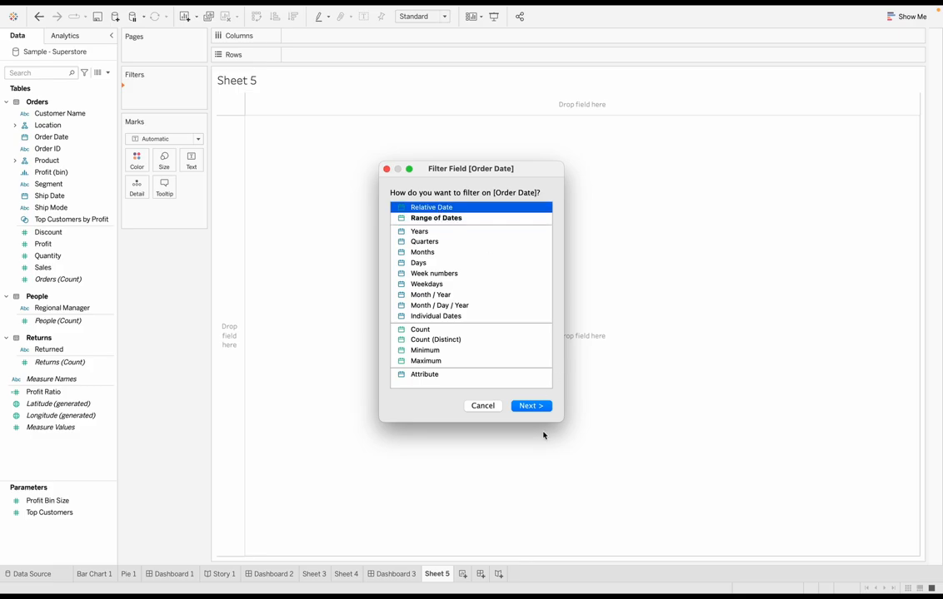
click(530, 407)
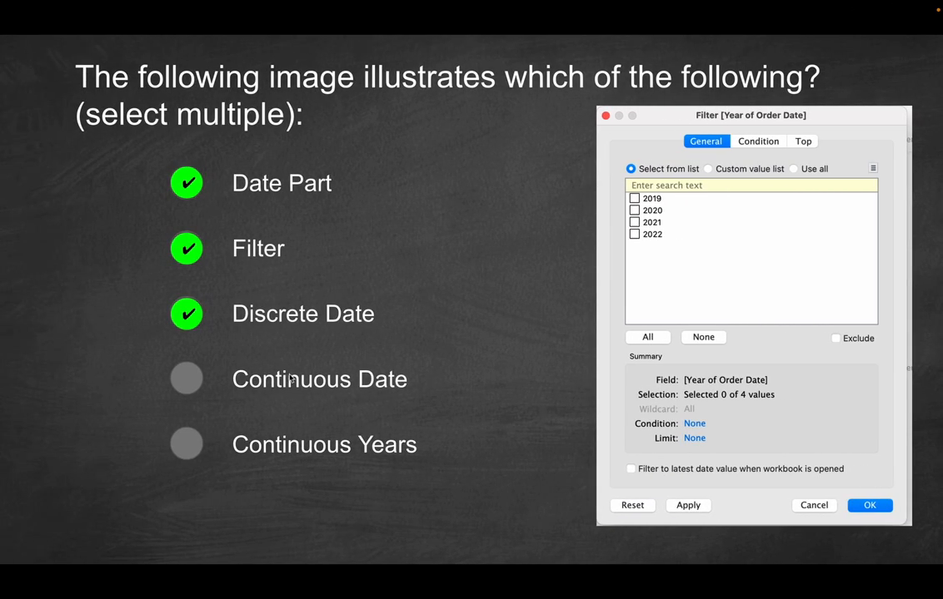
mouse_move(540, 375)
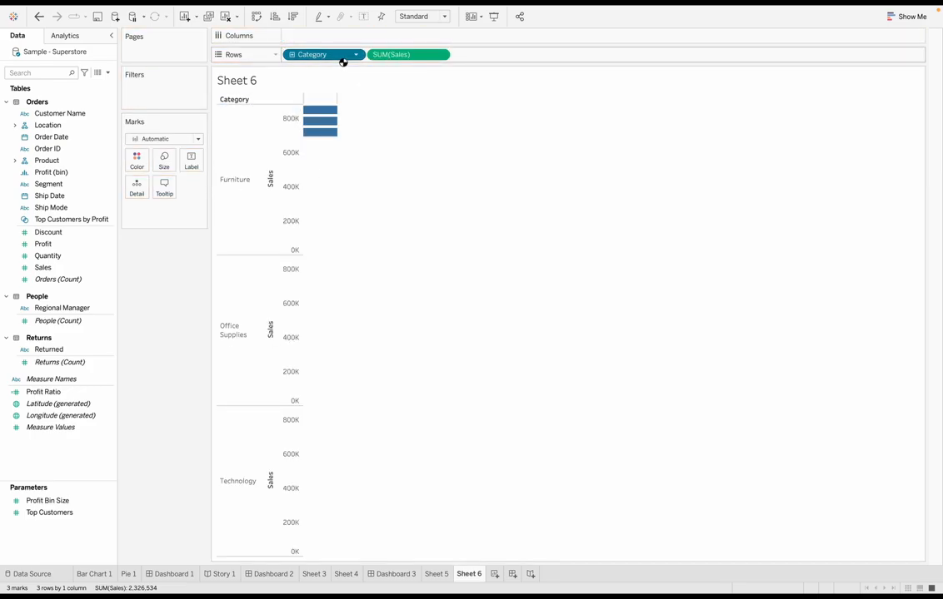
- Move Category from Rows to Columns so Sales shows as three upright bars
drag(313, 53, 323, 35)
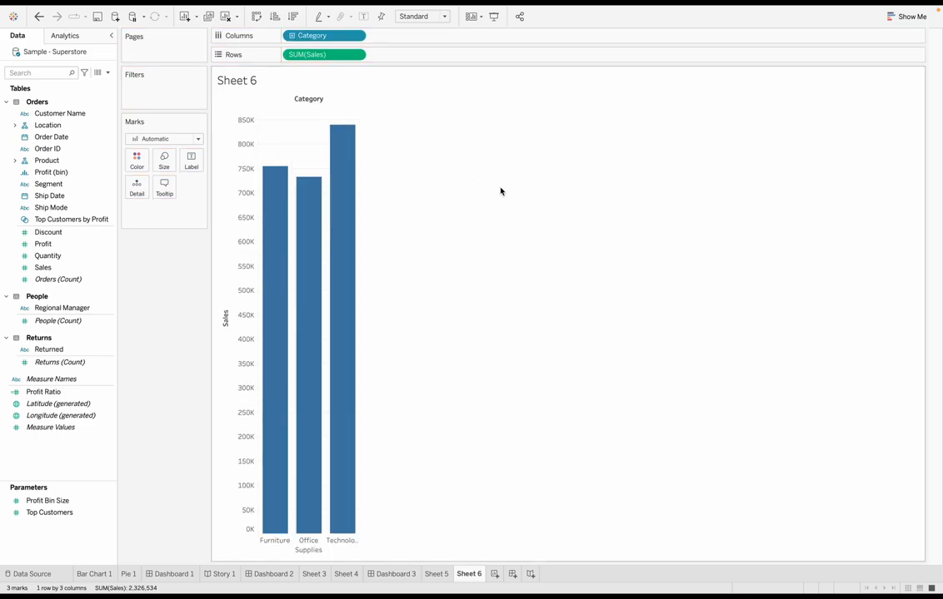
click(319, 54)
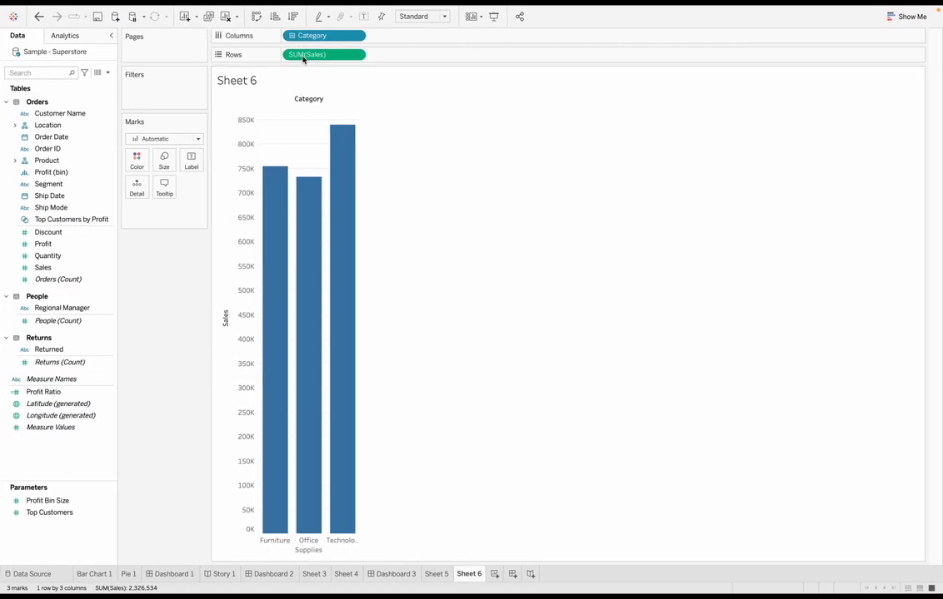
mouse_move(313, 56)
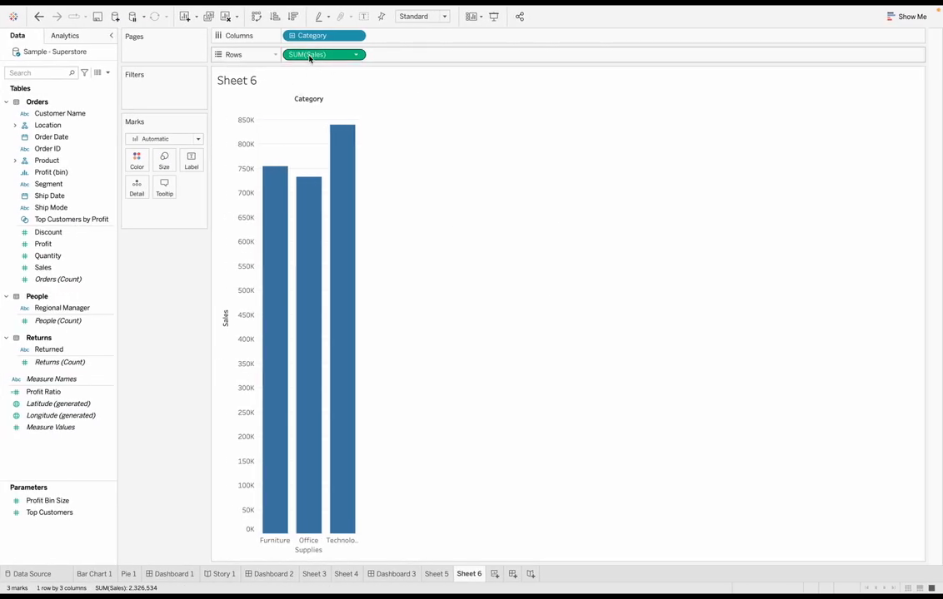
mouse_move(317, 55)
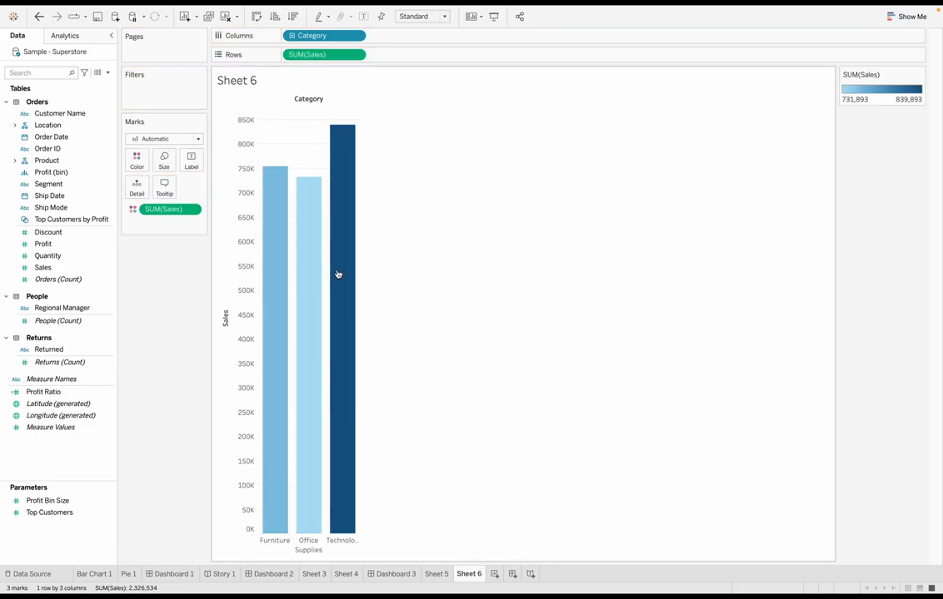
mouse_move(762, 123)
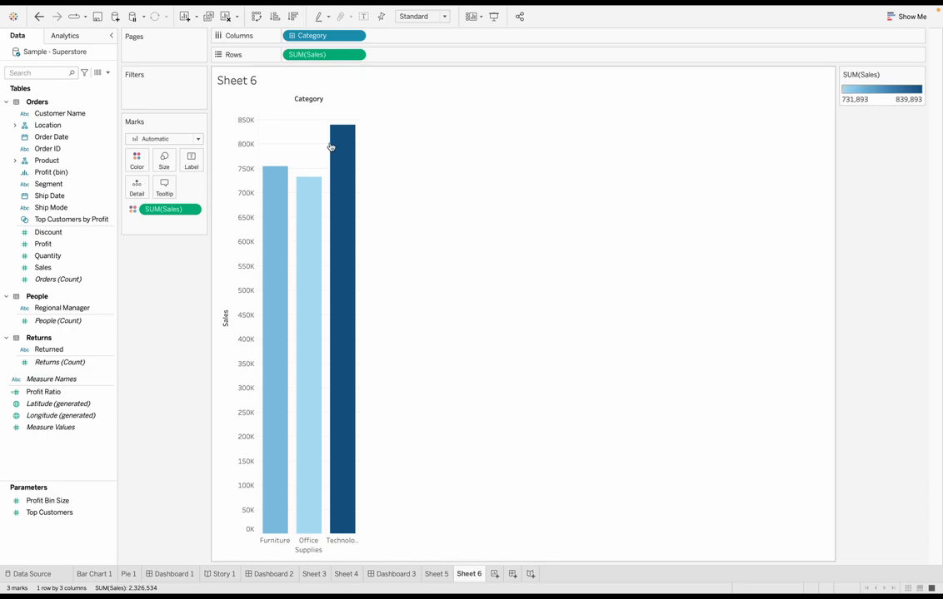
- Preview the Green-Blue-White Diverging palette for the SUM(Sales) colour, then cancel without applying it
click(137, 159)
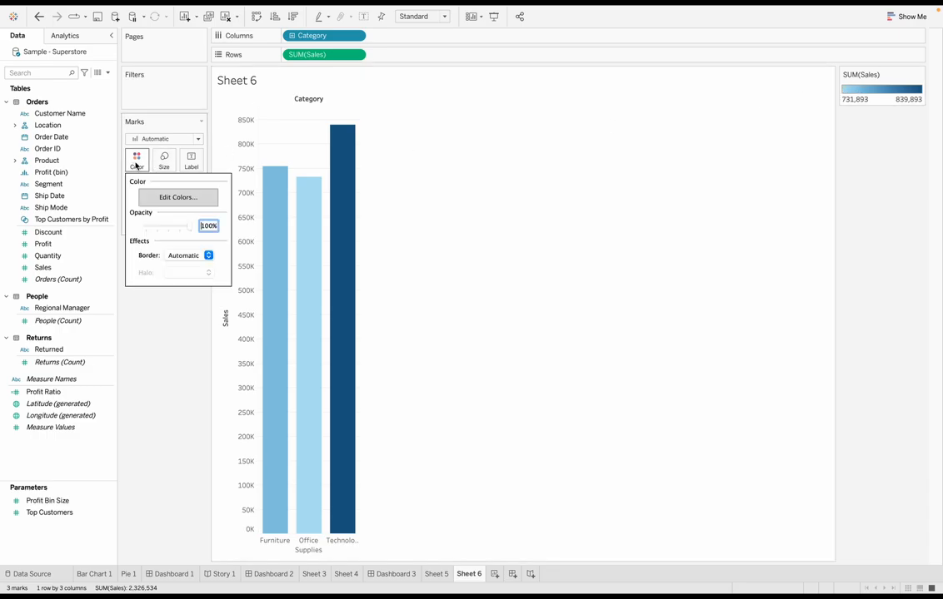
click(176, 196)
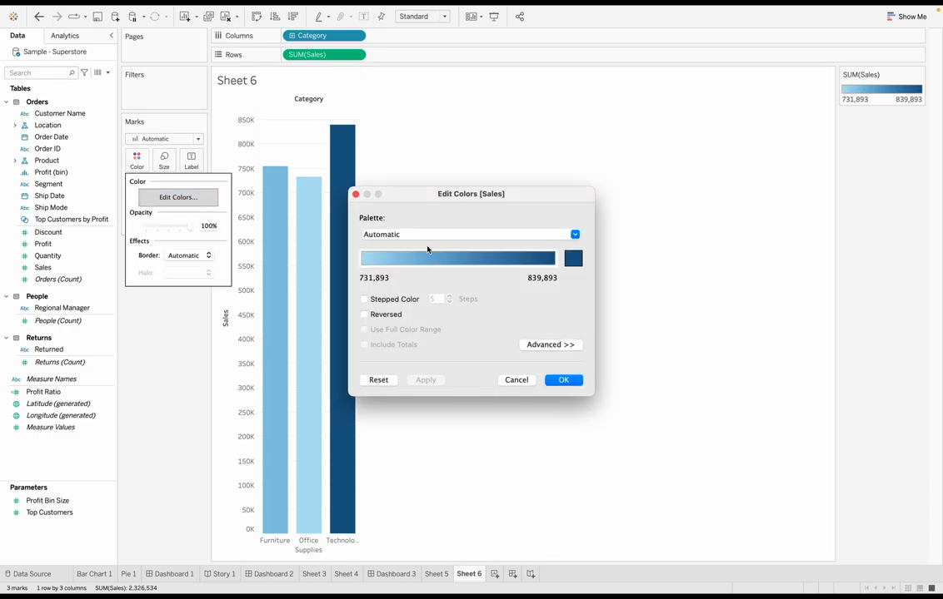
mouse_move(457, 263)
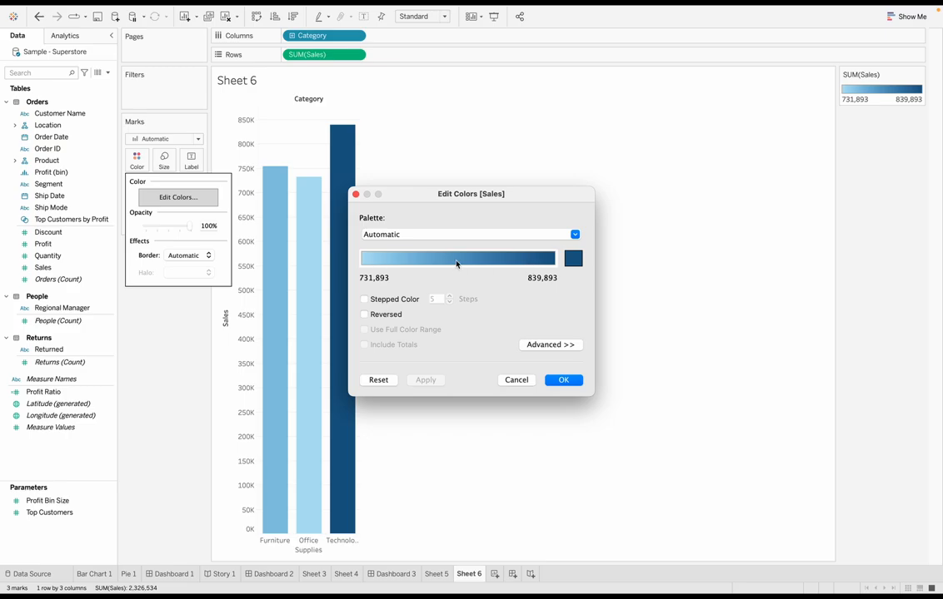
mouse_move(527, 260)
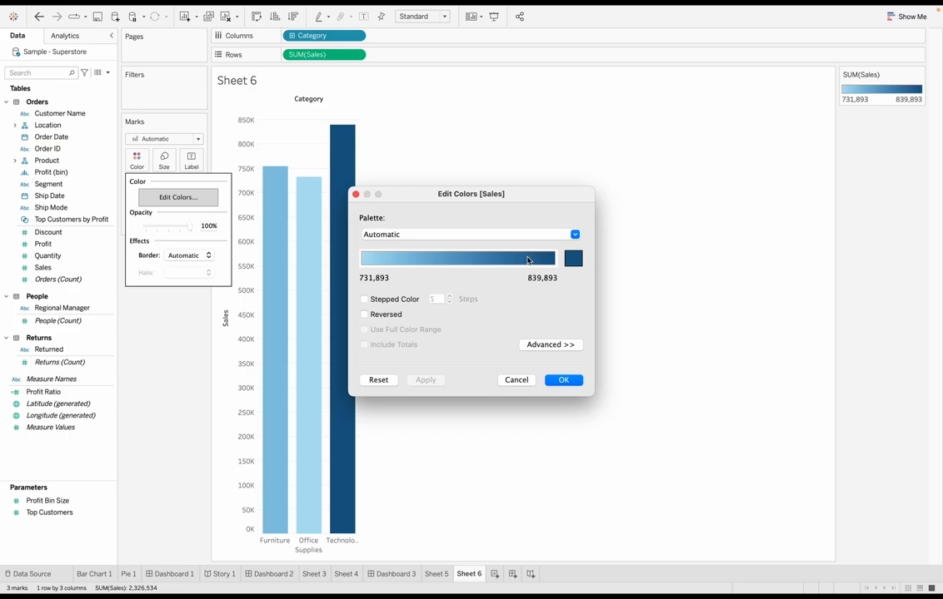
click(573, 233)
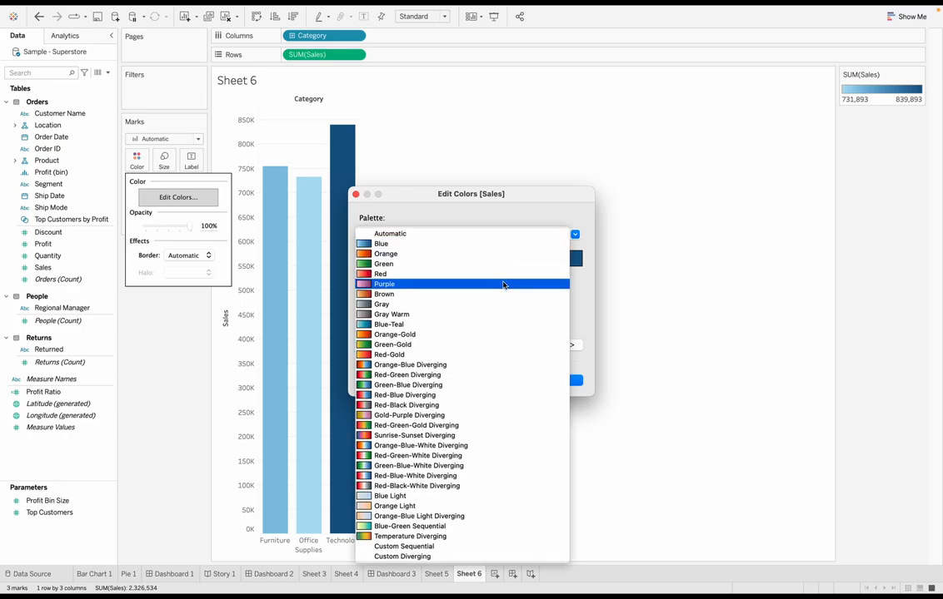
click(419, 466)
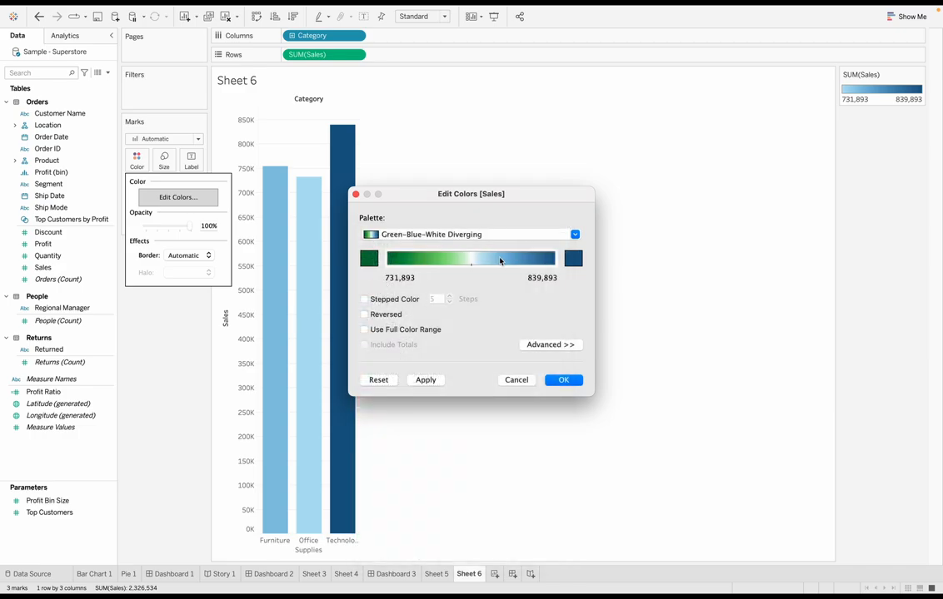
mouse_move(459, 275)
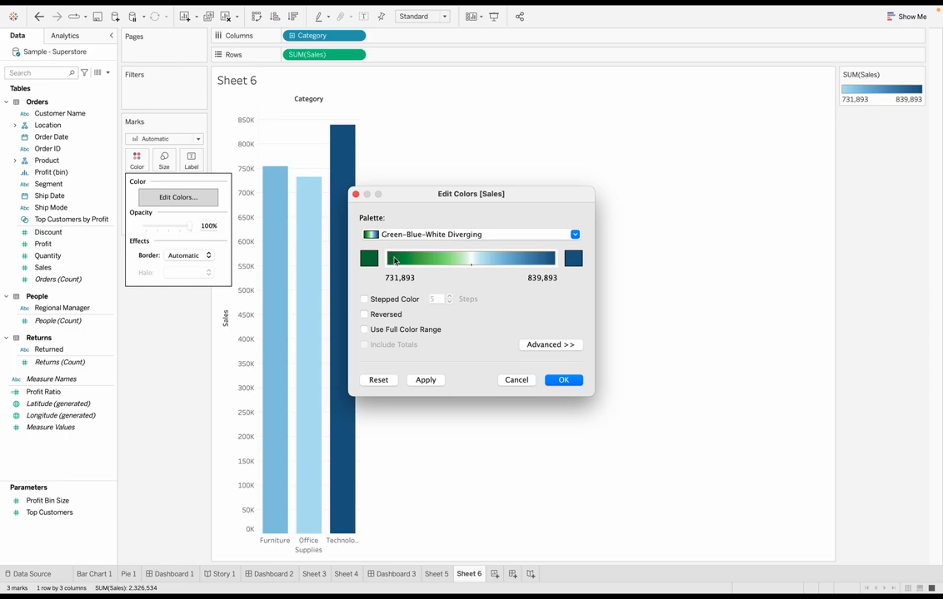
mouse_move(475, 290)
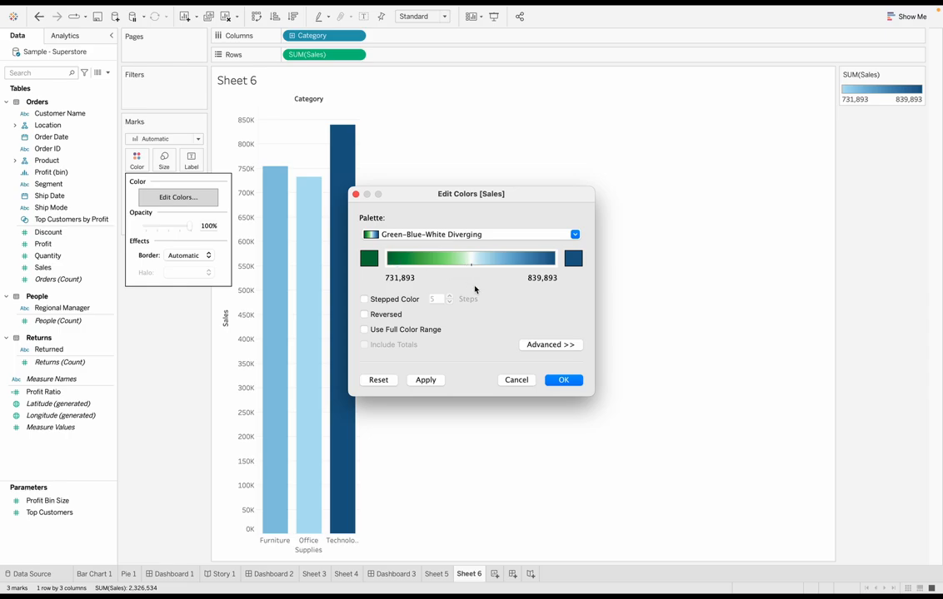
mouse_move(463, 212)
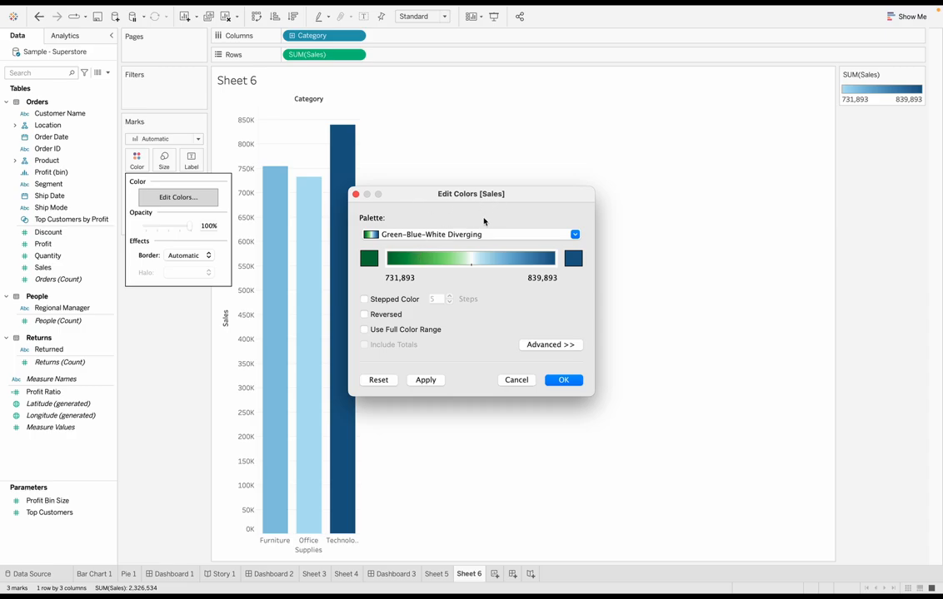
mouse_move(380, 213)
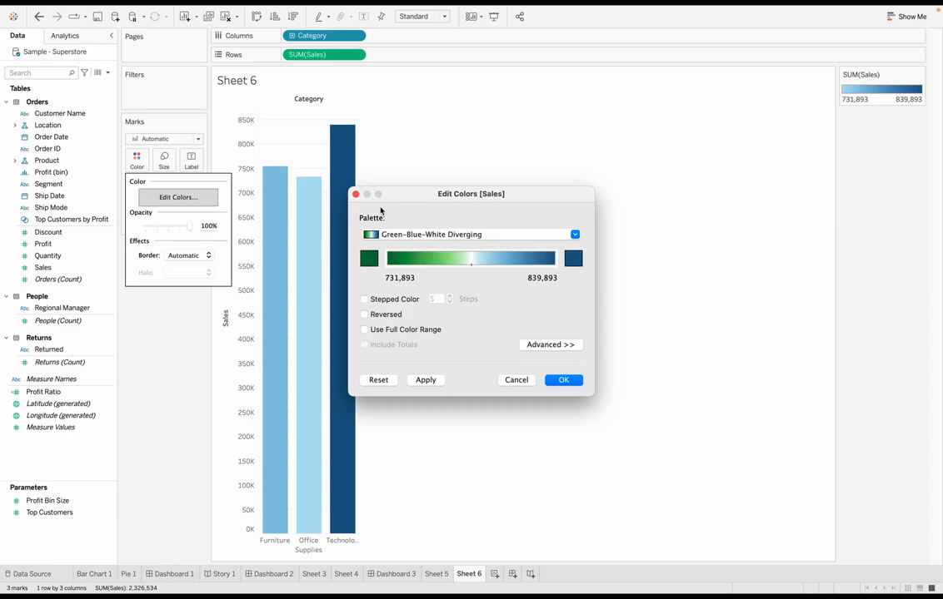
click(563, 380)
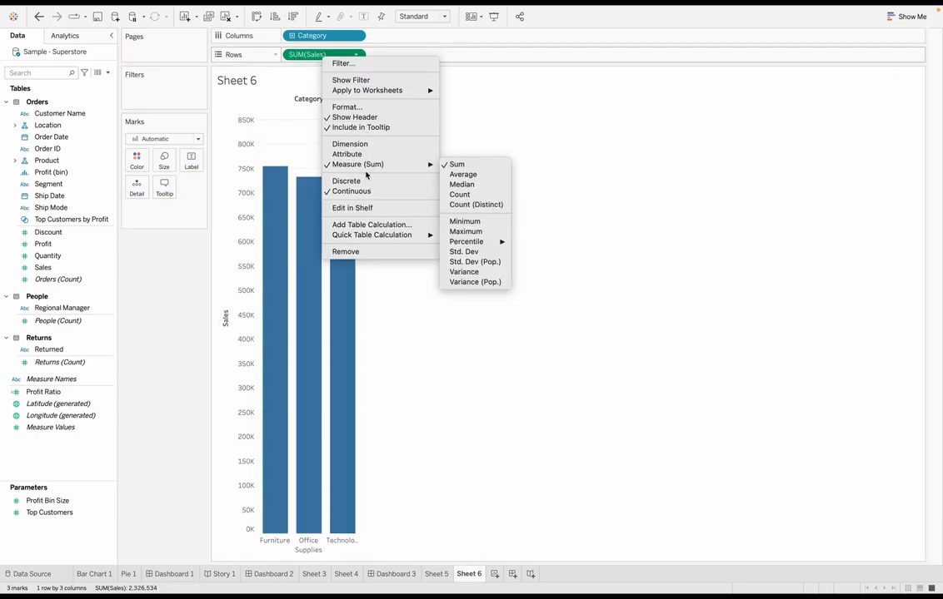
- Move the SUM(Sales) pill from Rows onto Color so each bar gets a discrete colour and legend entry
click(346, 180)
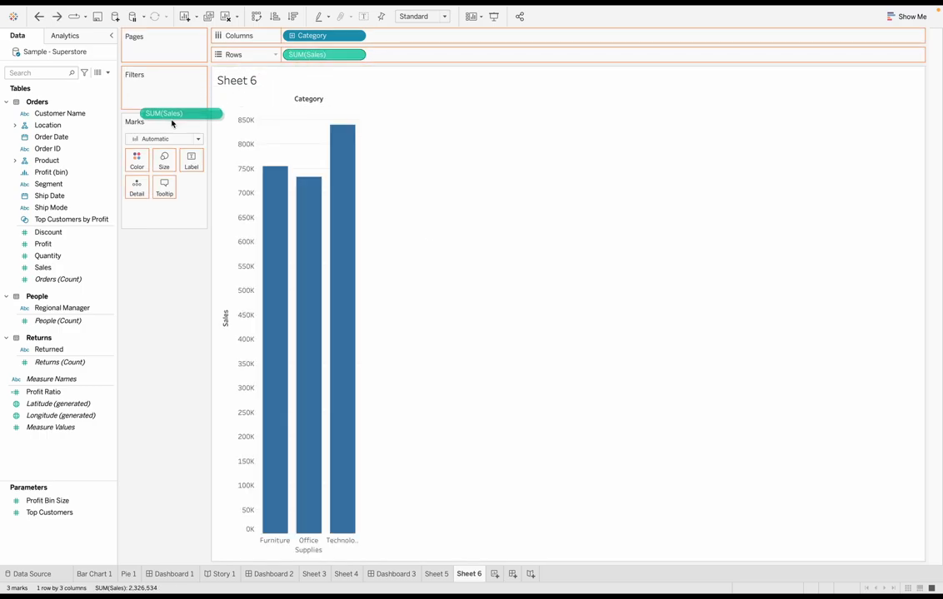
drag(175, 113, 163, 210)
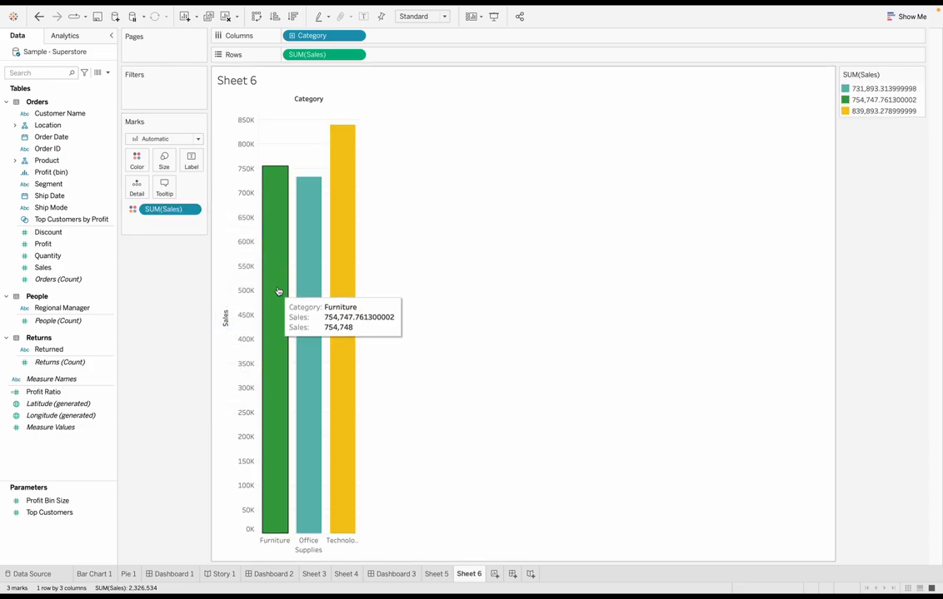
mouse_move(331, 275)
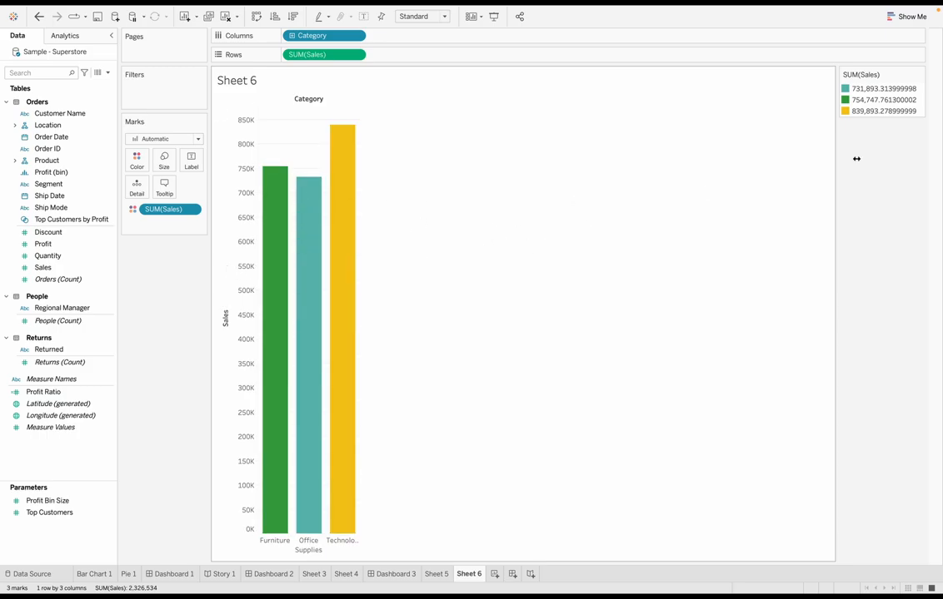
mouse_move(872, 94)
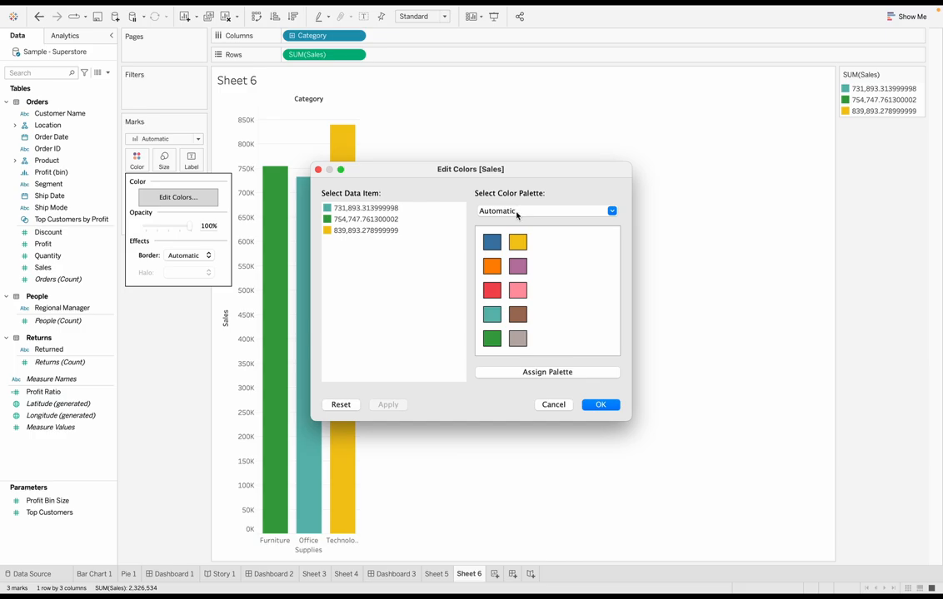
mouse_move(488, 198)
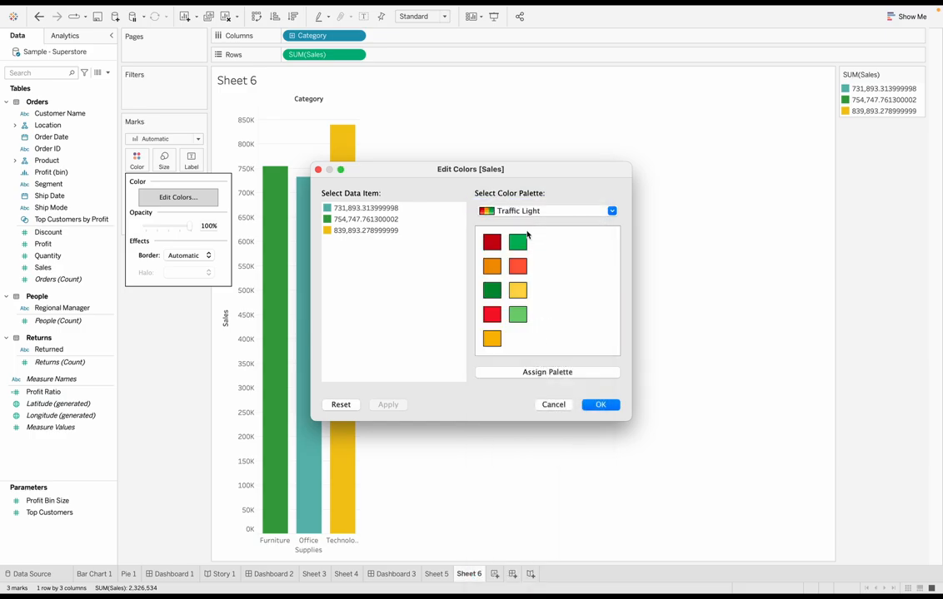
click(610, 210)
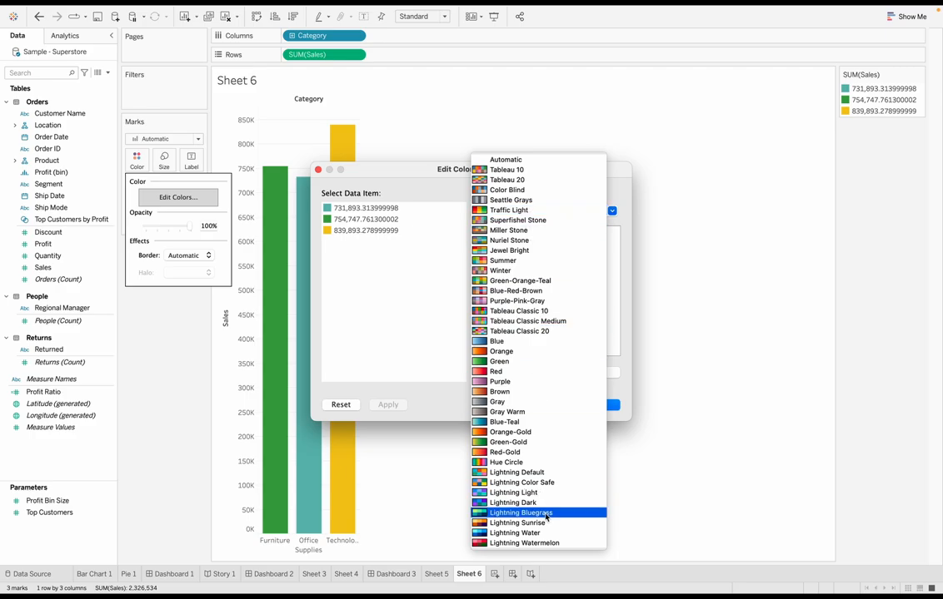
click(523, 512)
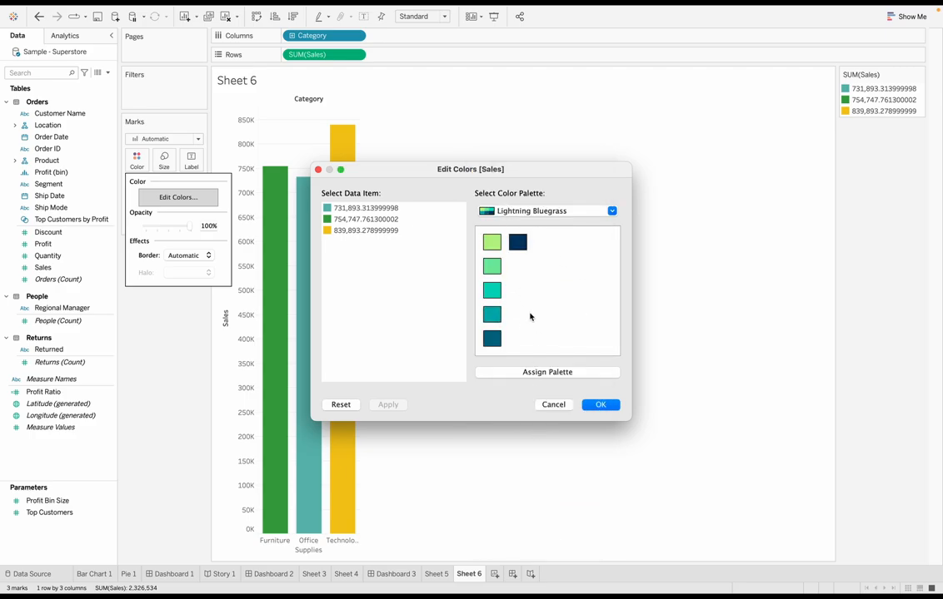
mouse_move(543, 359)
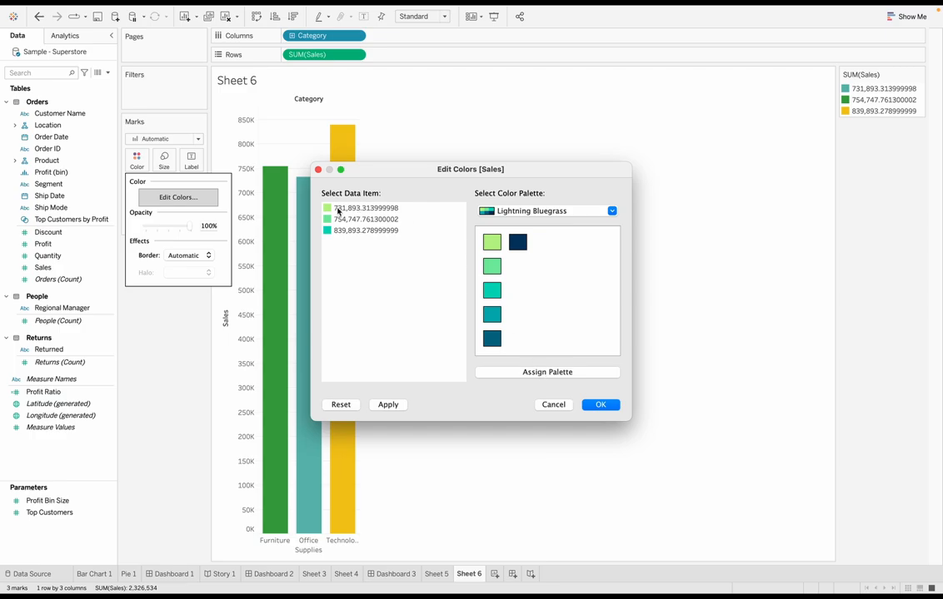
click(363, 230)
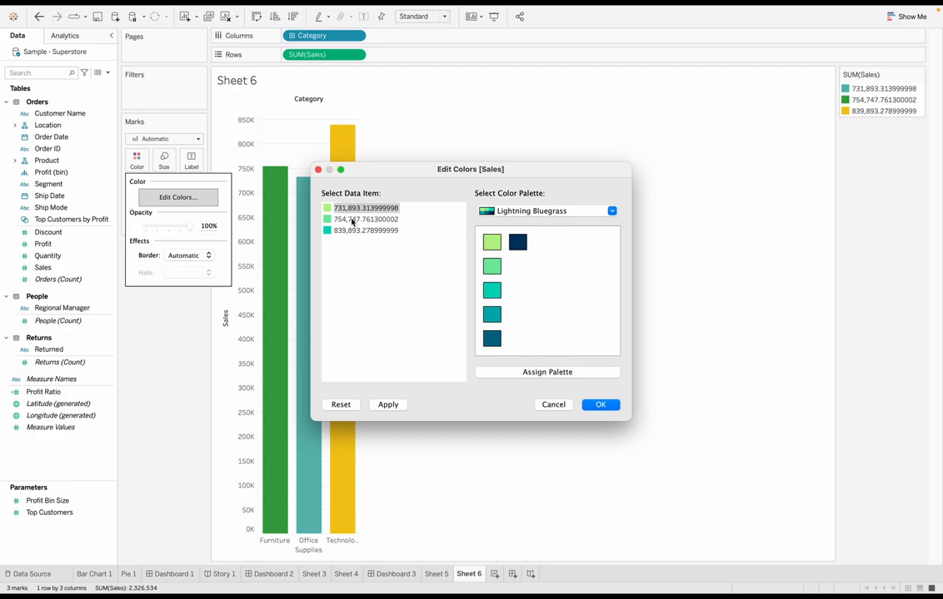
click(363, 220)
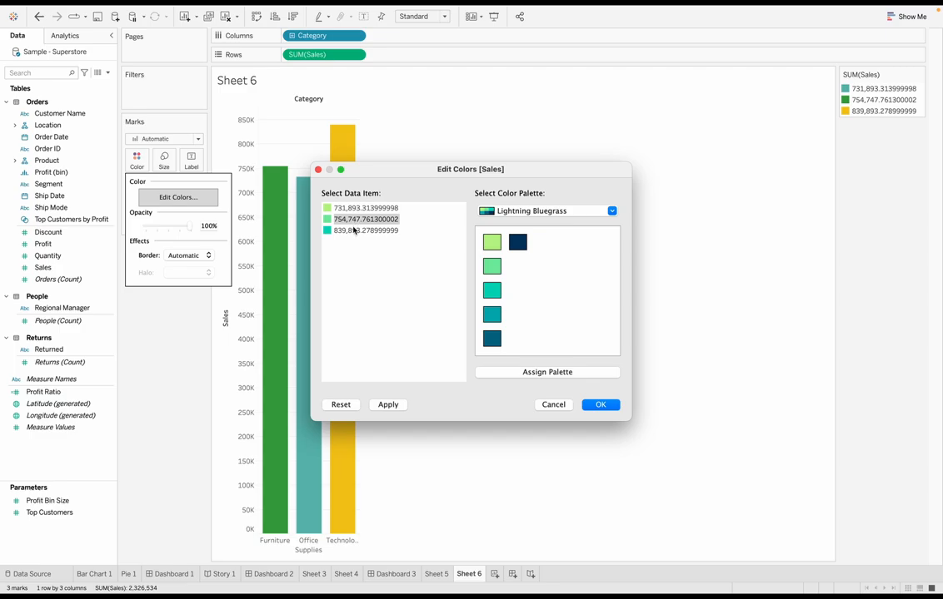
mouse_move(549, 323)
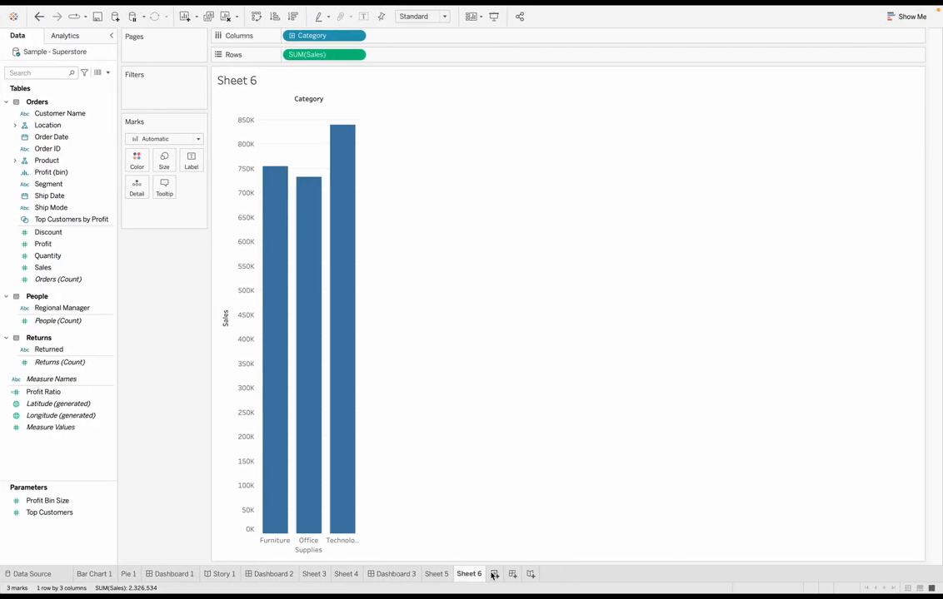
- Create Sheet 7 charting SUM(Sales) by Category as vertical bars via Show Me
click(493, 574)
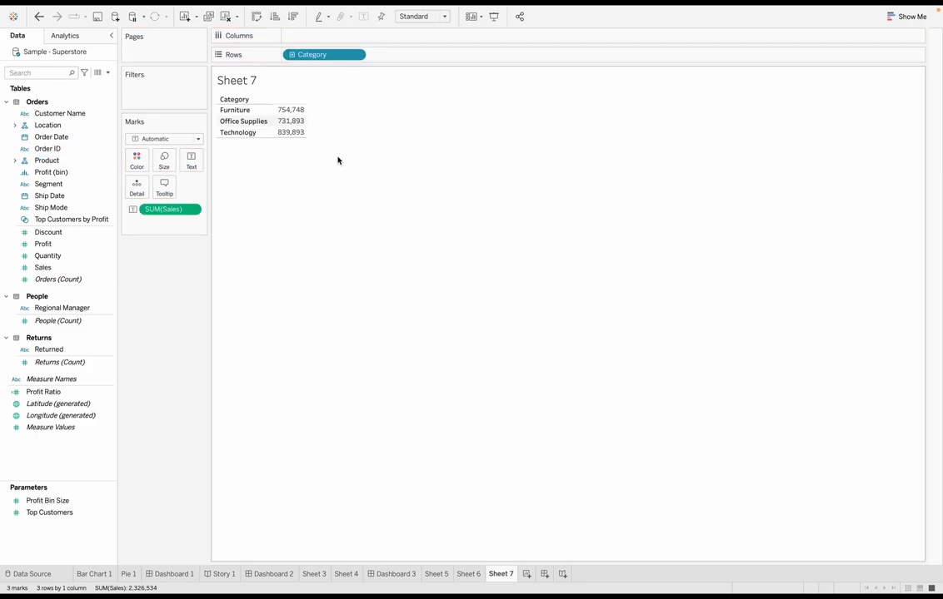
click(911, 17)
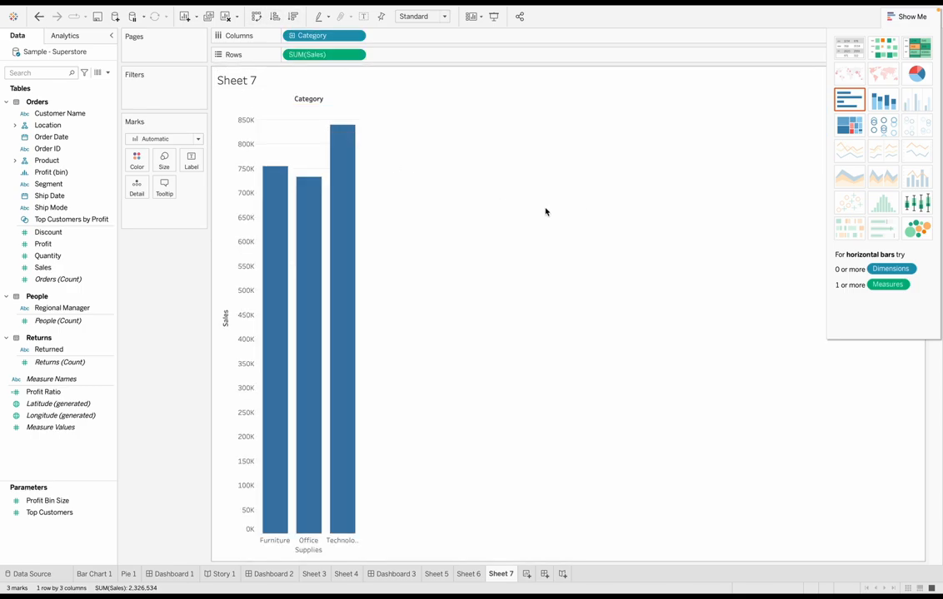
click(319, 54)
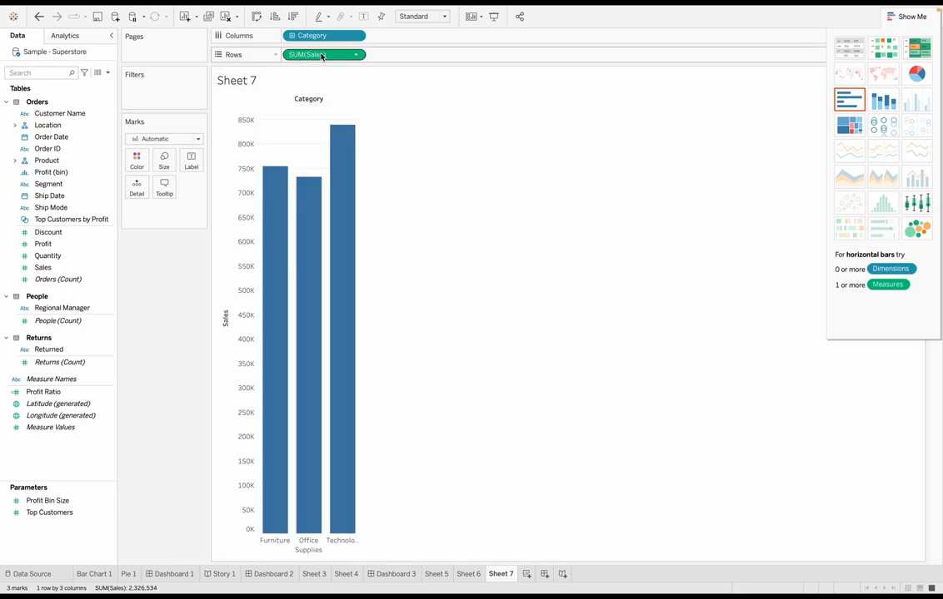
click(44, 244)
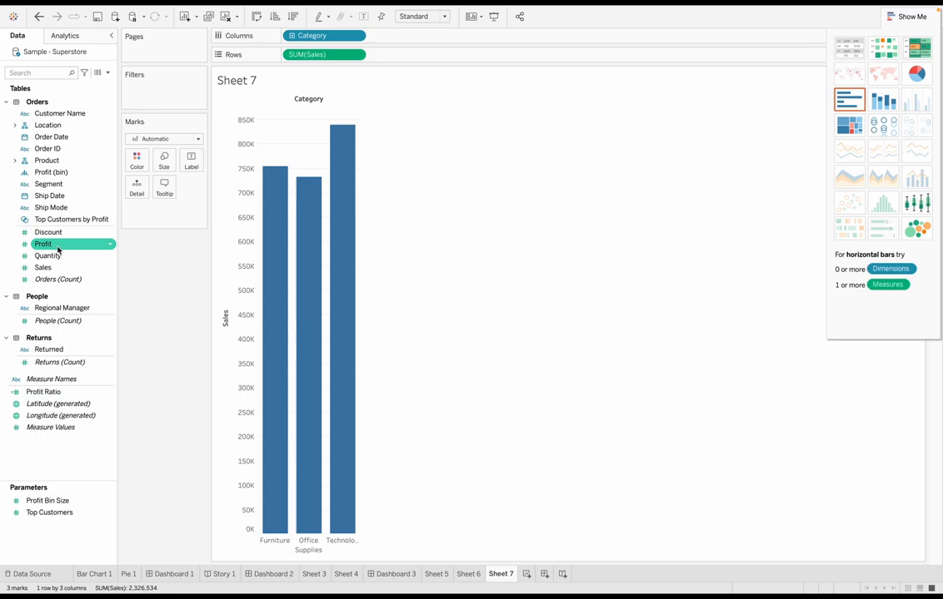
- Add Profit as a dual axis beside Sales and draw the marks as circles
drag(43, 243, 408, 53)
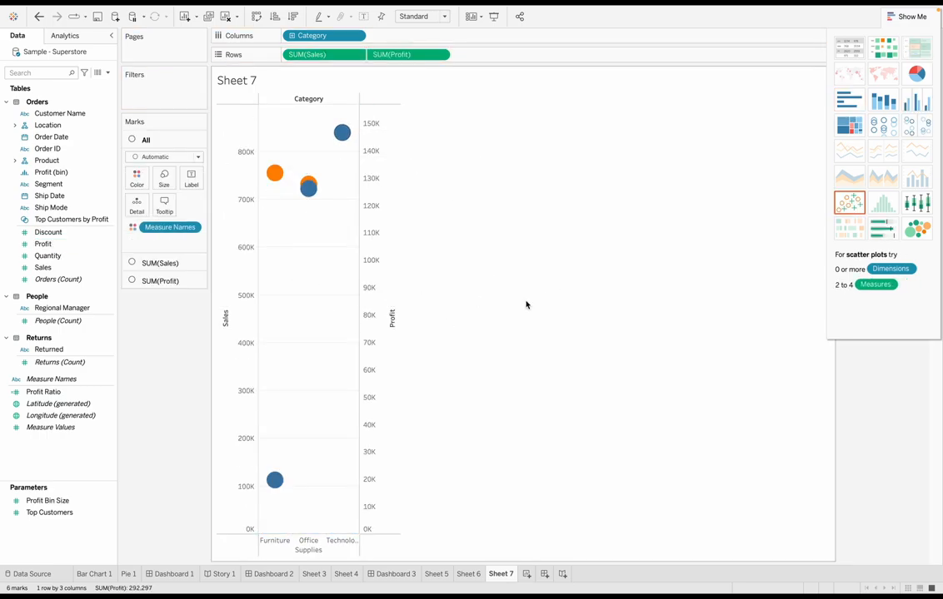
mouse_move(279, 209)
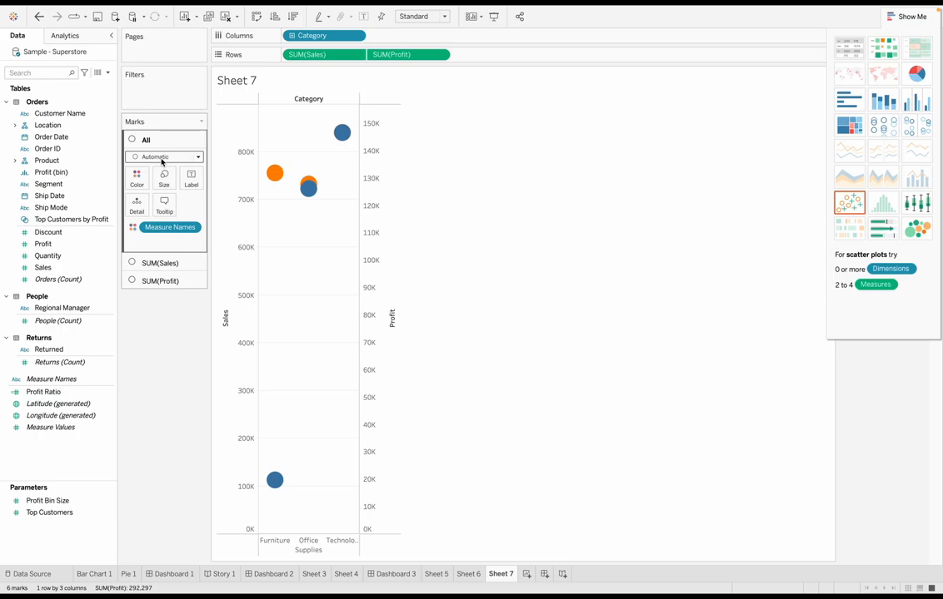
click(163, 156)
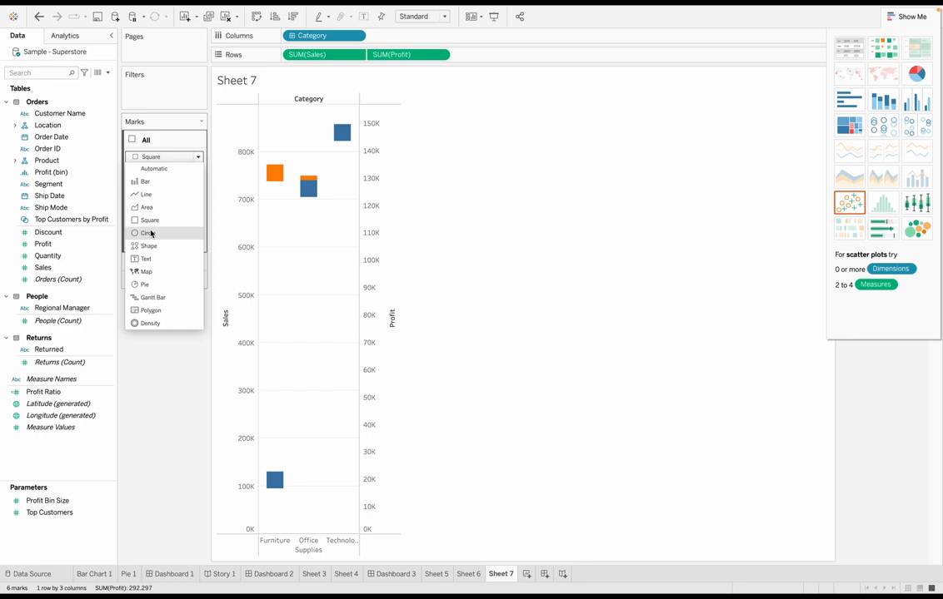
click(147, 234)
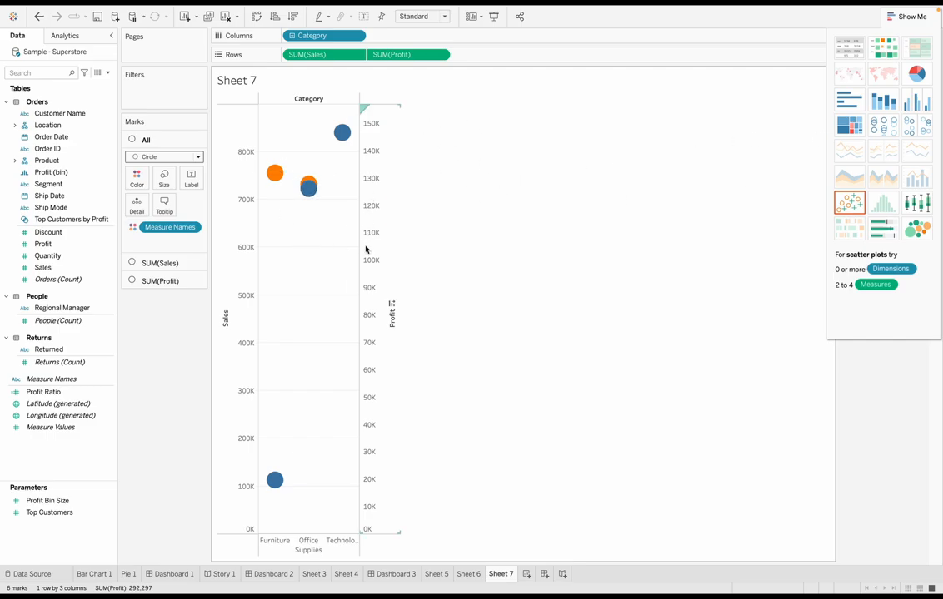
mouse_move(350, 106)
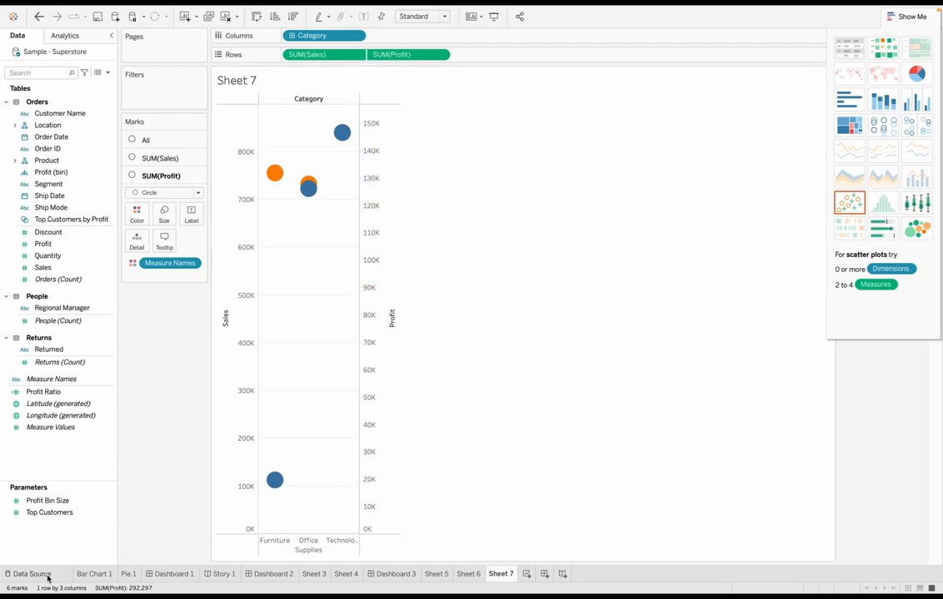
click(32, 572)
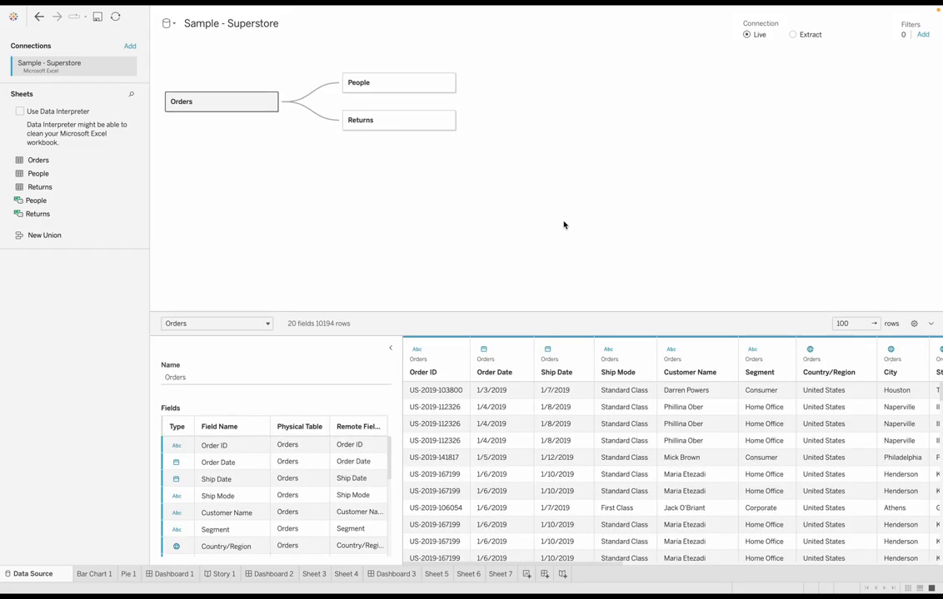
mouse_move(164, 213)
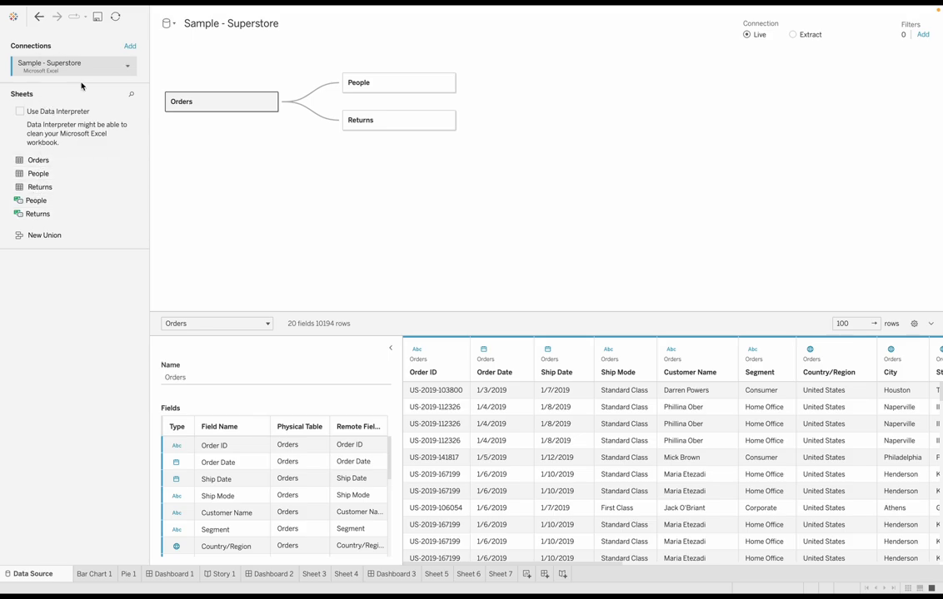
click(238, 24)
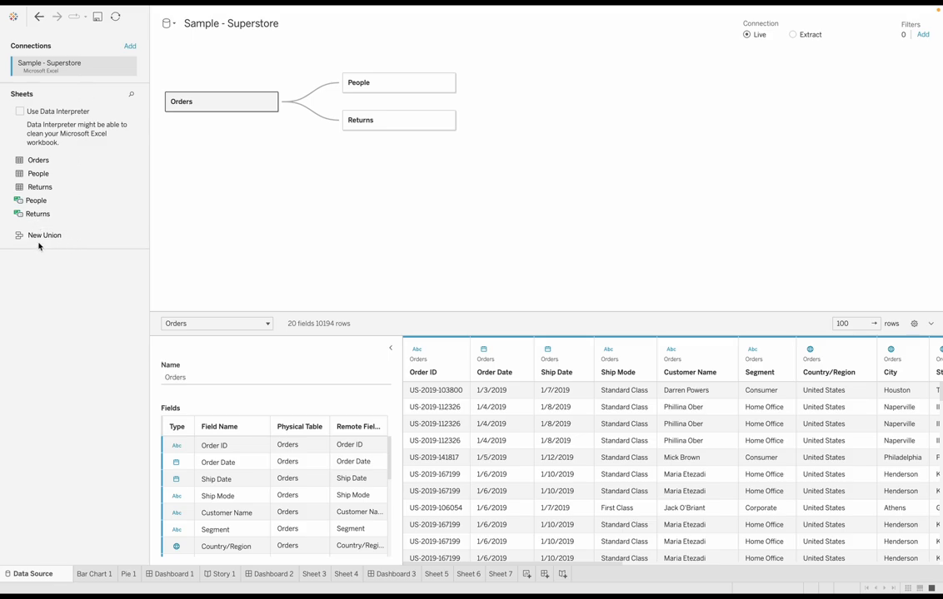
mouse_move(34, 240)
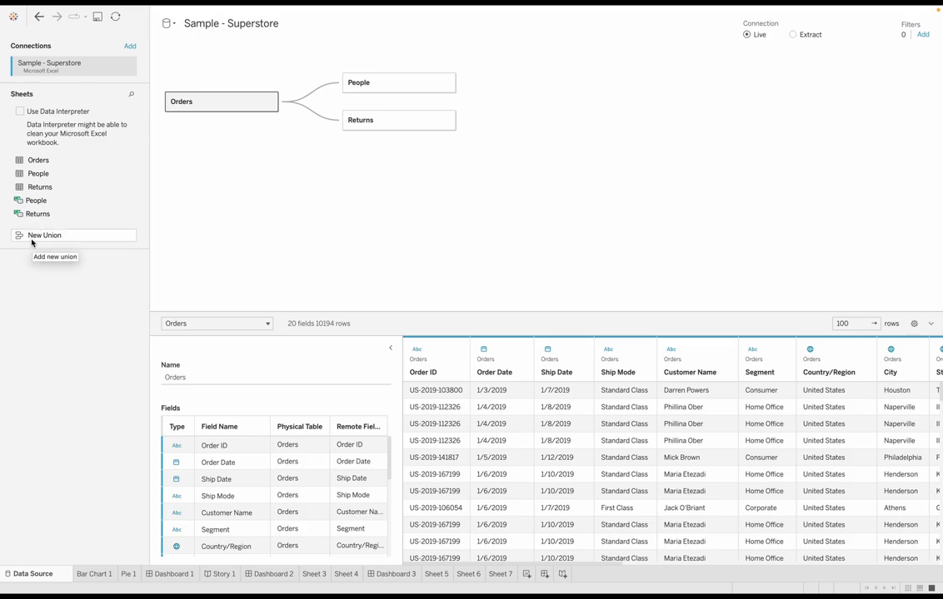
mouse_move(217, 126)
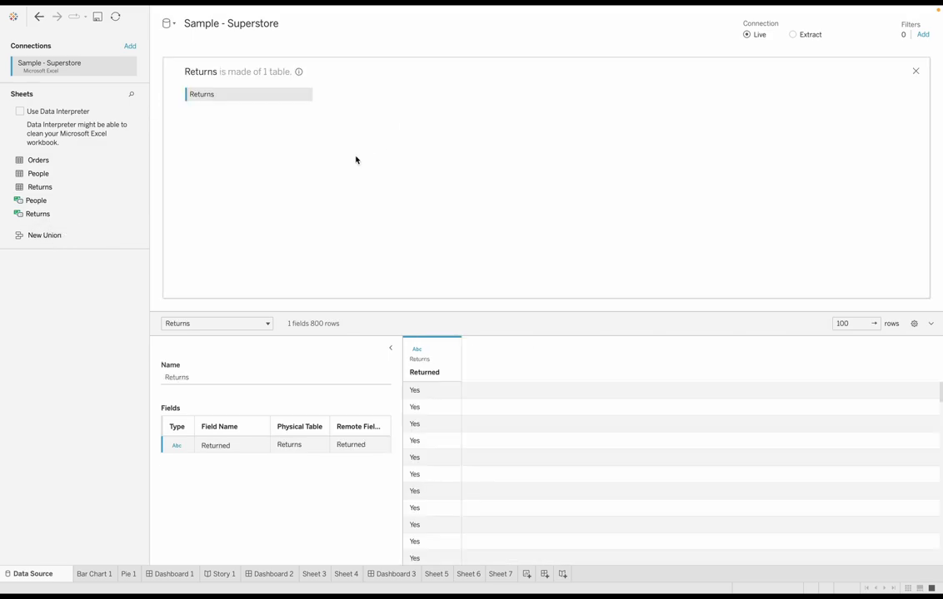
mouse_move(416, 91)
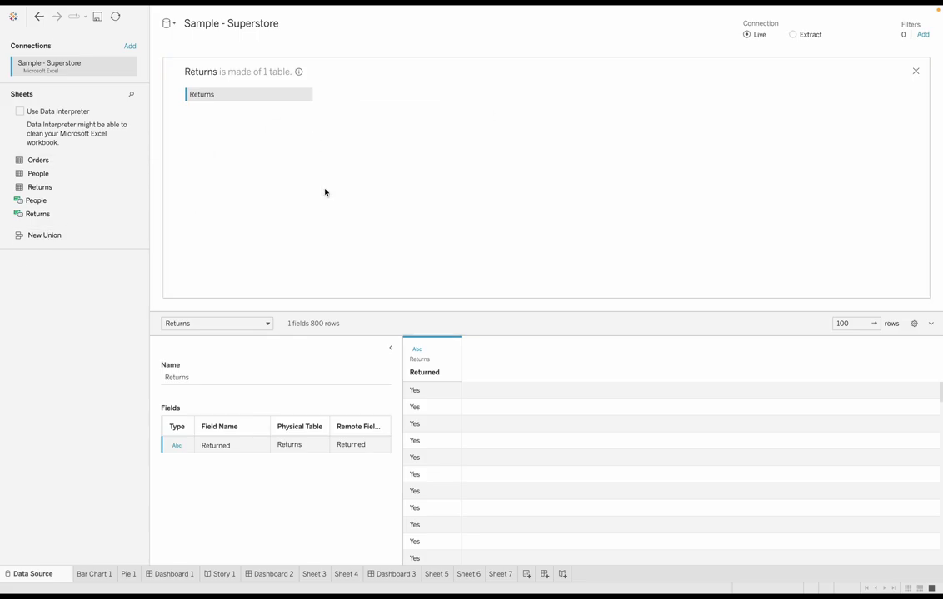
click(43, 234)
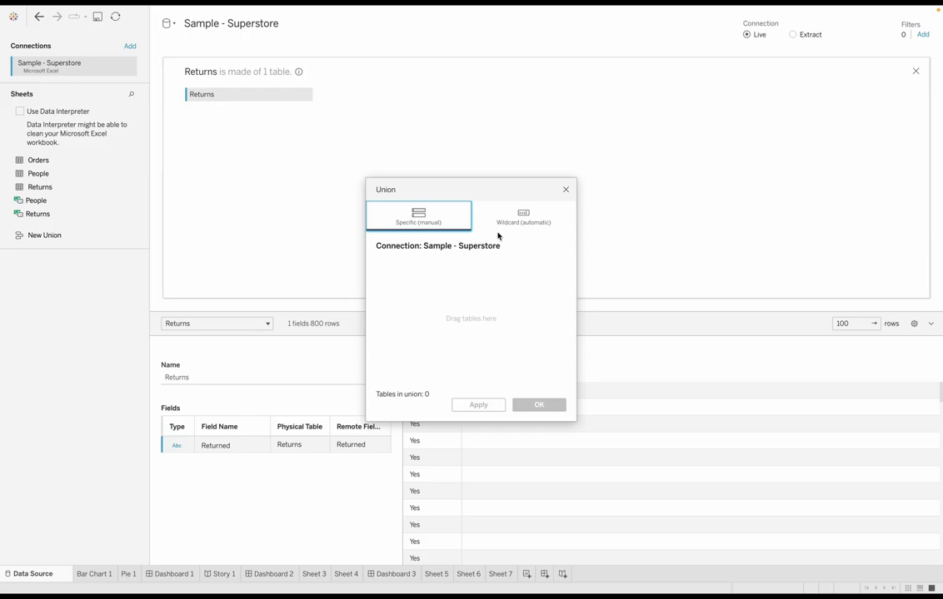
click(566, 190)
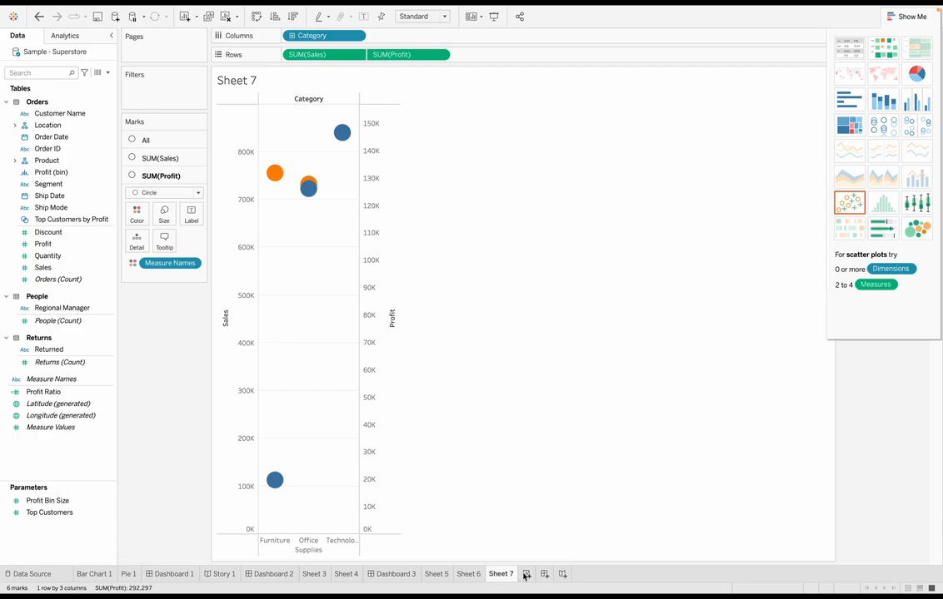
- Create a blank Sheet 8 and add Sales to its view
click(526, 575)
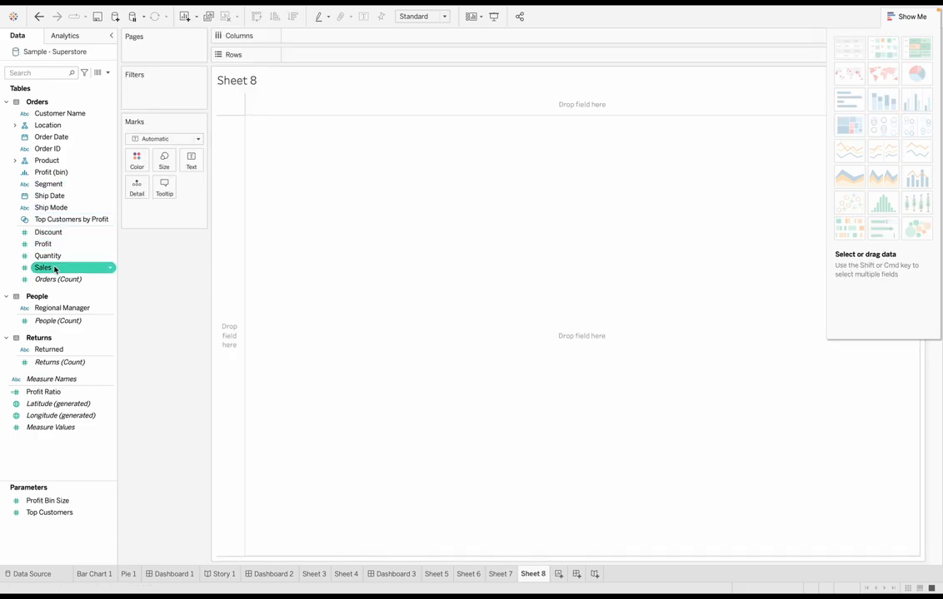
drag(43, 266, 325, 53)
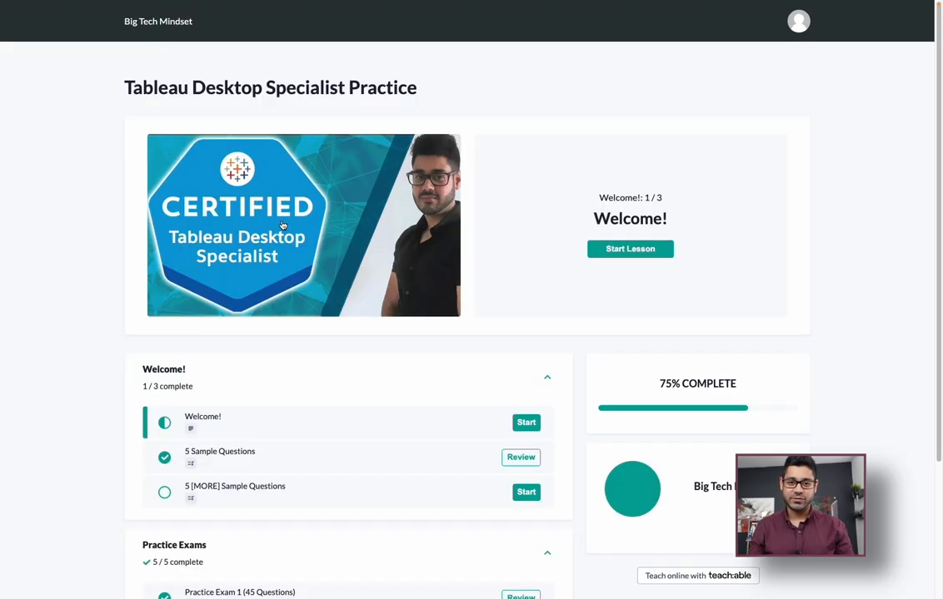
- Scroll to Practice Exam 1, answer its first question and continue to the next
scroll(down, 3)
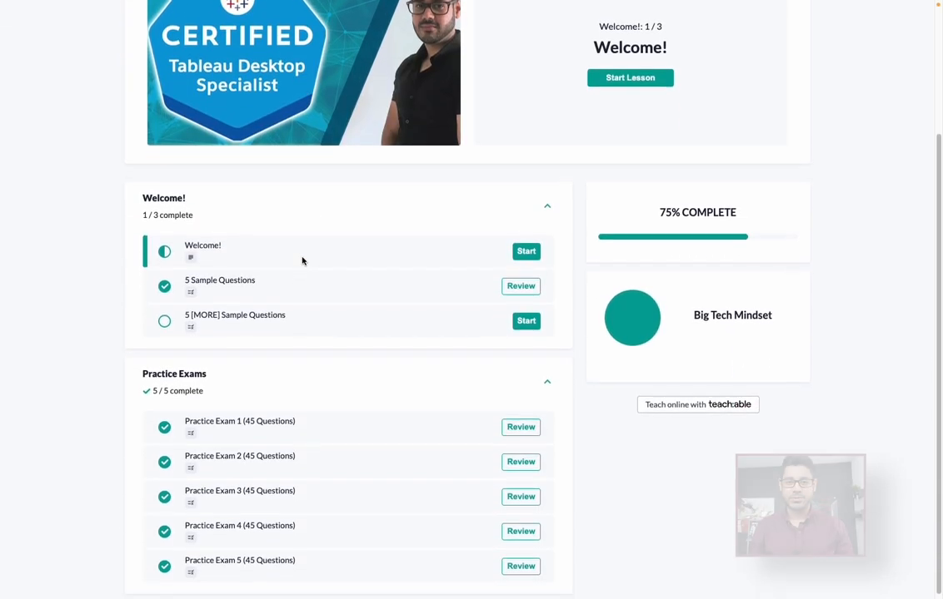
scroll(down, 3)
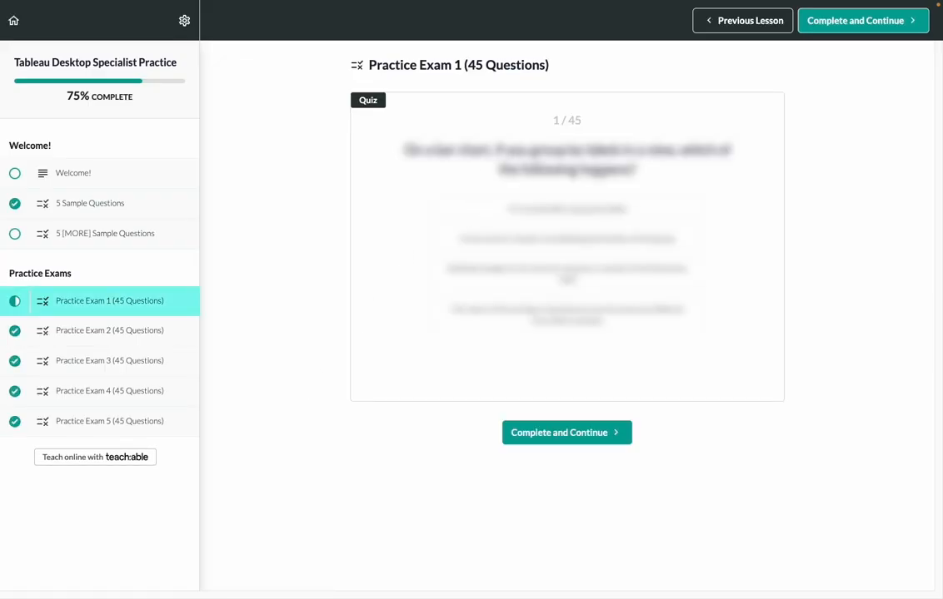
click(566, 210)
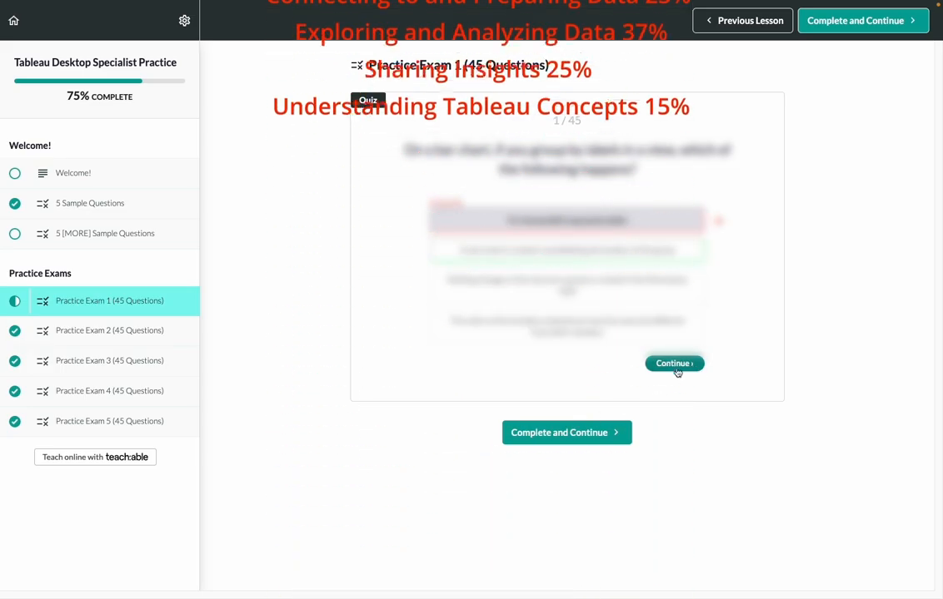
click(673, 363)
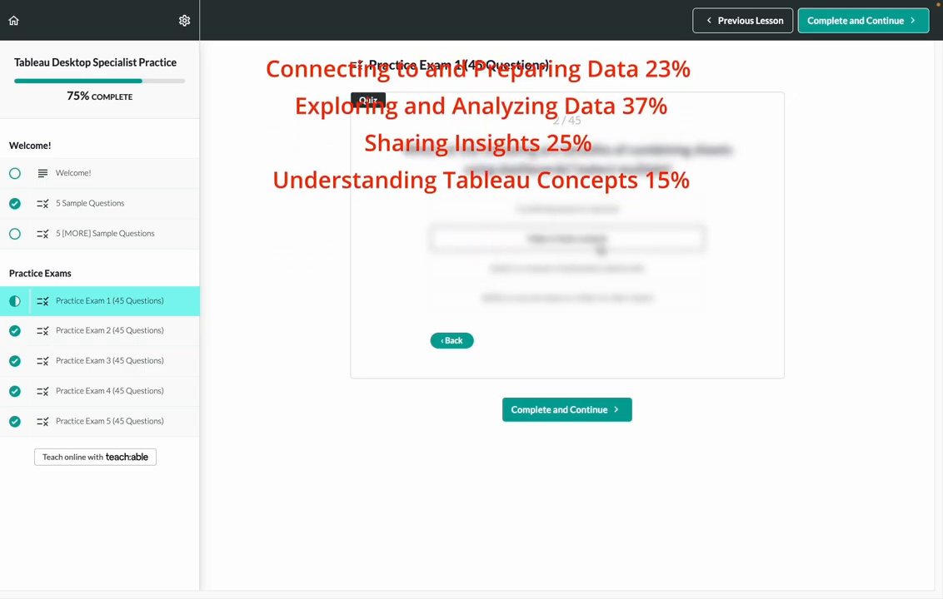